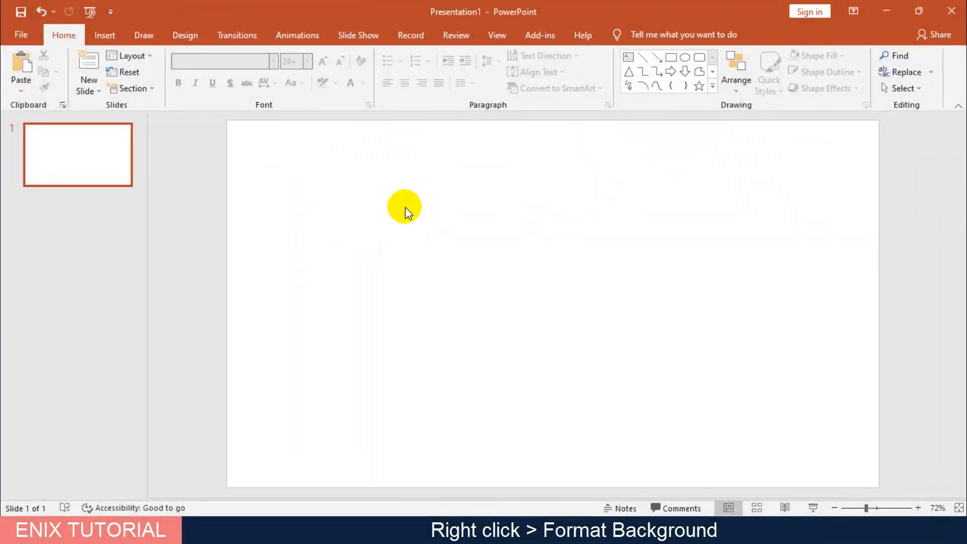
Step: Set the slide background to a picture fill using mountains-55067_640.png from the computer
right_click(404, 206)
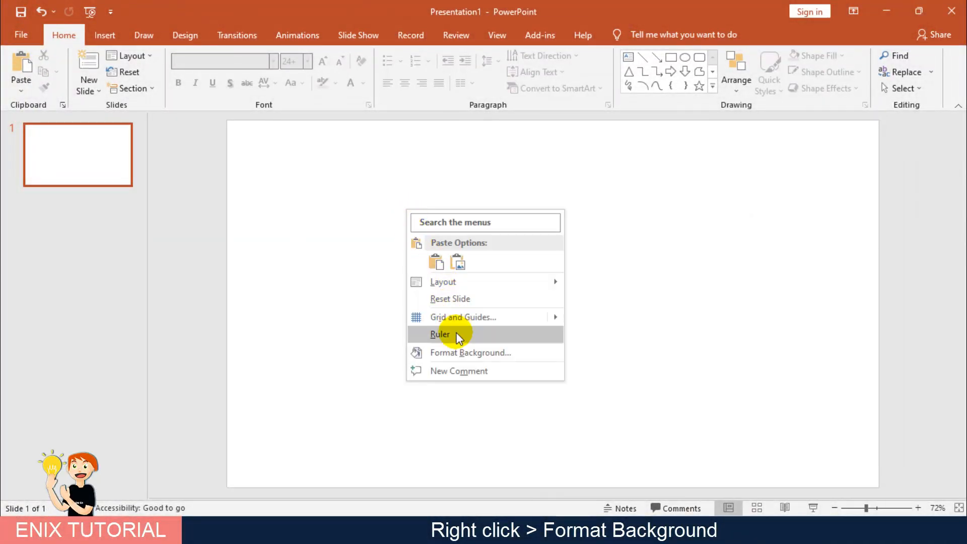
left_click(470, 353)
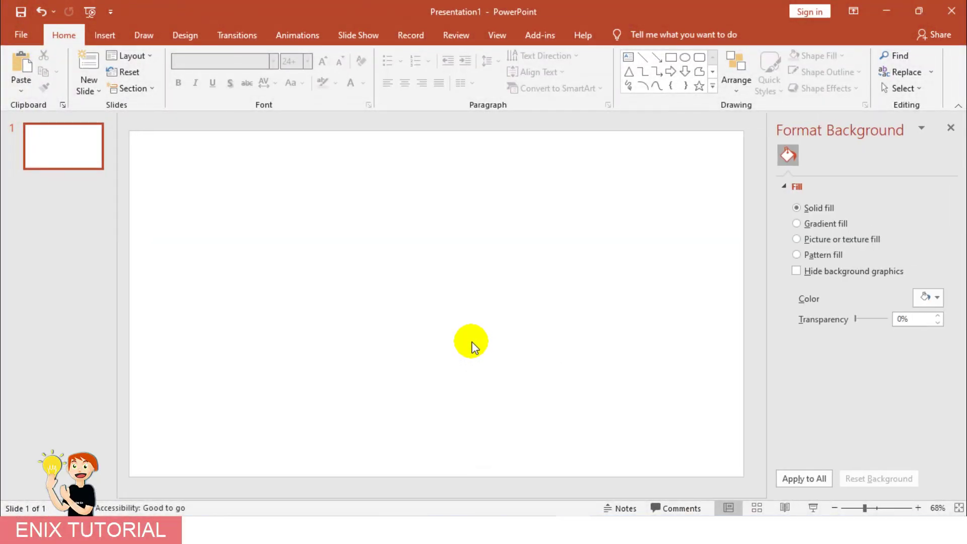
left_click(797, 240)
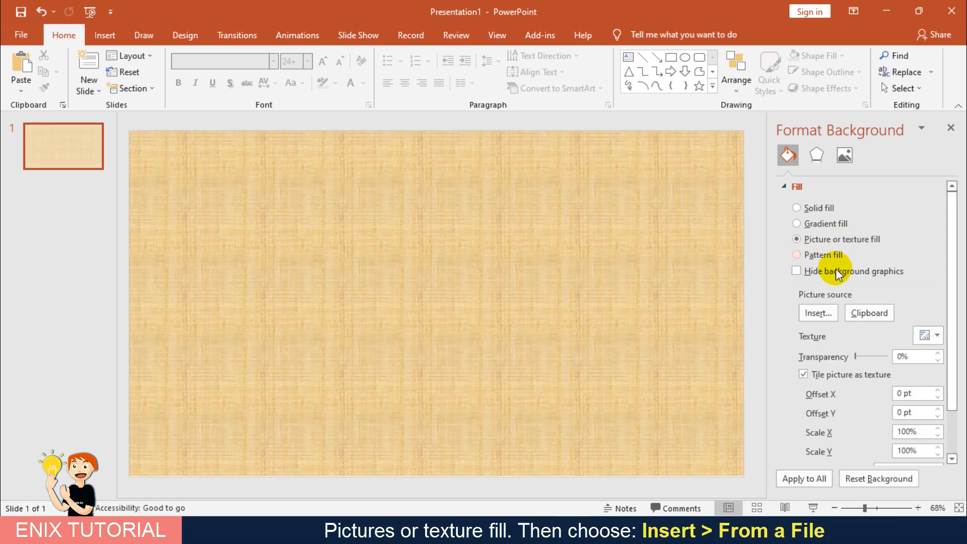
left_click(819, 313)
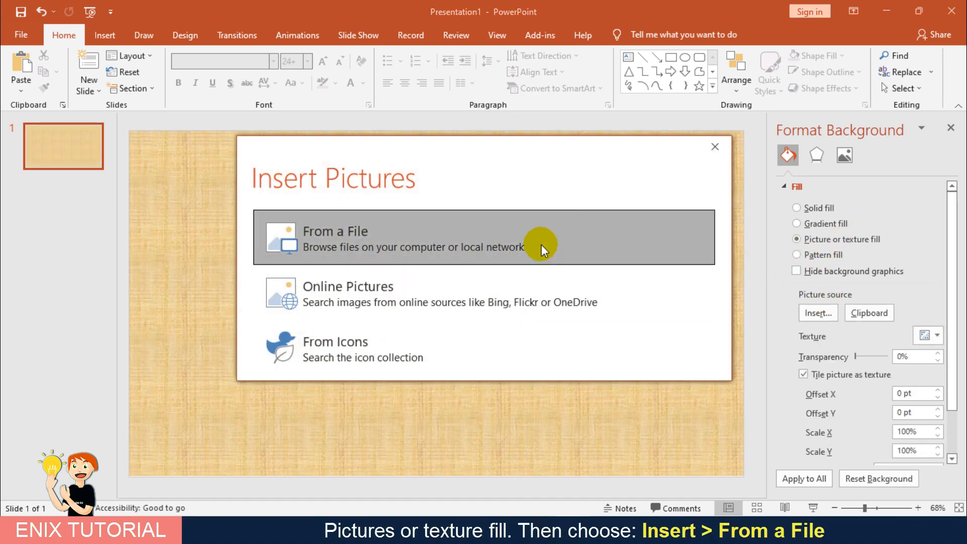
left_click(542, 243)
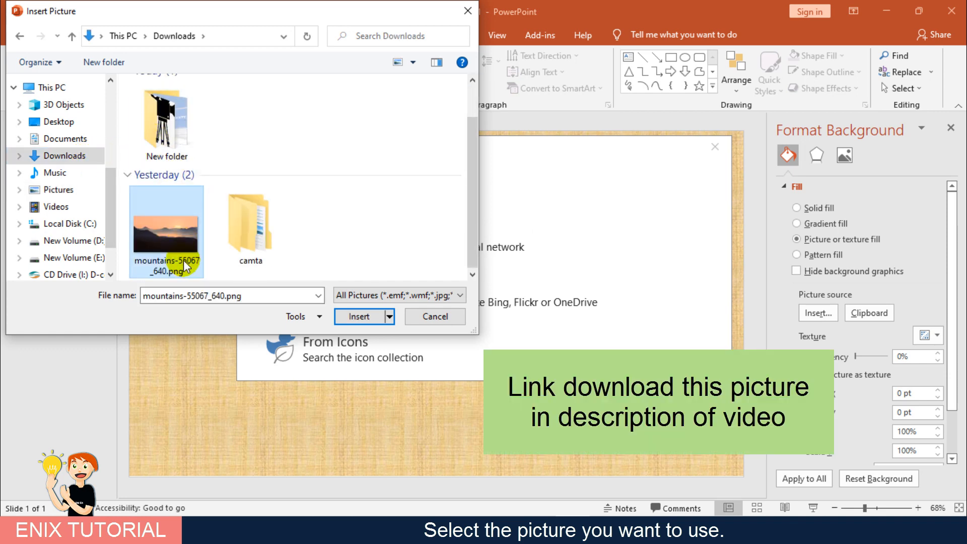
left_click(359, 316)
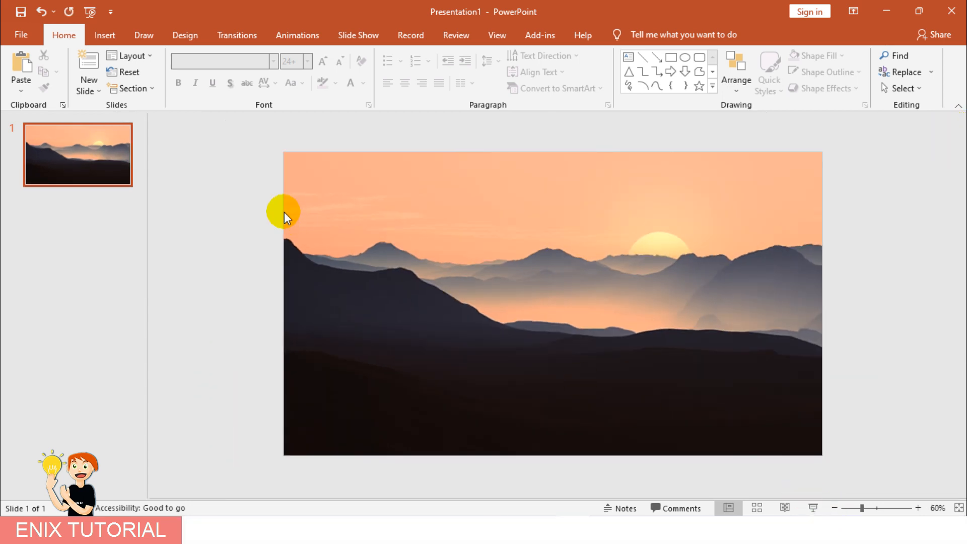
Step: Draw a Wave shape across the lower mountains and duplicate it with Ctrl+D into a long chain
left_click(104, 35)
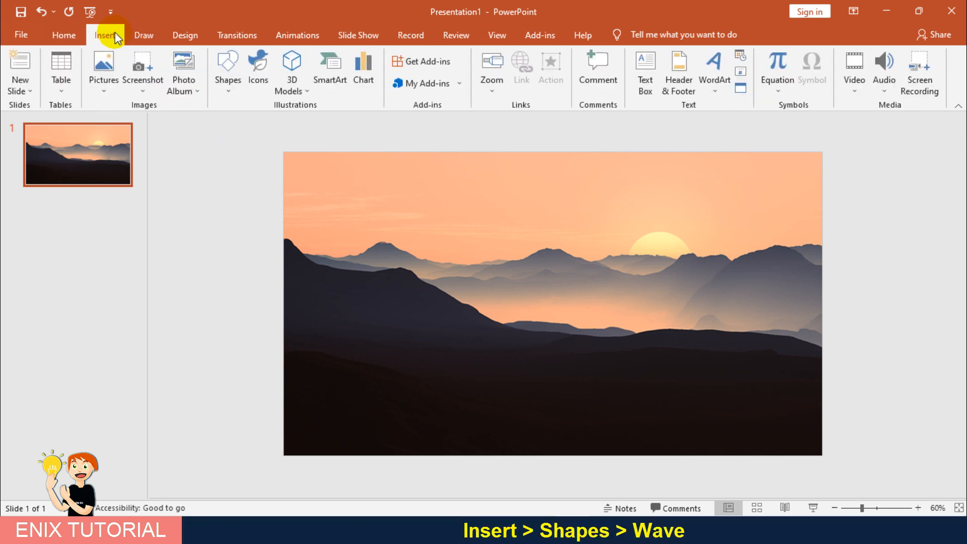
left_click(228, 68)
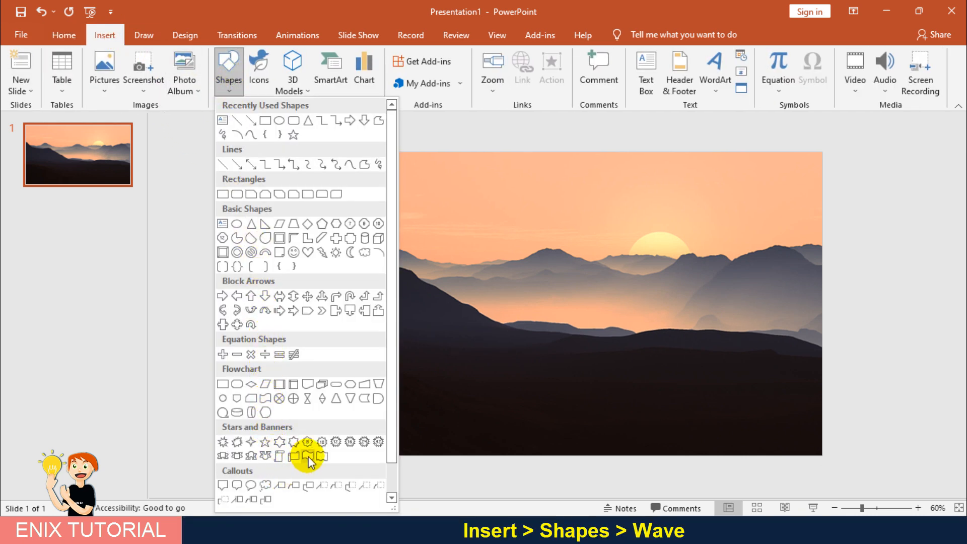
left_click(306, 456)
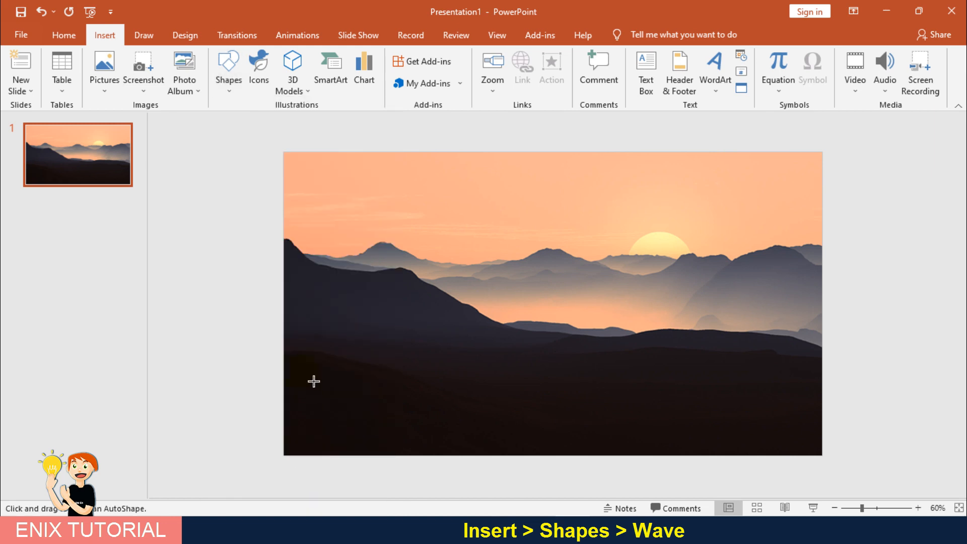
left_click_drag(315, 381, 450, 416)
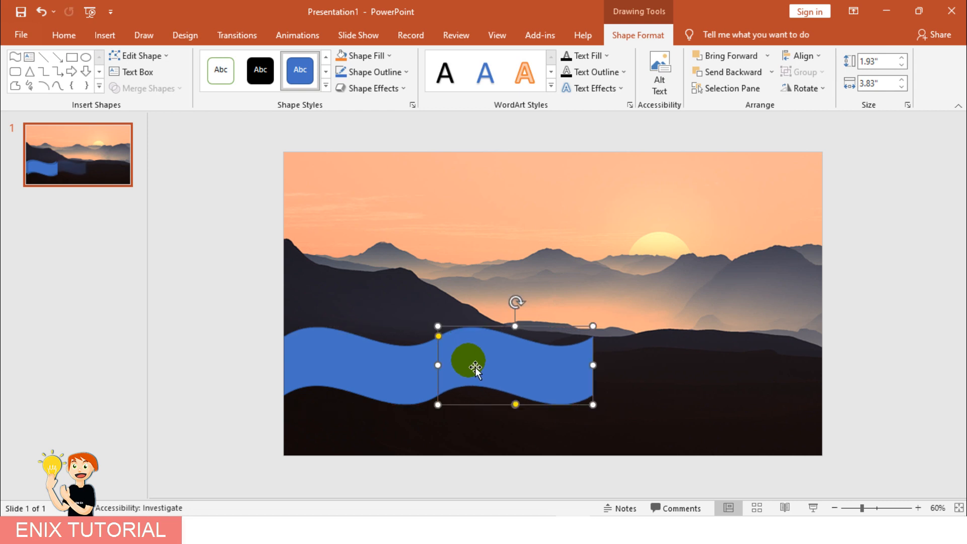
key("Ctrl+D")
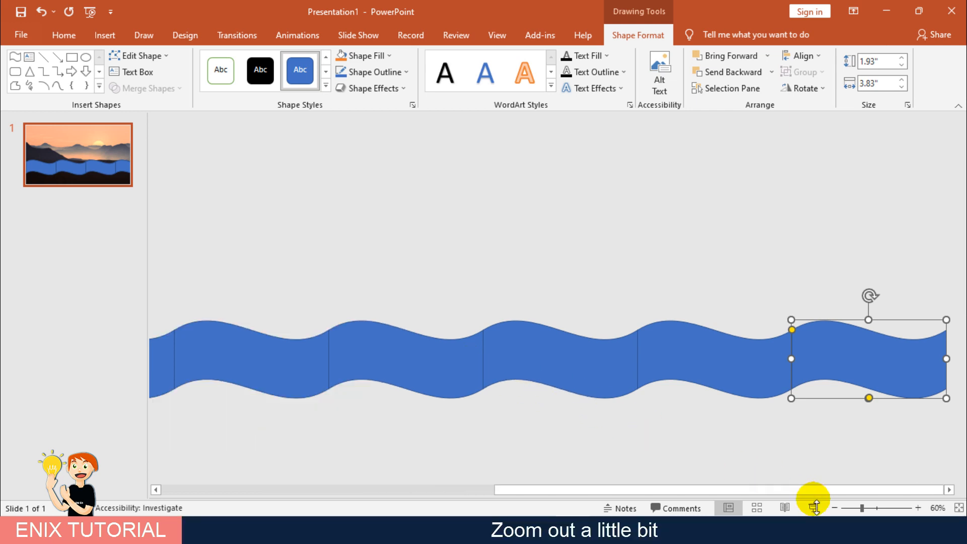
left_click(835, 508)
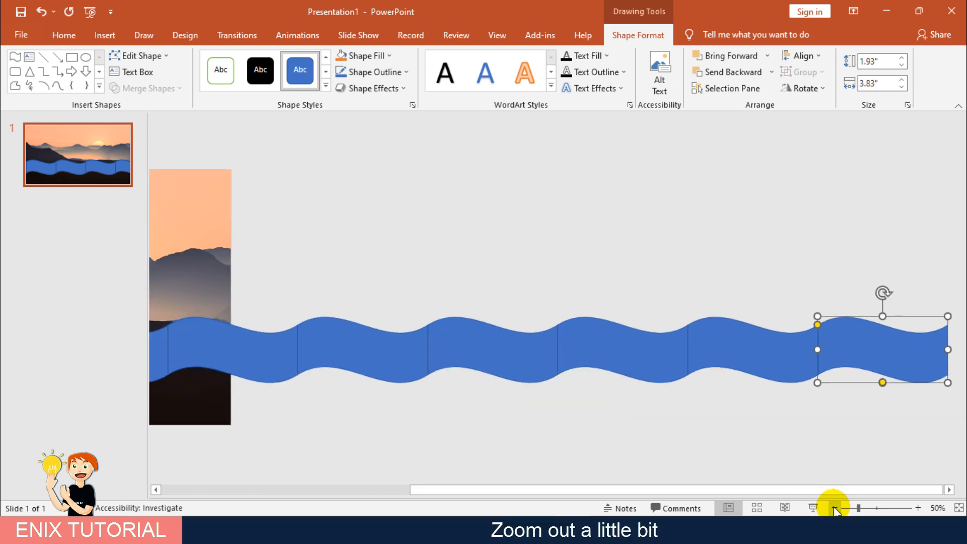
left_click(836, 508)
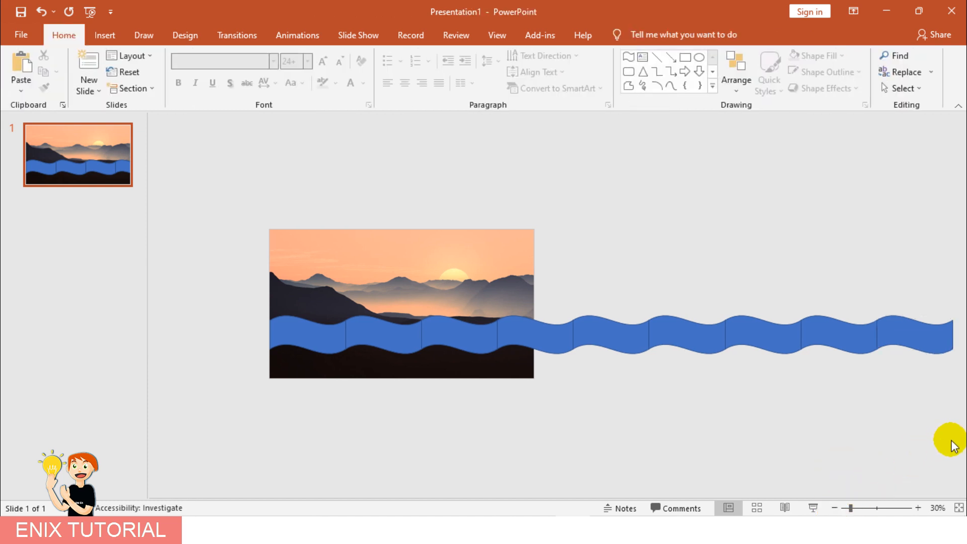
mouse_move(241, 176)
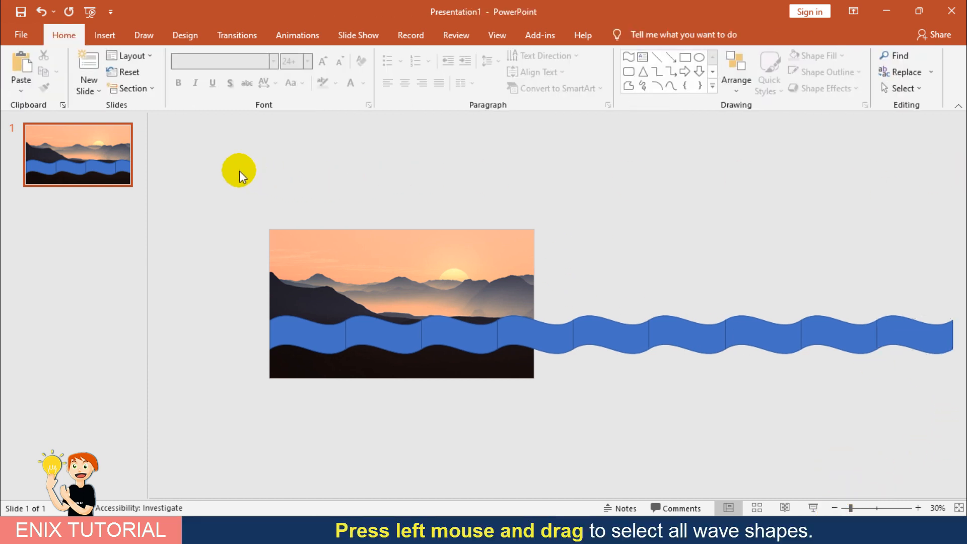
Step: Union all selected wave copies into one continuous shape and move it above the slide
left_click_drag(238, 172, 754, 431)
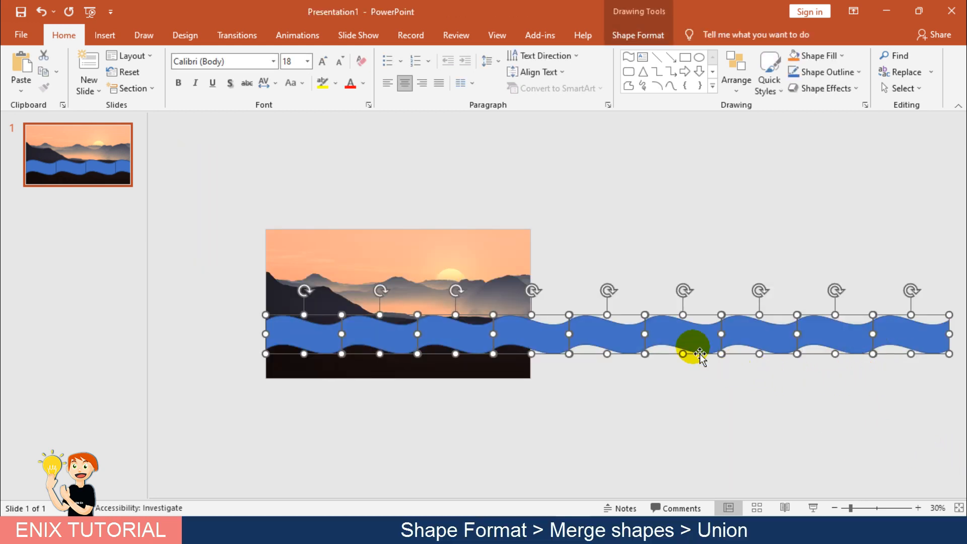
left_click(638, 34)
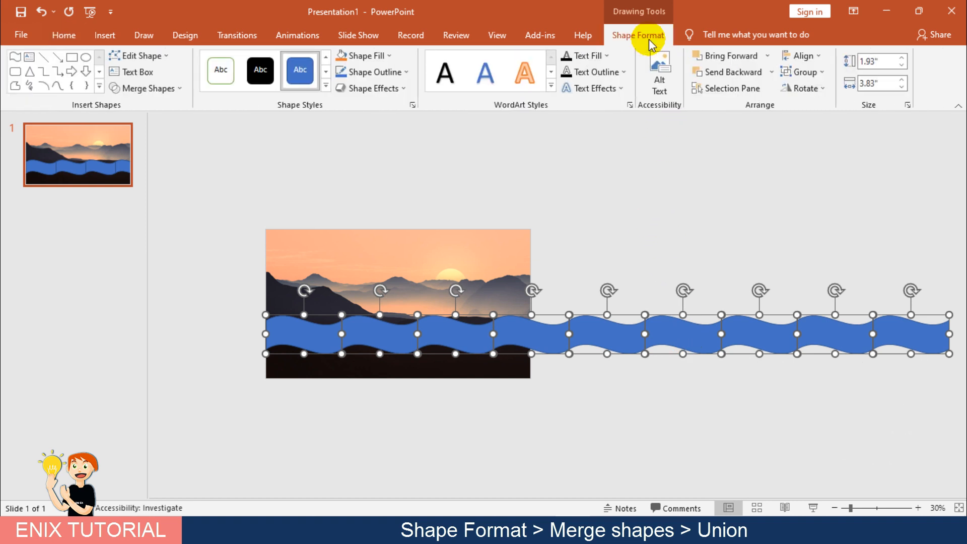
left_click(148, 89)
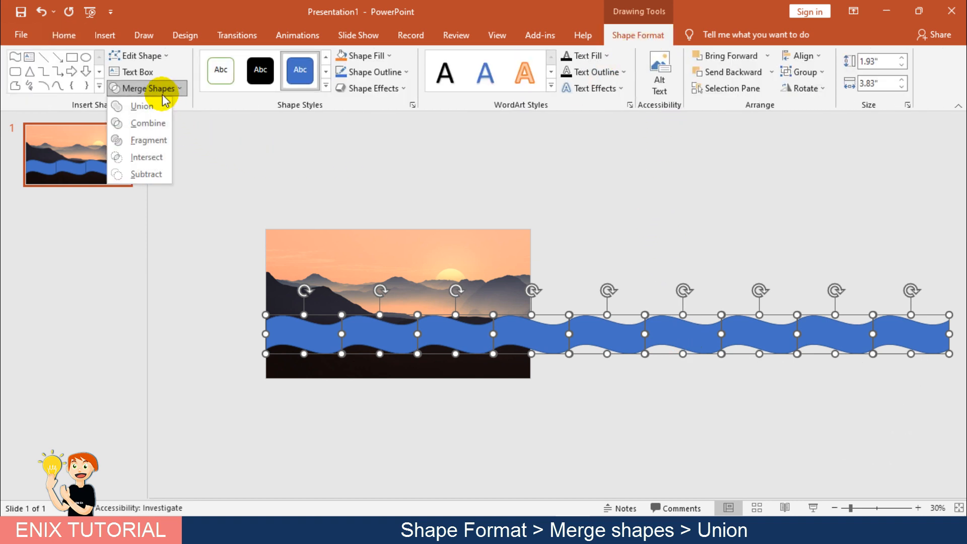
left_click(143, 105)
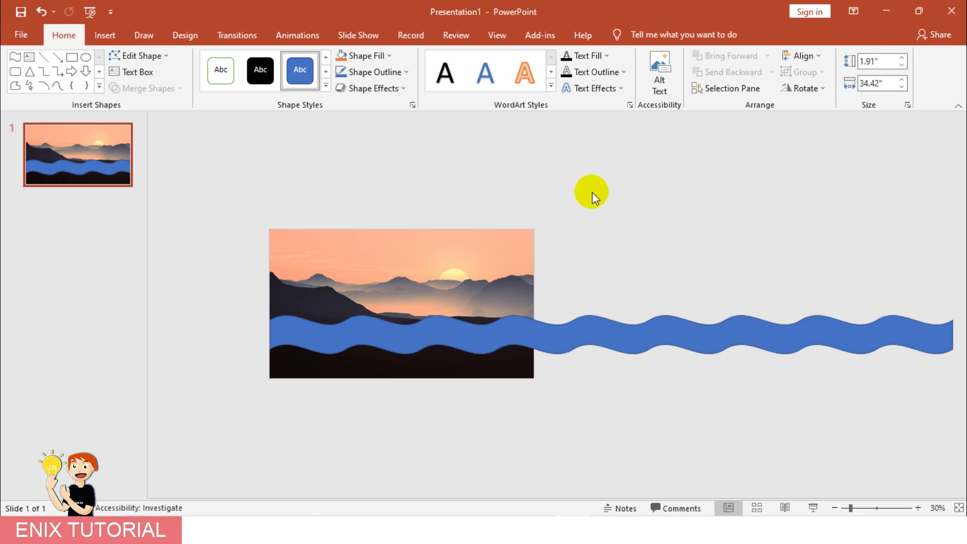
left_click(561, 345)
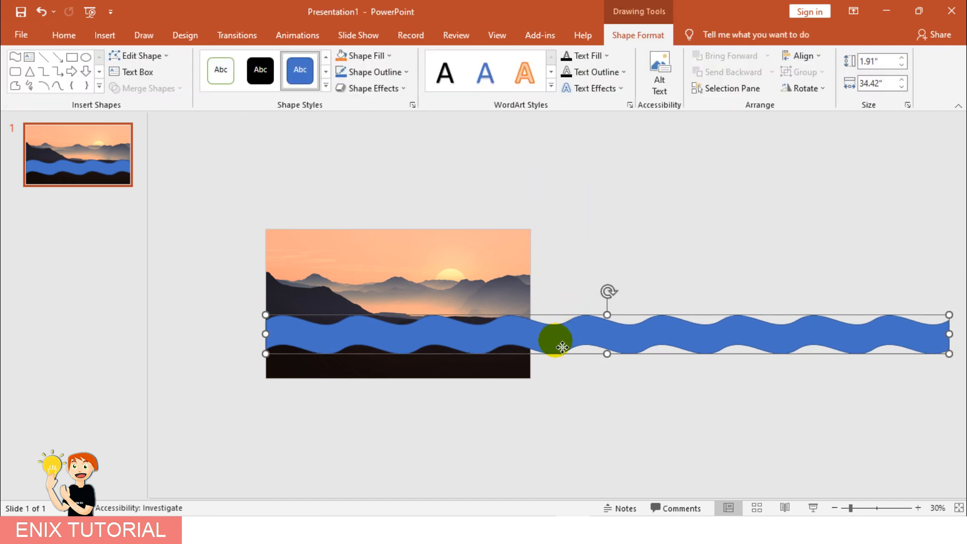
left_click_drag(556, 339, 558, 206)
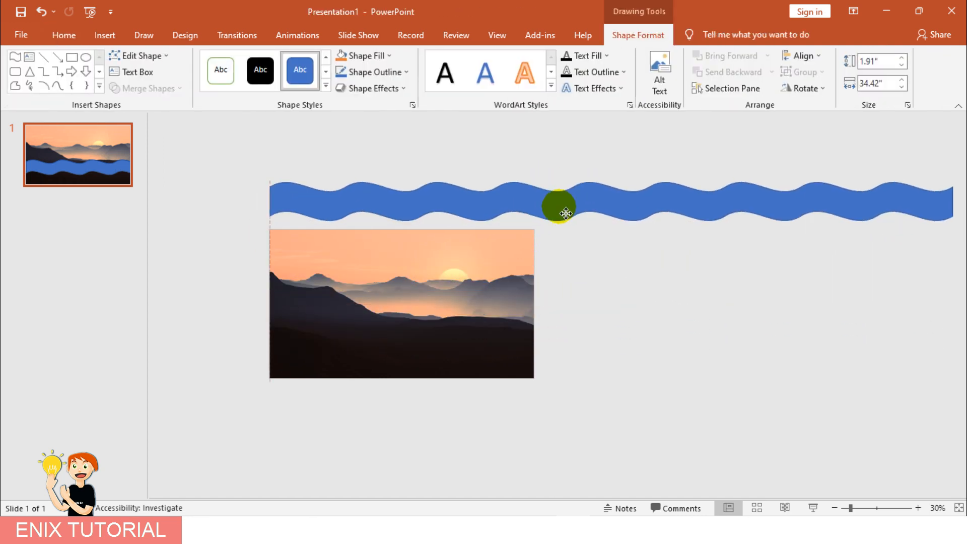
left_click(559, 207)
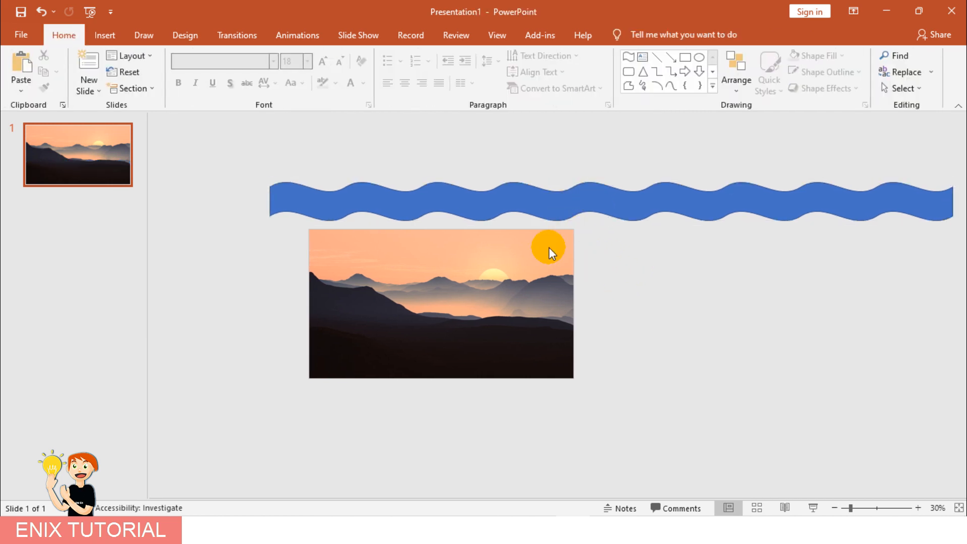
Step: Draw a large rectangle under the wave covering the slide and Union it with the wave
left_click(103, 35)
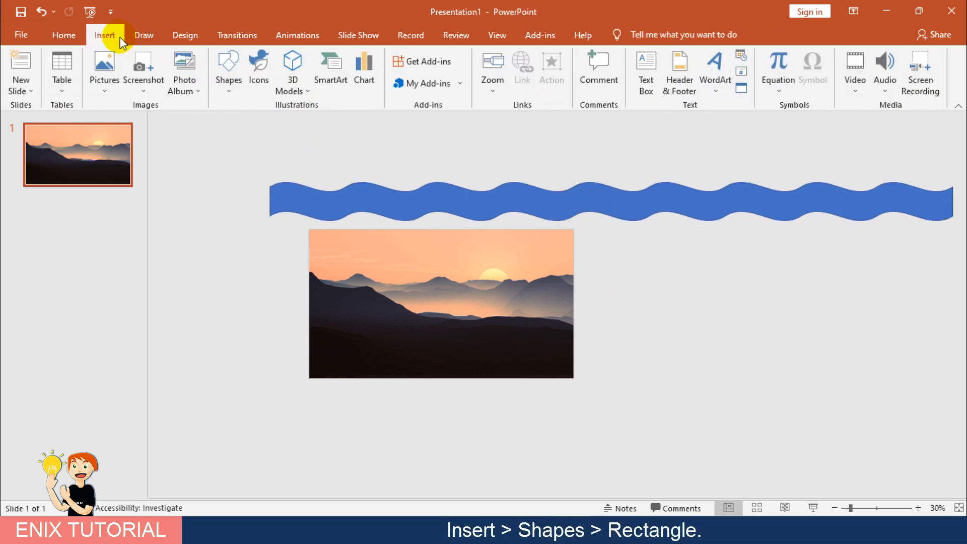
left_click(229, 69)
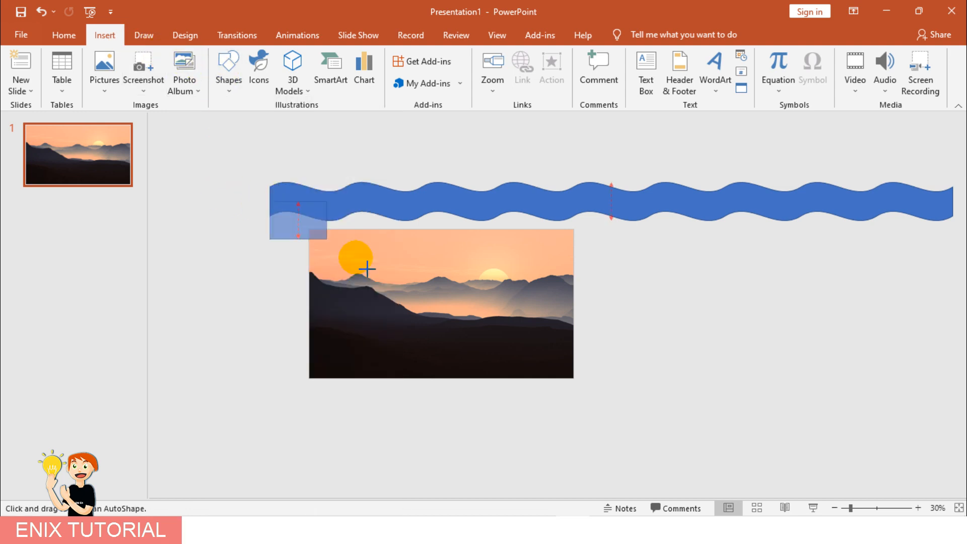
left_click_drag(299, 221, 956, 430)
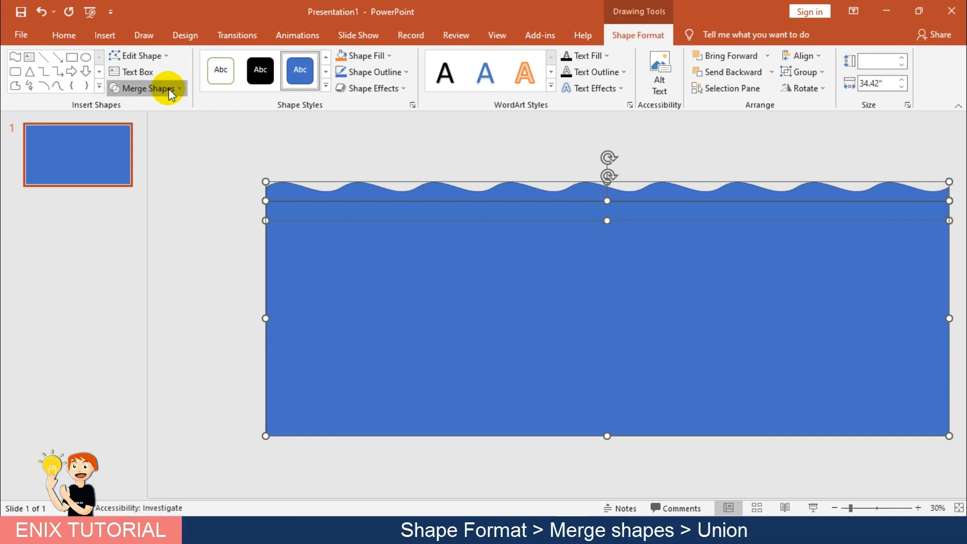
left_click(146, 89)
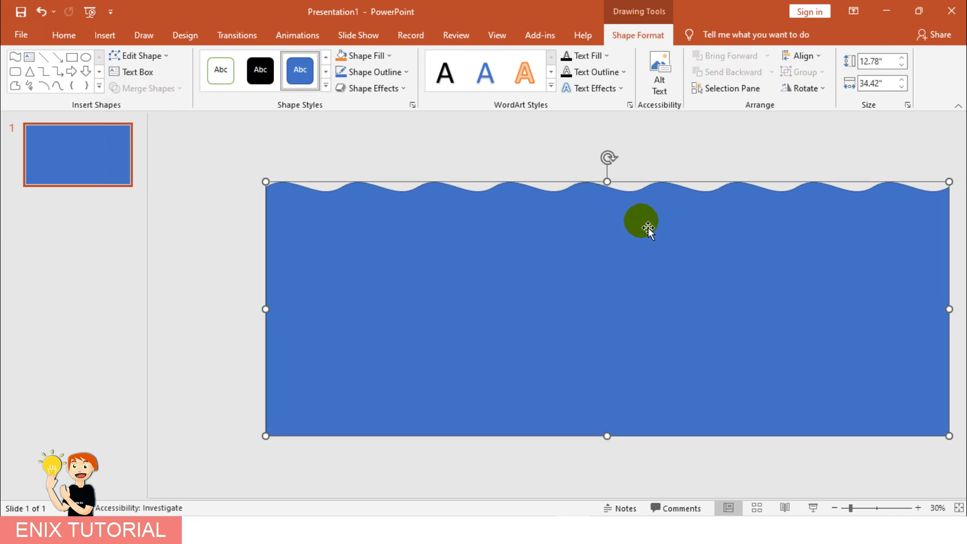
mouse_move(781, 476)
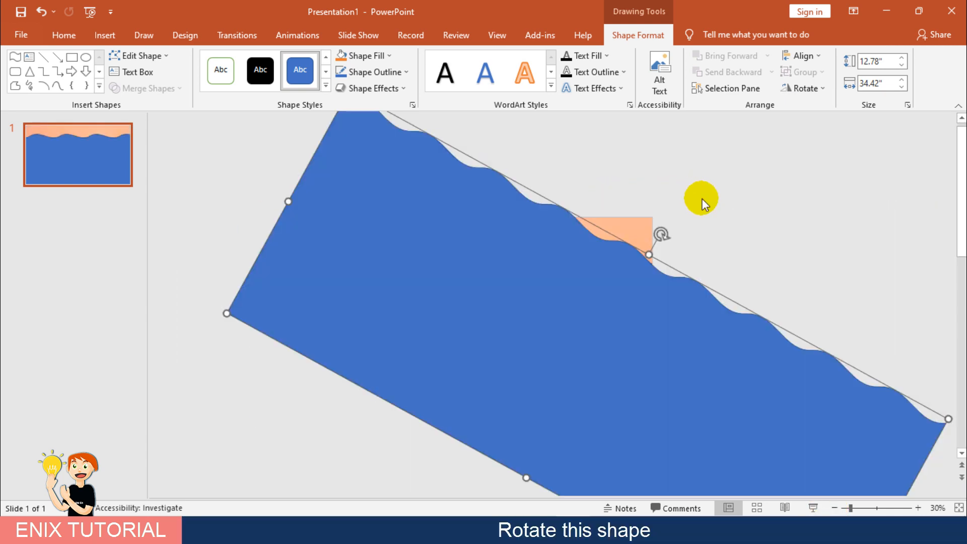
Step: Rotate the wavy blue shape diagonally using its rotation handle
left_click_drag(661, 235, 657, 221)
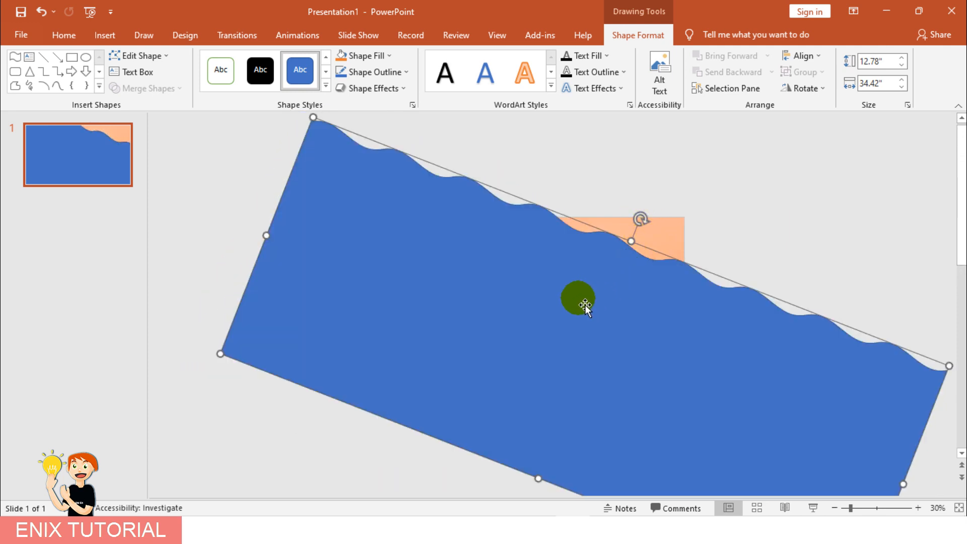
mouse_move(567, 309)
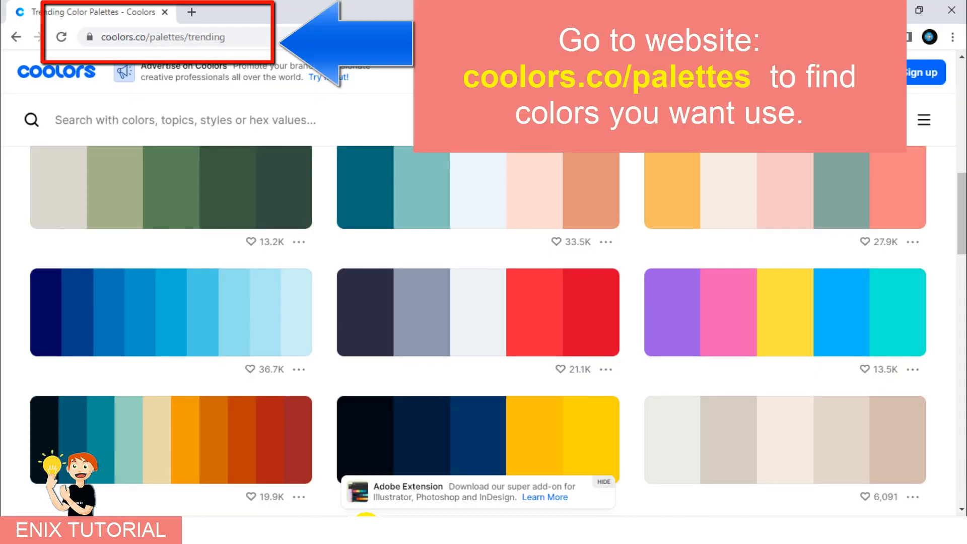
Step: Grab the coolors.co palettes page address and start a Win+Shift+S snip of a palette
left_click(151, 36)
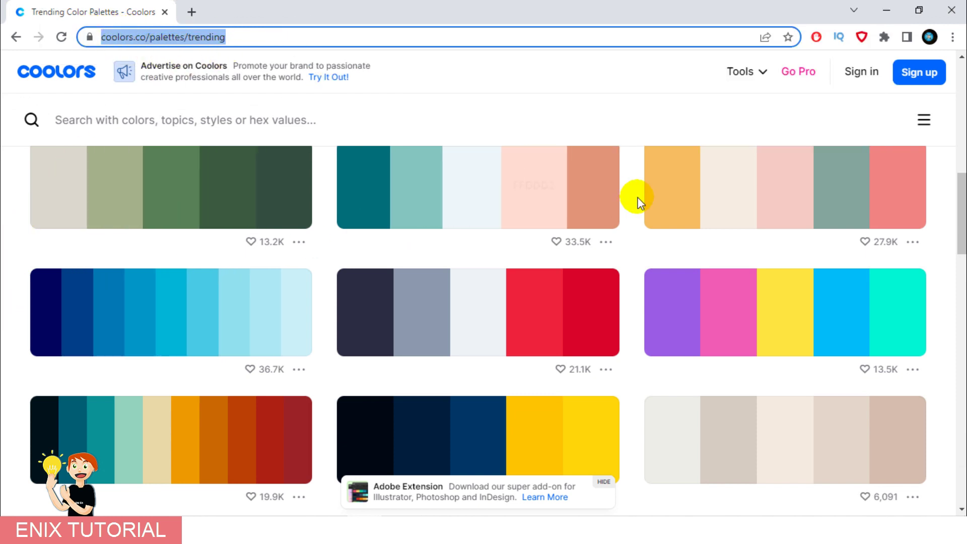
key("Win+Shift+S")
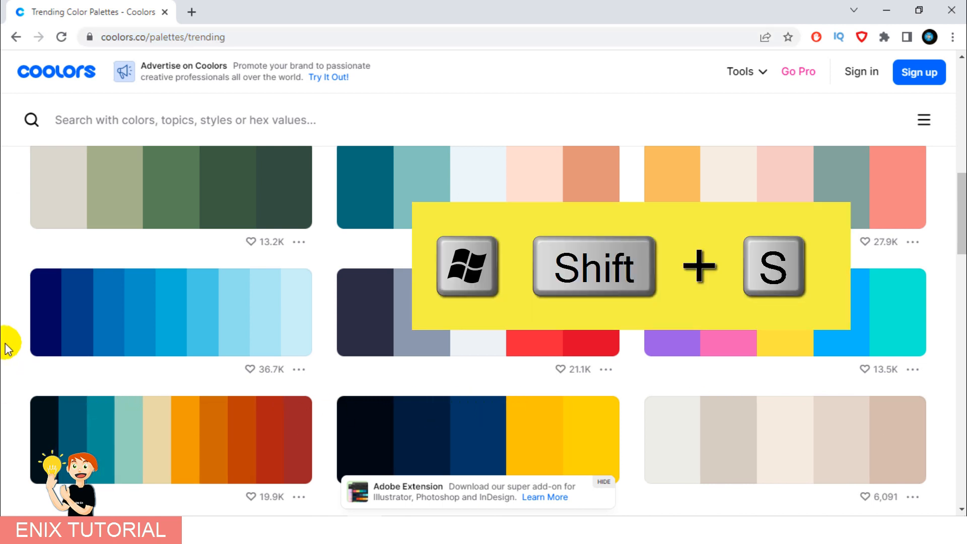
key("Win+Shift+S")
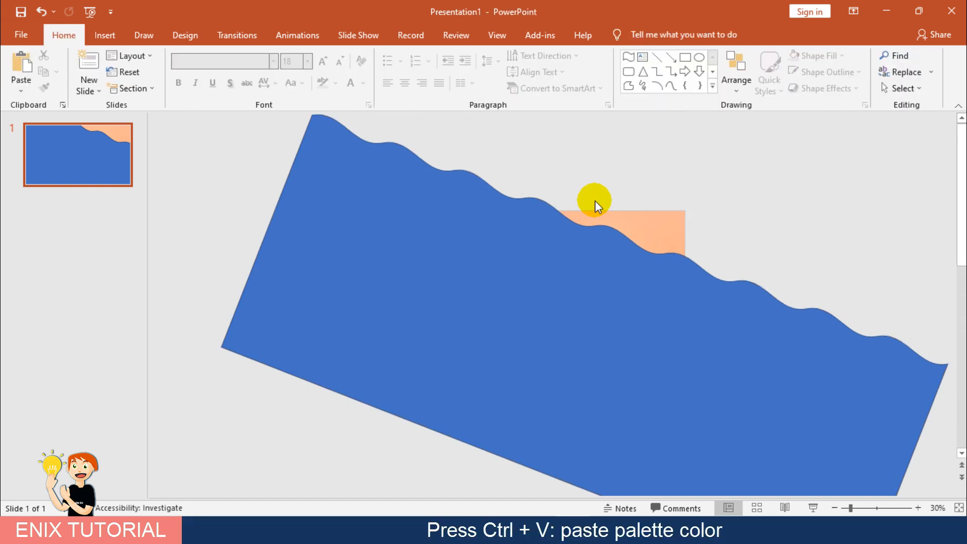
Step: Paste the palette screenshot, enlarge it and place it above the wave near the top
key("ctrl+v")
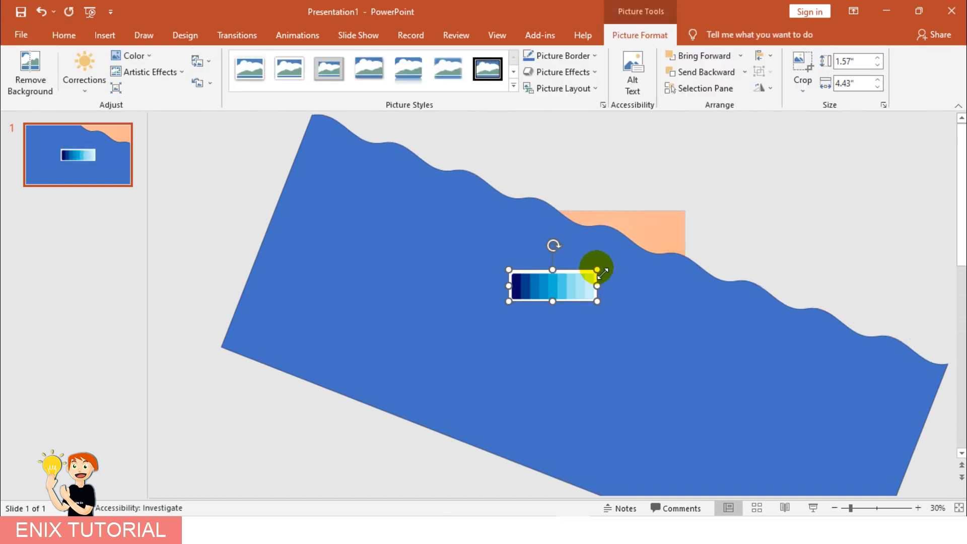
left_click_drag(597, 271, 814, 193)
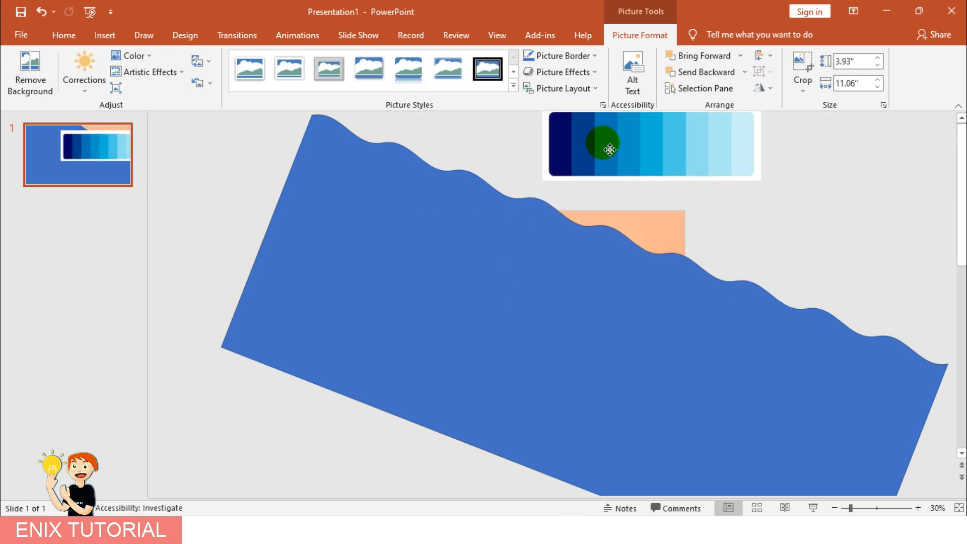
left_click_drag(609, 149, 411, 206)
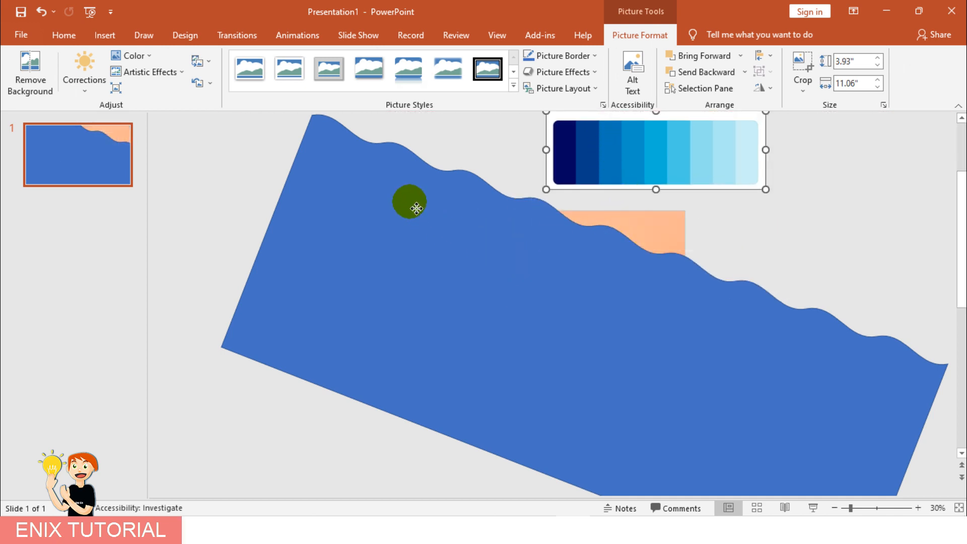
Step: Switch the wave to a gradient fill and eyedrop the first stop's colour from the palette
right_click(411, 201)
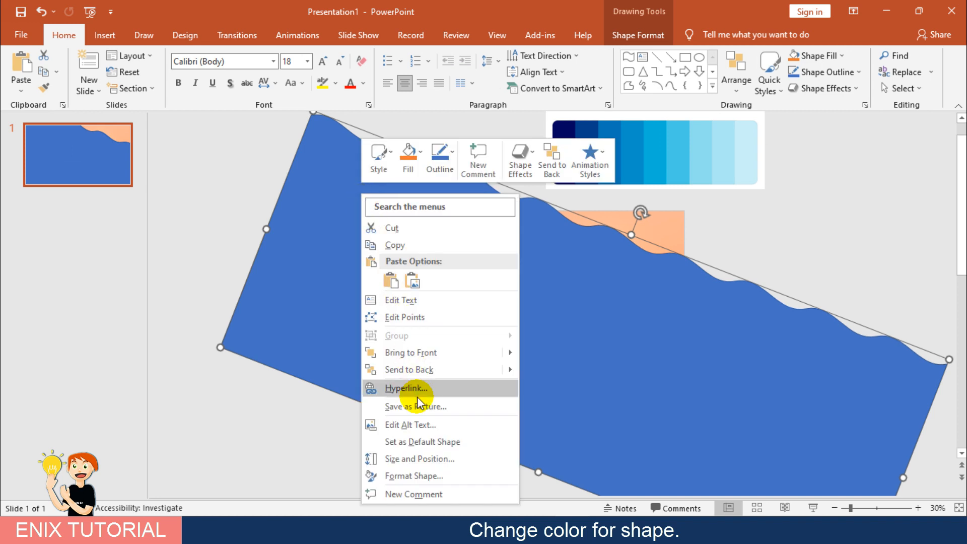
left_click(415, 476)
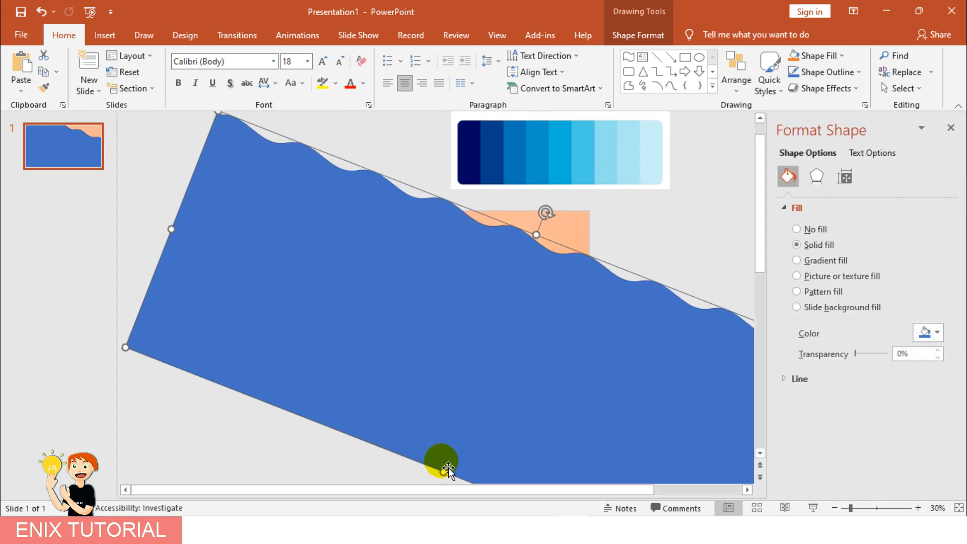
left_click(797, 260)
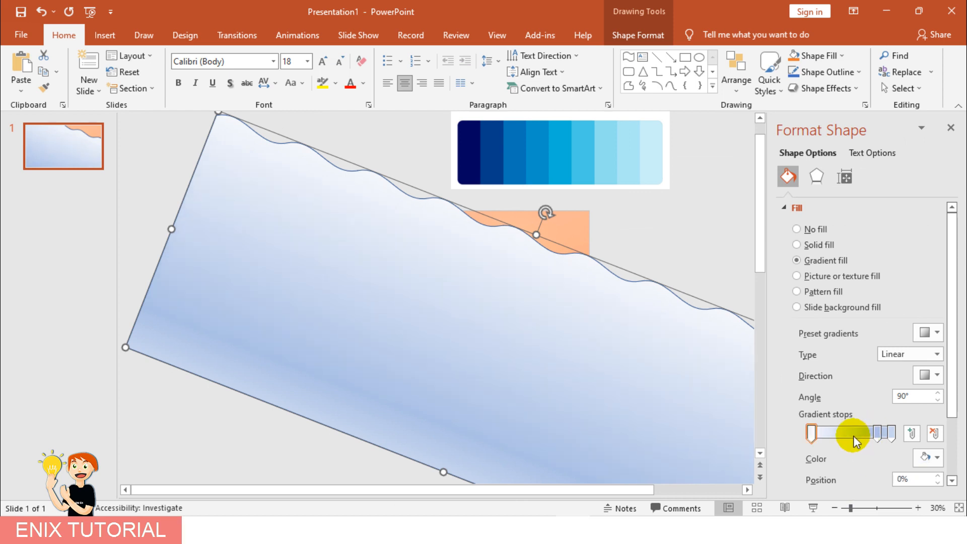
left_click(807, 436)
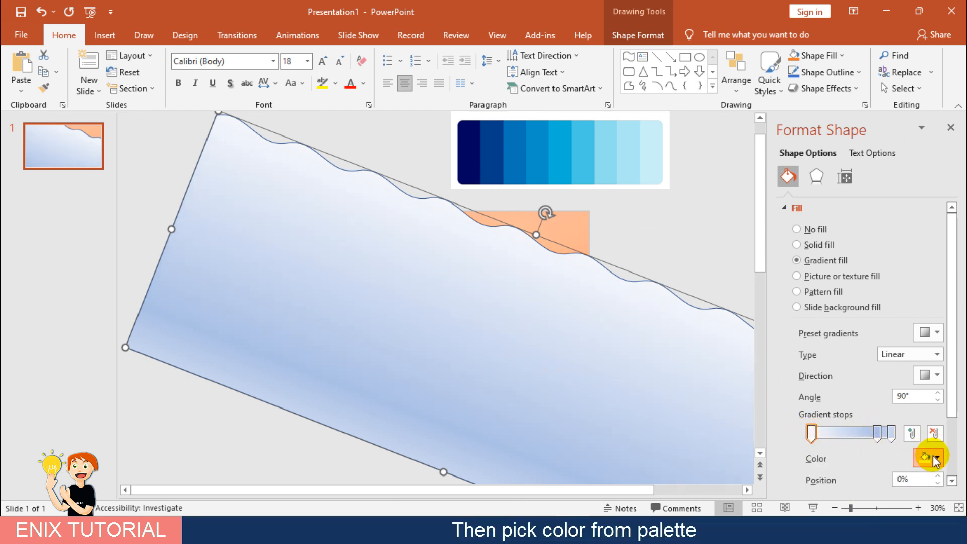
left_click(936, 458)
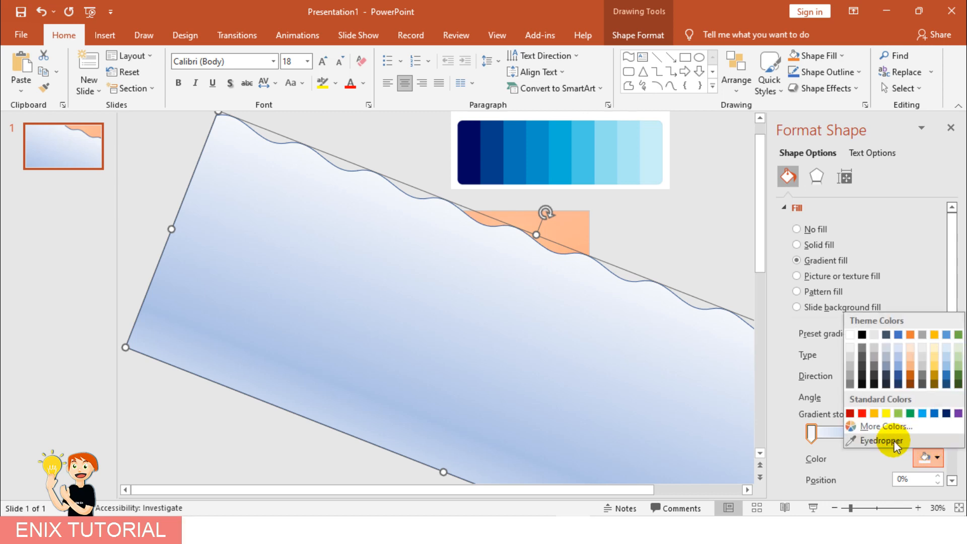
left_click(882, 437)
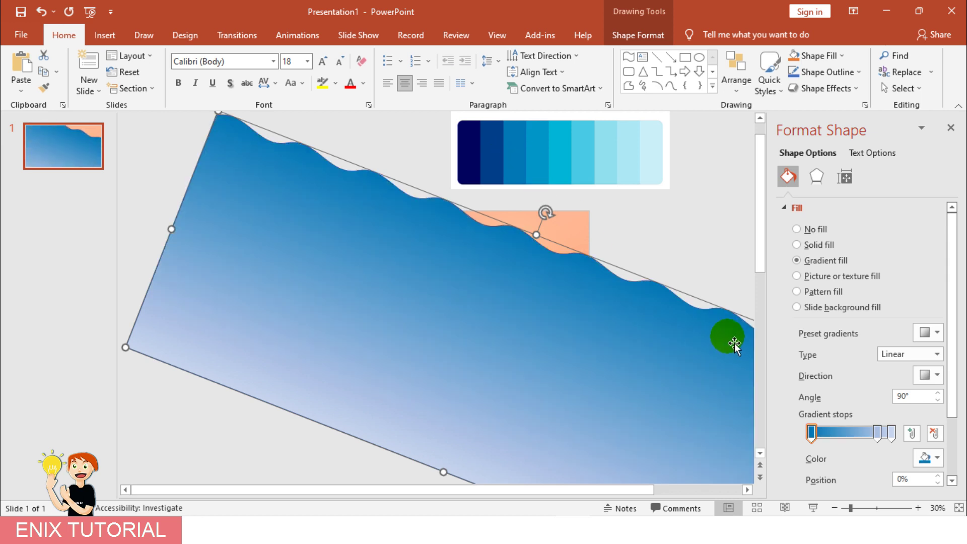
Step: Sample a light palette blue for the last stop, then move the middle stop to about 40% and eyedrop its colour
left_click(895, 434)
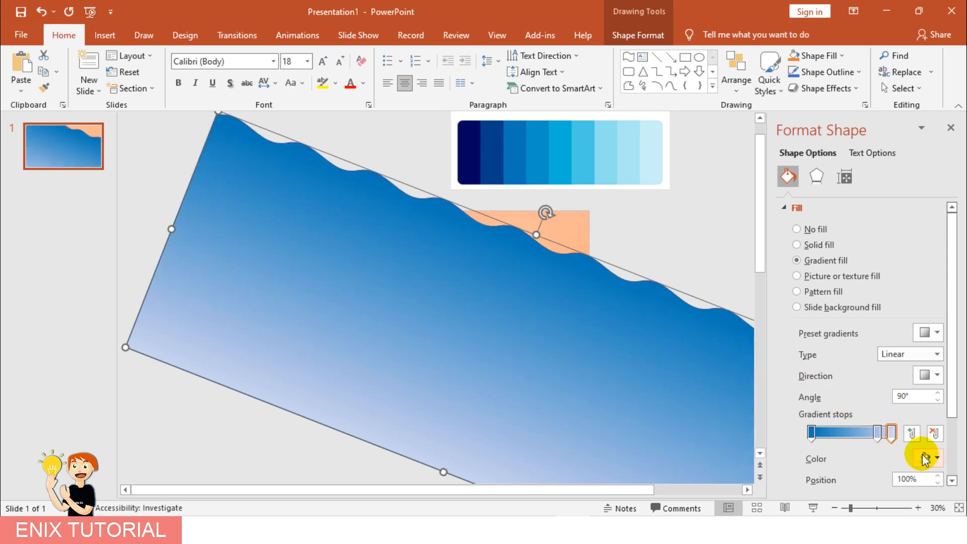
left_click(927, 459)
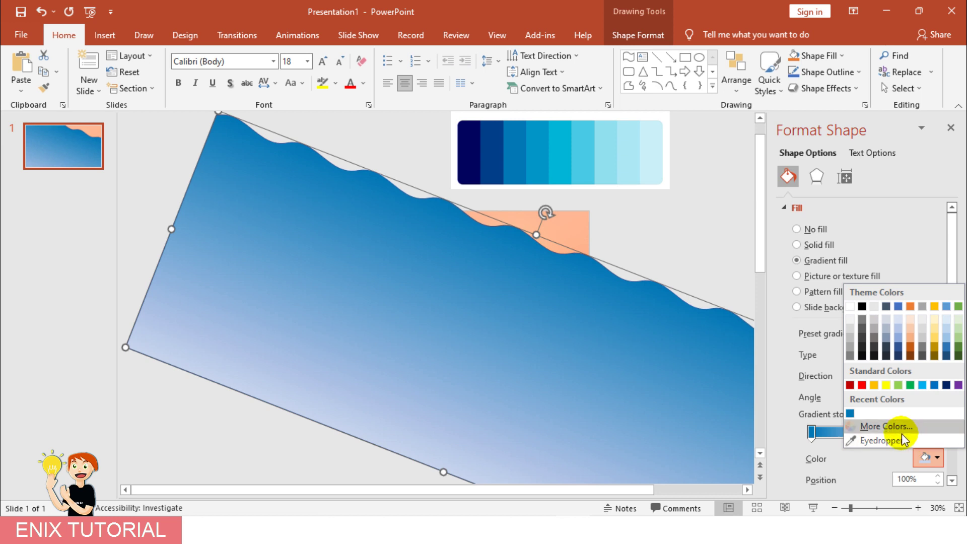
left_click(887, 441)
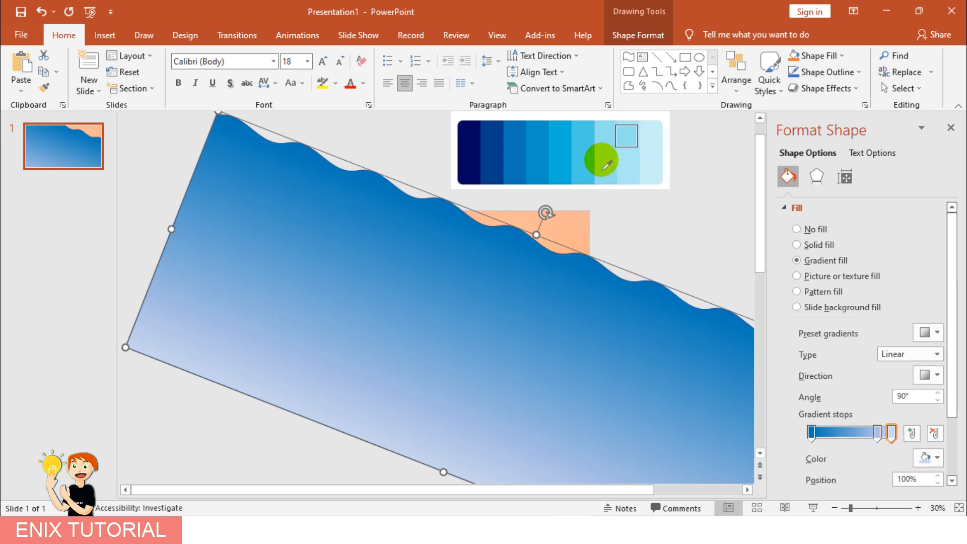
left_click(570, 156)
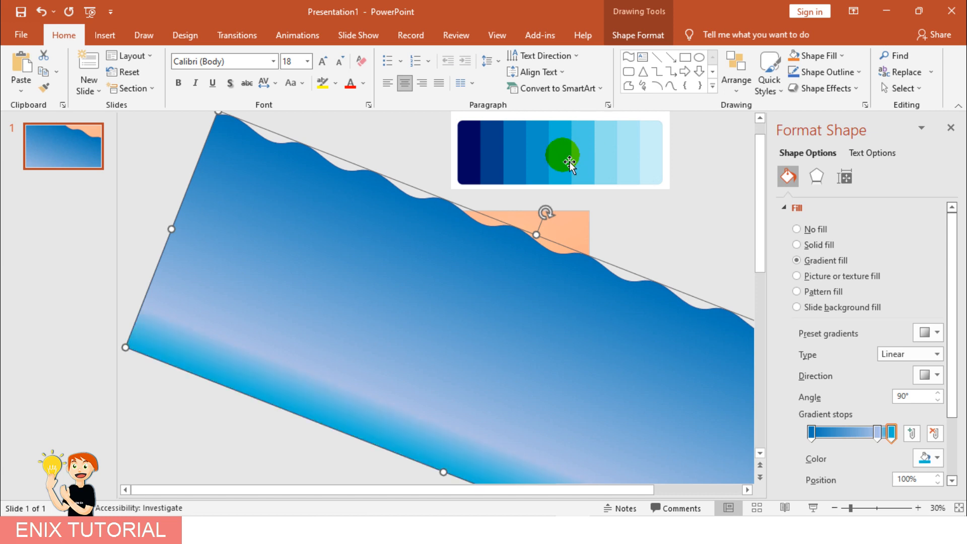
left_click_drag(892, 433, 845, 432)
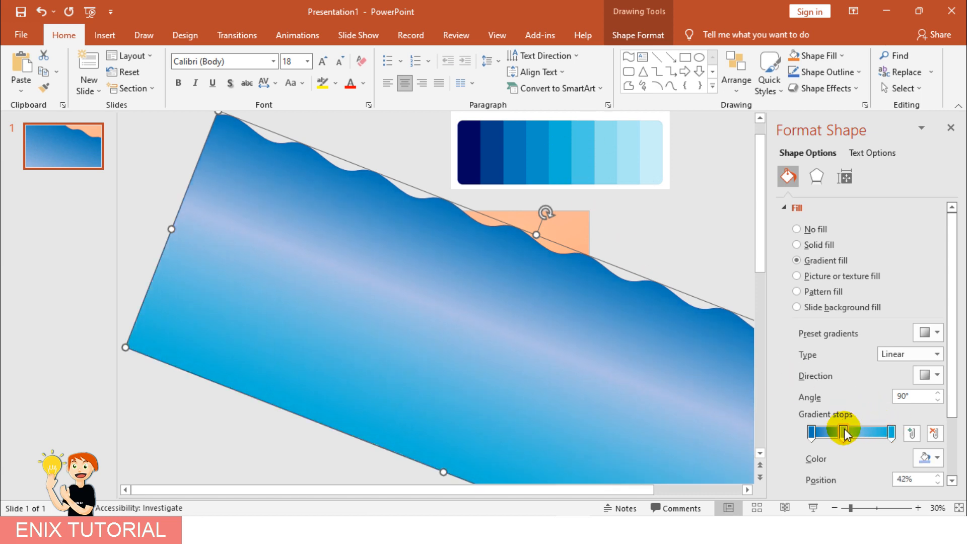
left_click(936, 456)
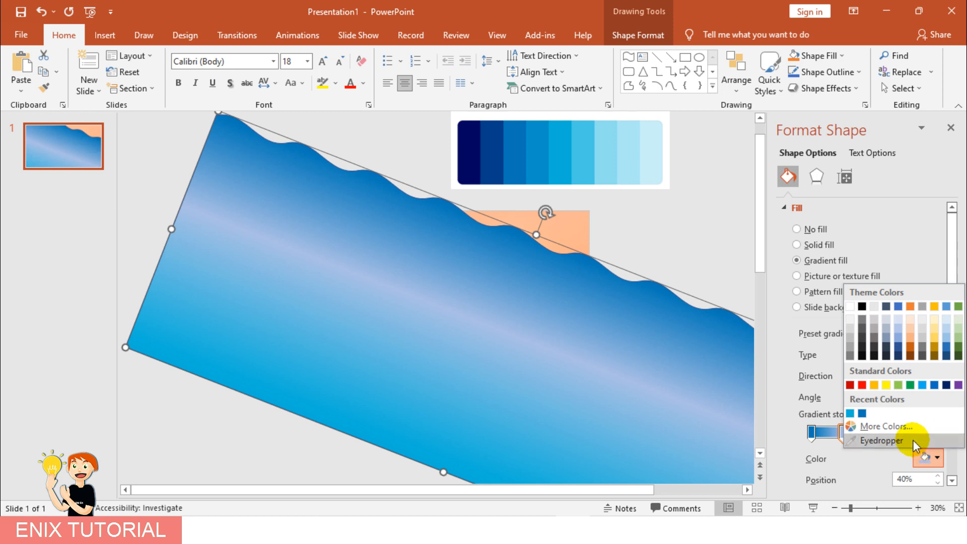
left_click(881, 454)
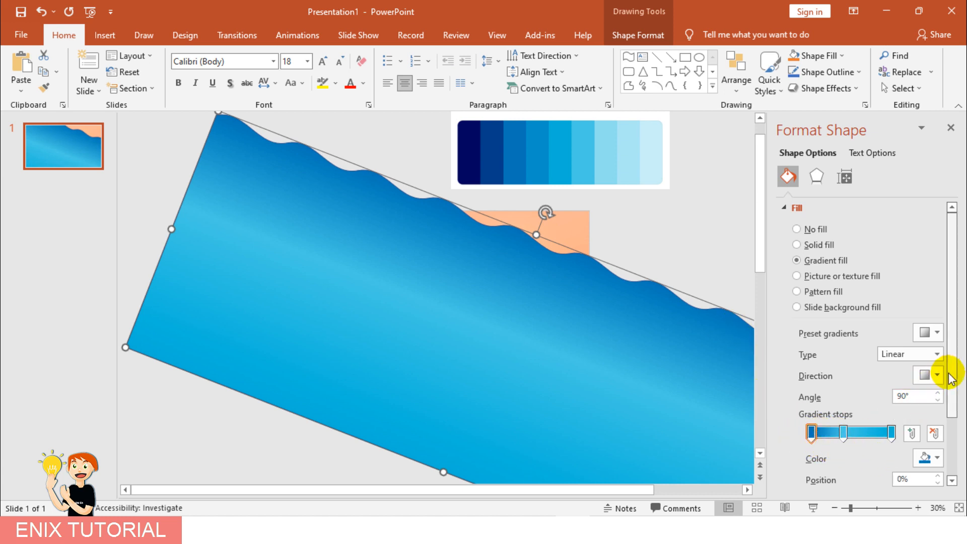
Step: Make the top gradient stop partly transparent and shift the middle stop to about 22%
scroll("down", 3)
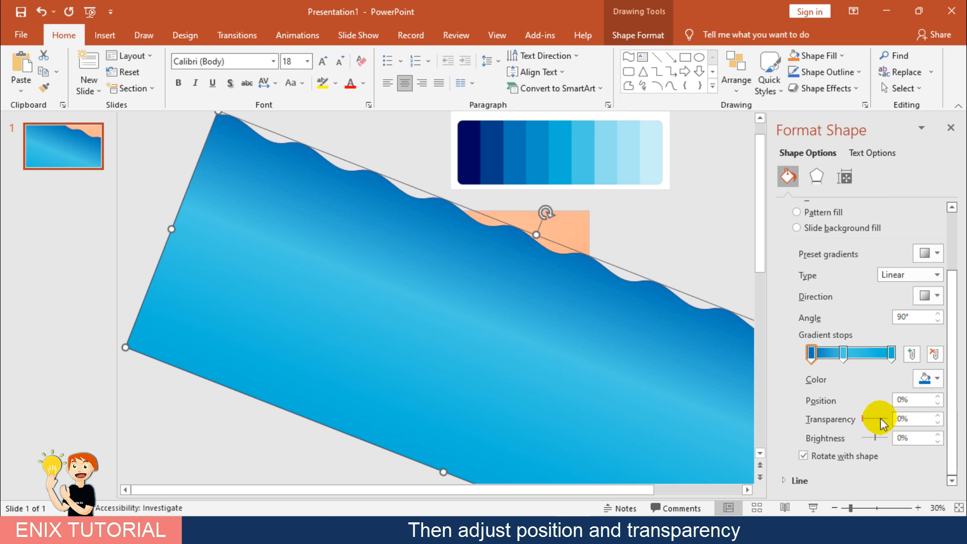
left_click_drag(884, 424, 869, 425)
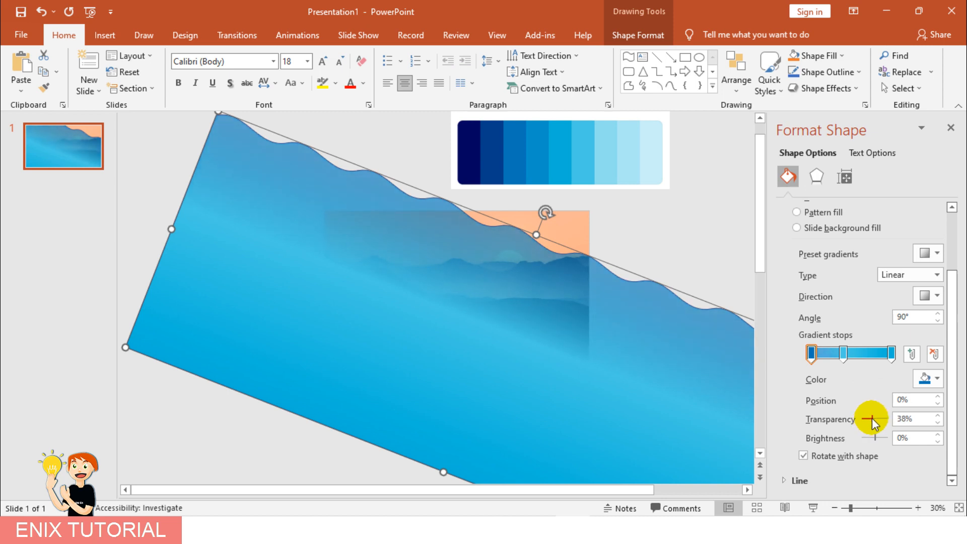
left_click_drag(871, 421, 863, 420)
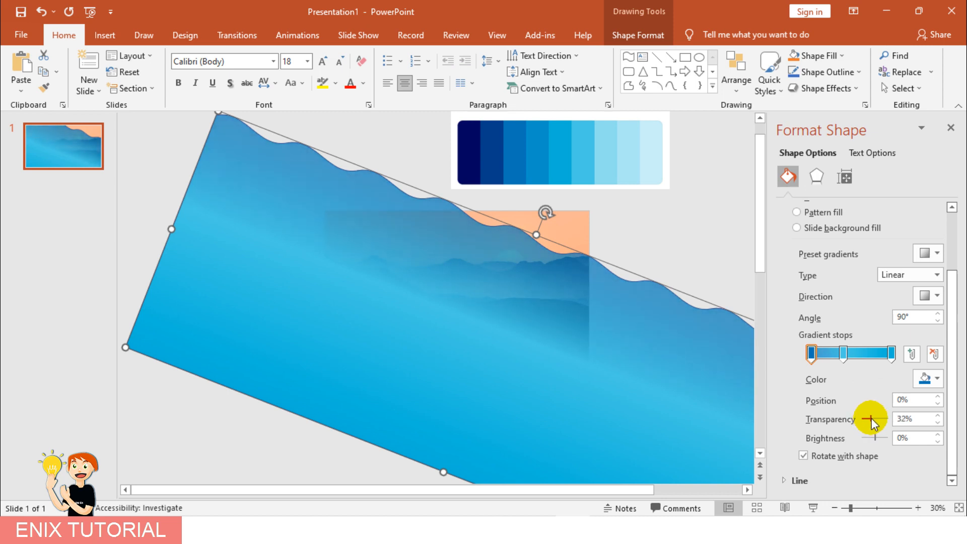
left_click_drag(869, 419, 872, 419)
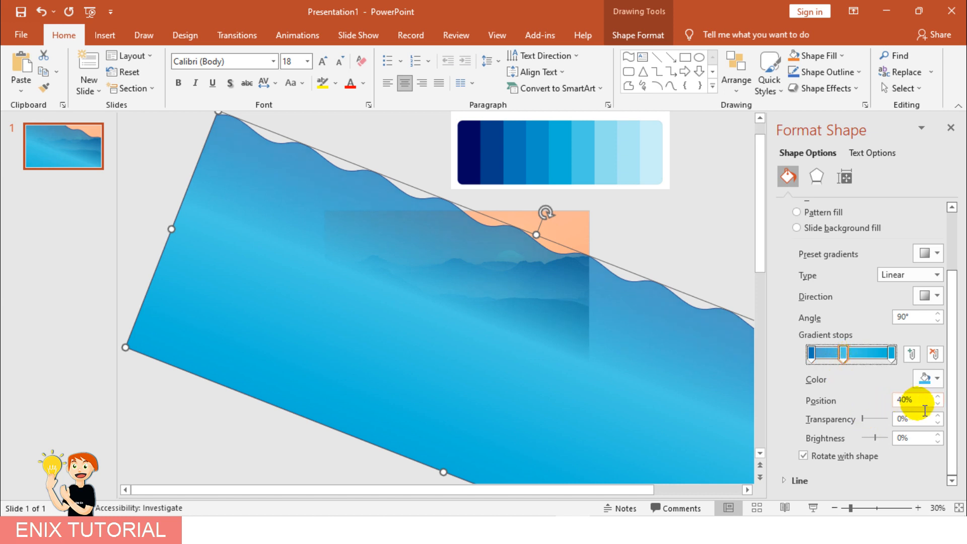
left_click_drag(849, 354, 829, 354)
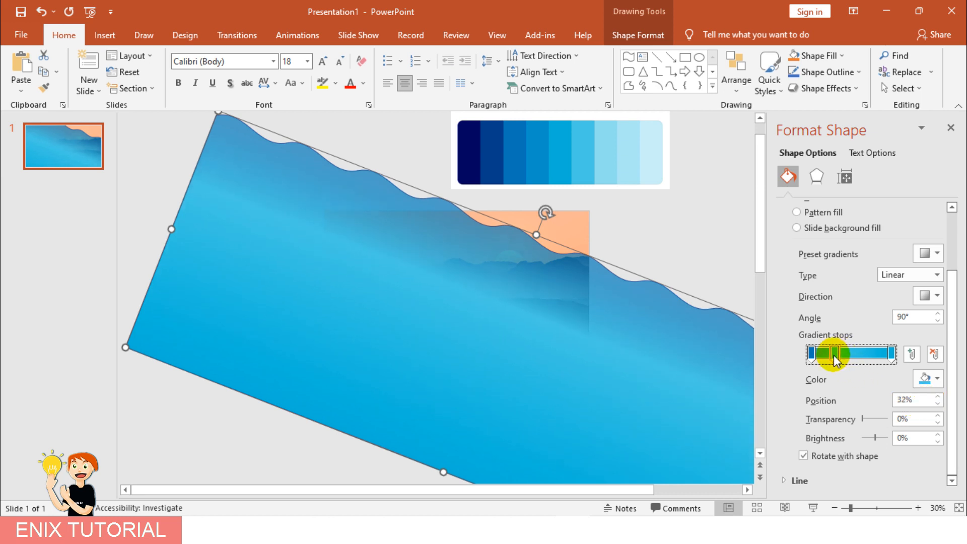
left_click_drag(834, 353, 826, 354)
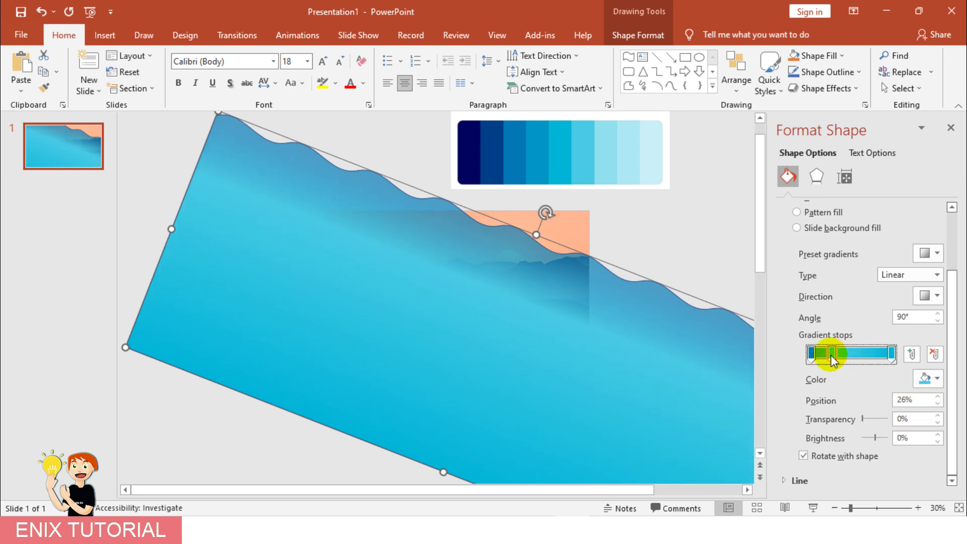
left_click_drag(833, 354, 827, 353)
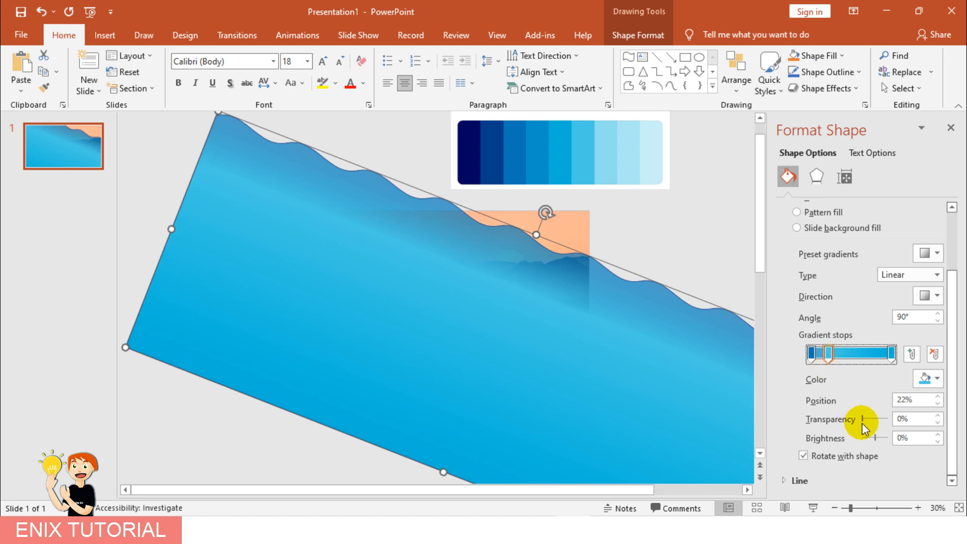
Step: Keep the middle stop's brightness normal and raise its transparency to about half
left_click_drag(889, 438, 873, 438)
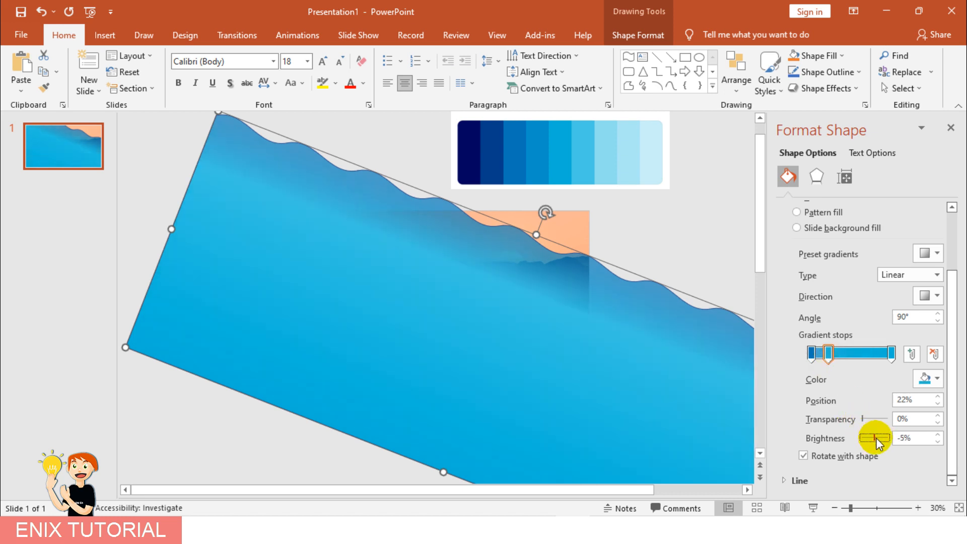
left_click_drag(883, 439, 870, 438)
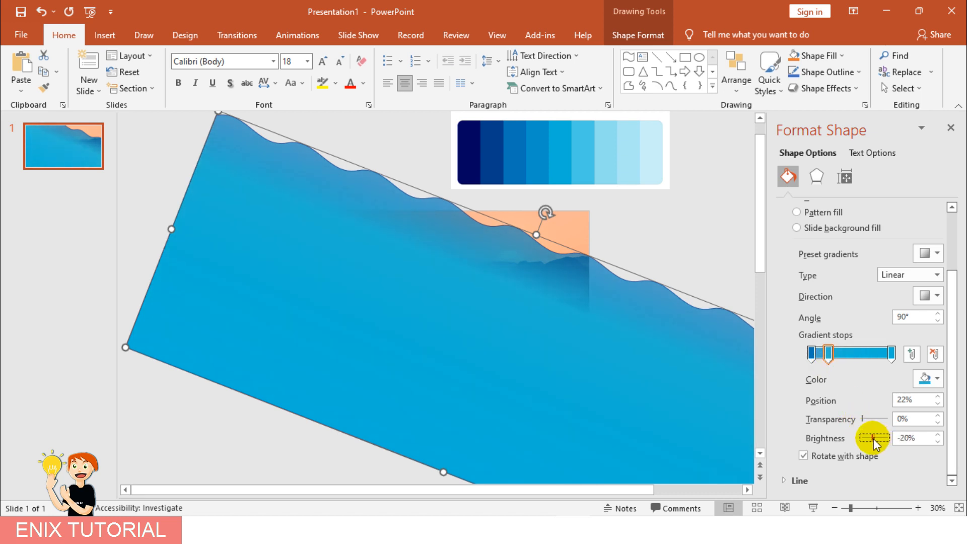
left_click_drag(871, 438, 883, 438)
type("0")
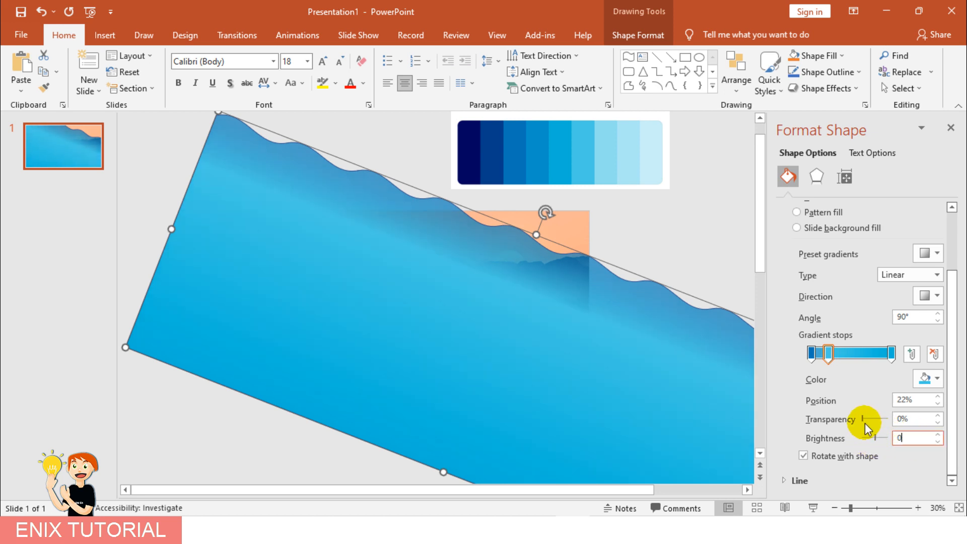
left_click_drag(858, 419, 874, 420)
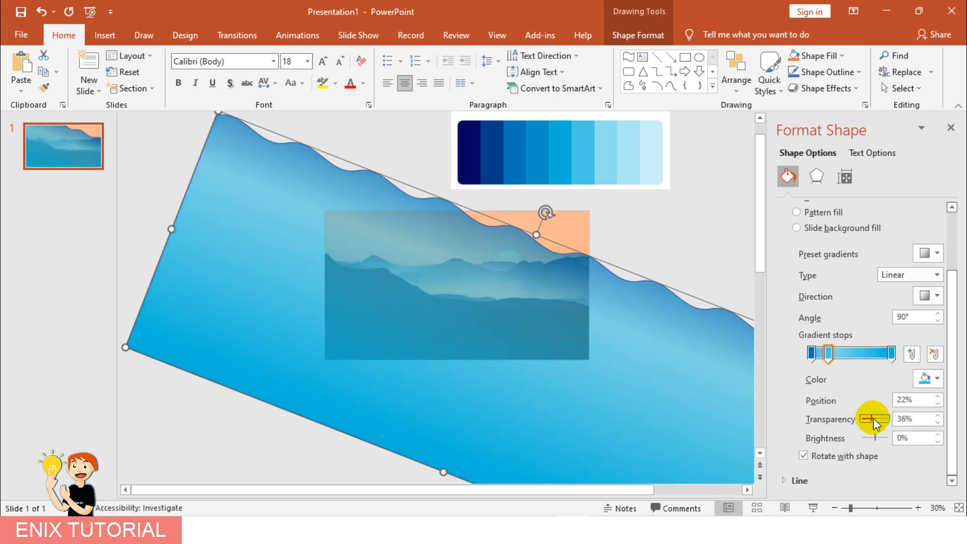
left_click_drag(867, 419, 875, 420)
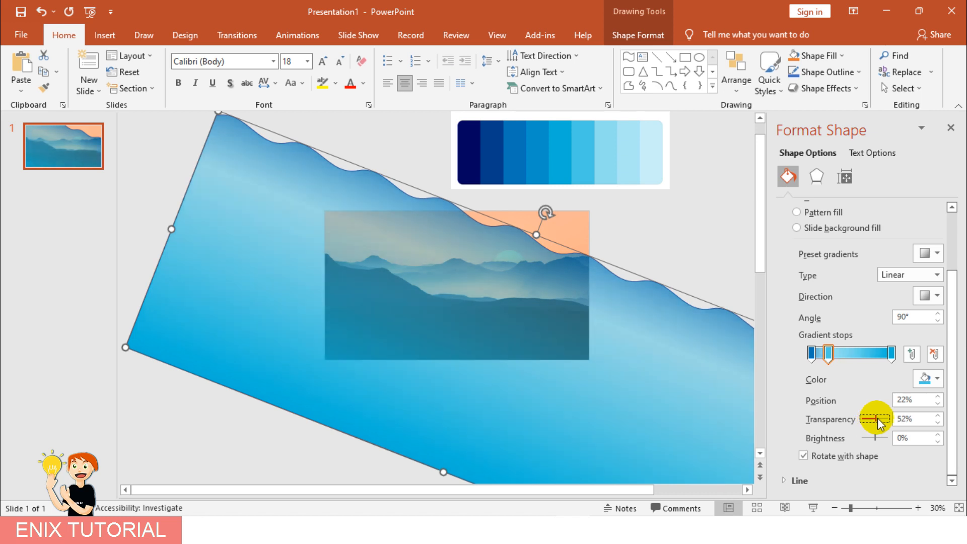
Step: Add a new gradient stop at about 73% with roughly 31% transparency
left_click(903, 368)
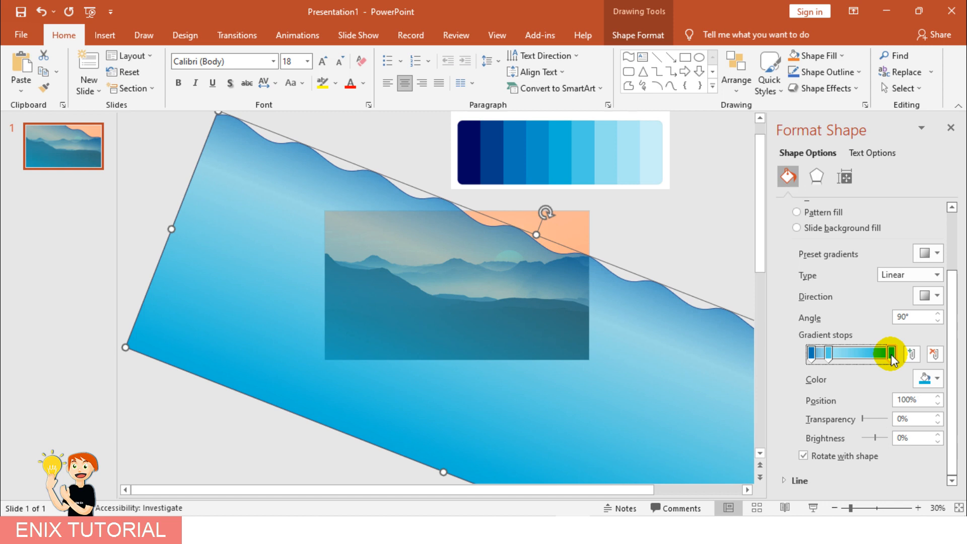
left_click_drag(889, 354, 864, 354)
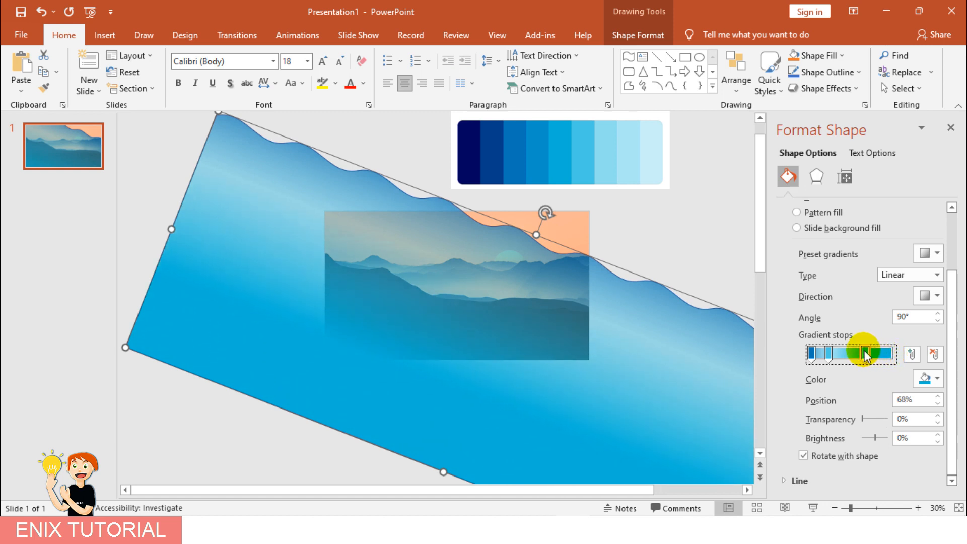
left_click_drag(864, 353, 875, 354)
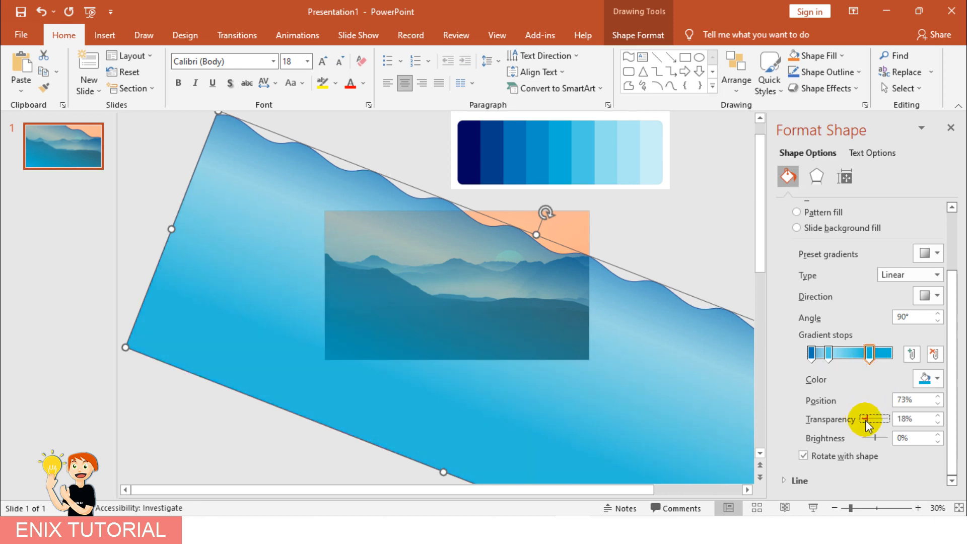
left_click_drag(863, 424, 874, 423)
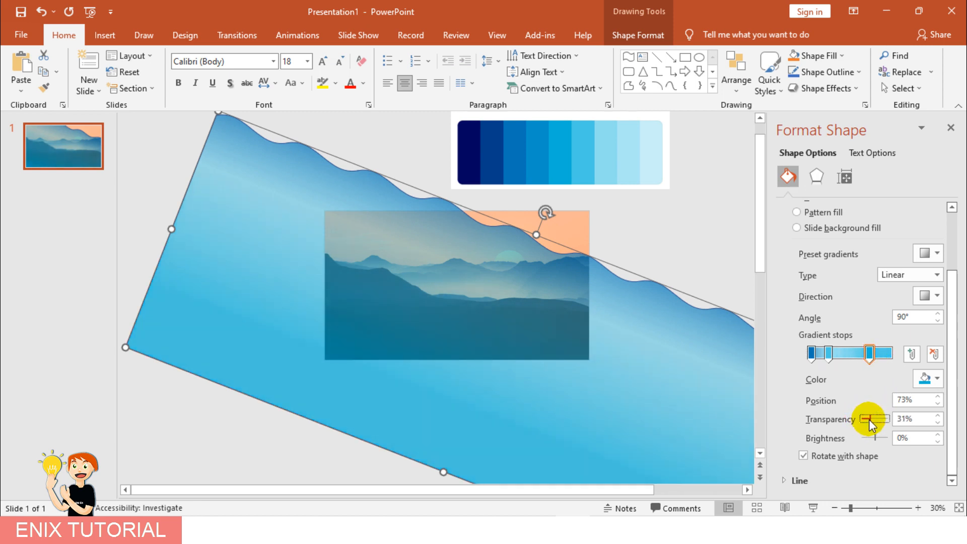
left_click_drag(864, 422, 873, 422)
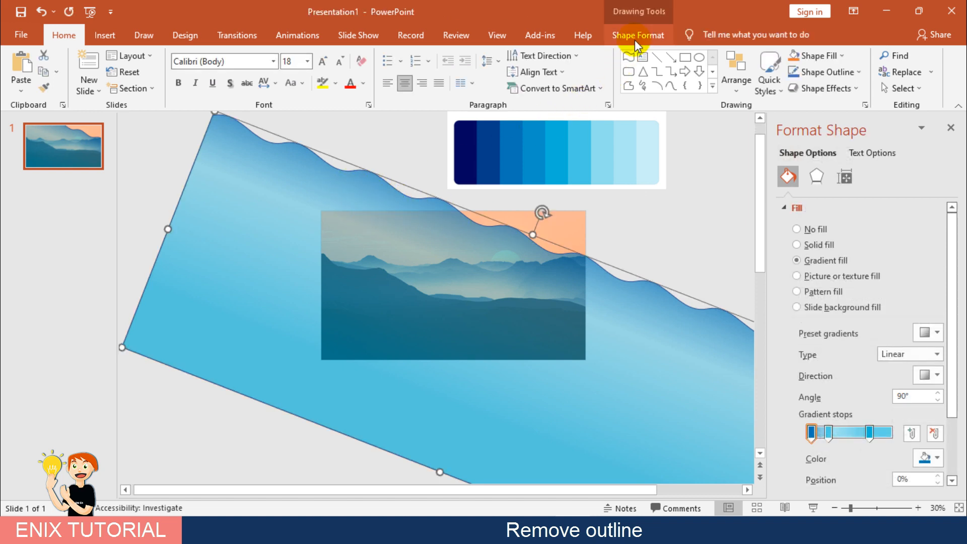
Step: Set the wave shape's Shape Outline to No Outline
left_click(638, 35)
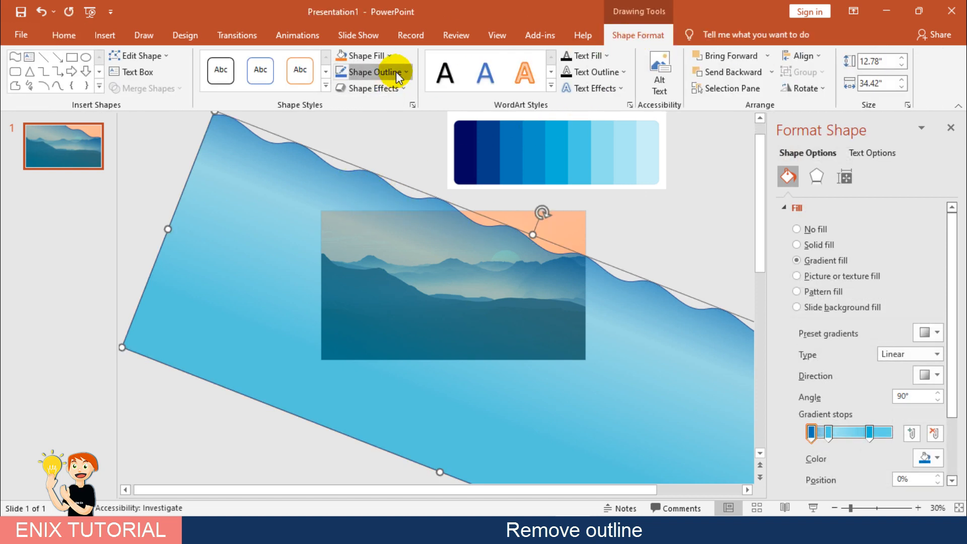
left_click(376, 73)
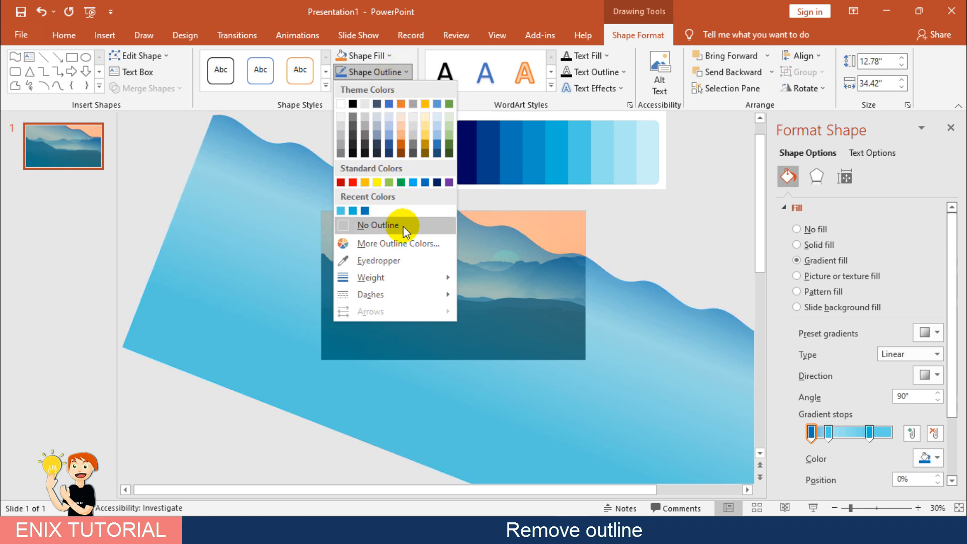
left_click(381, 225)
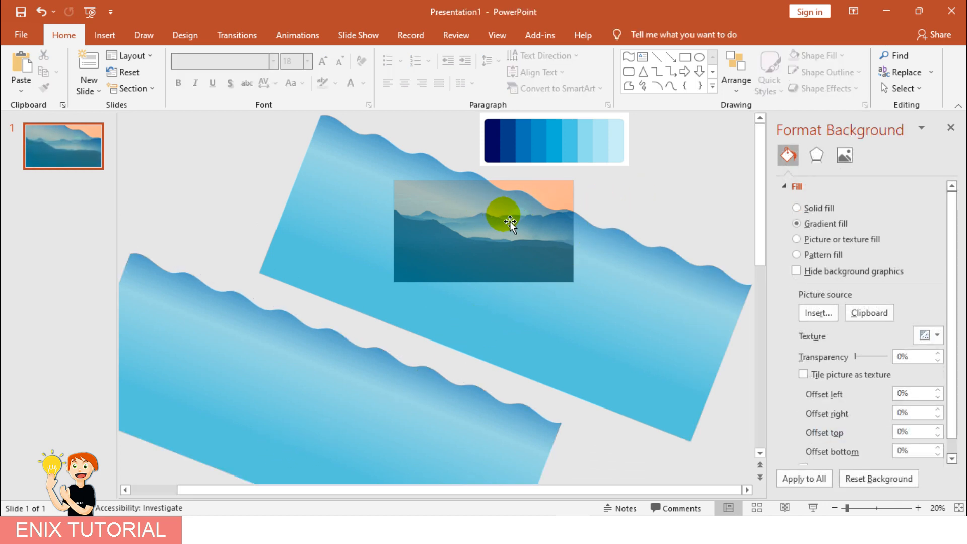
Step: Select the upper wave shape after placing the duplicate lower-left
left_click(510, 220)
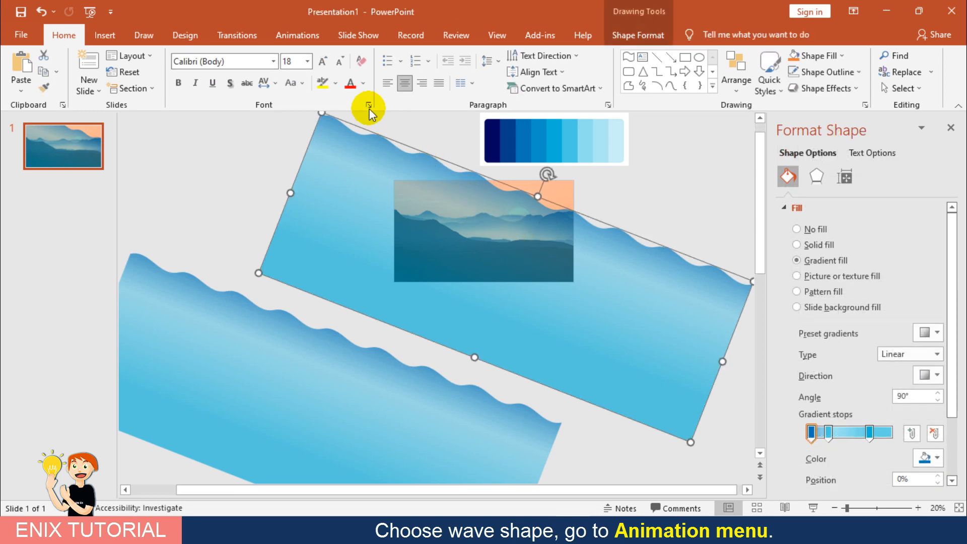
Step: Choose a Lines motion path from Add Animation for the upper wave and reselect it
left_click(297, 35)
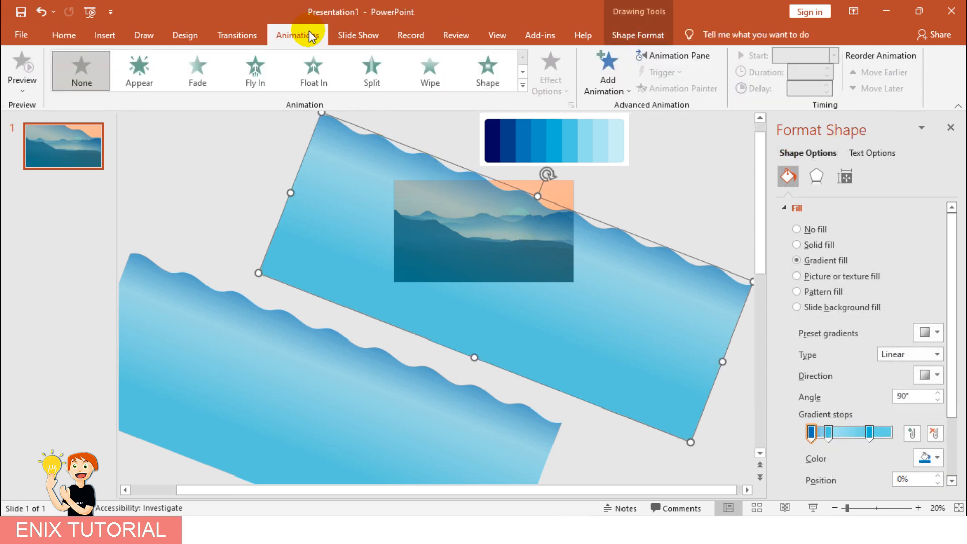
left_click(605, 80)
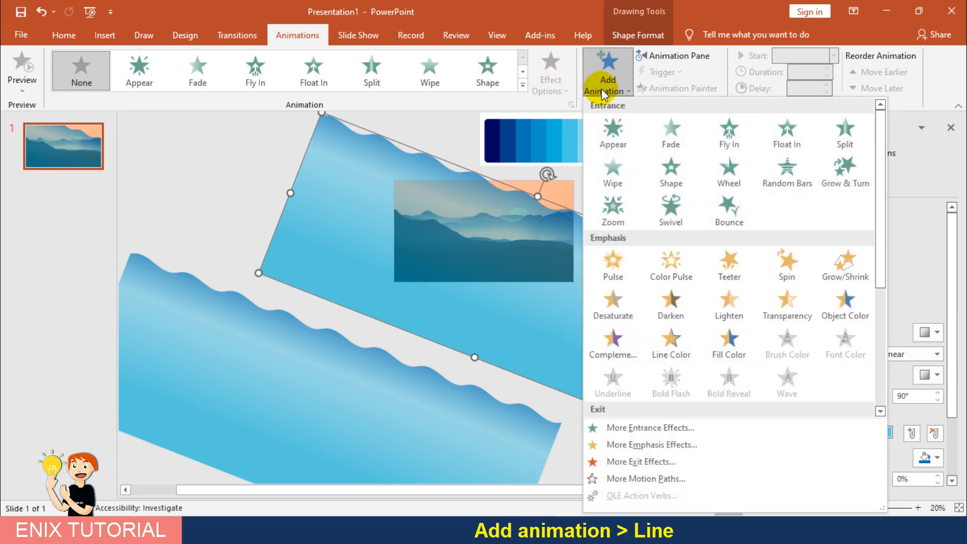
scroll("down", 3)
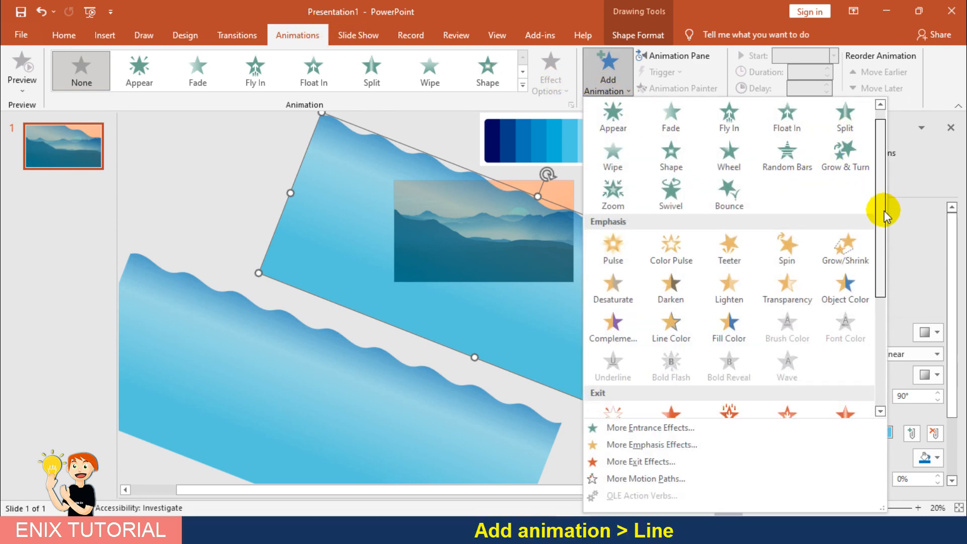
scroll("down", 3)
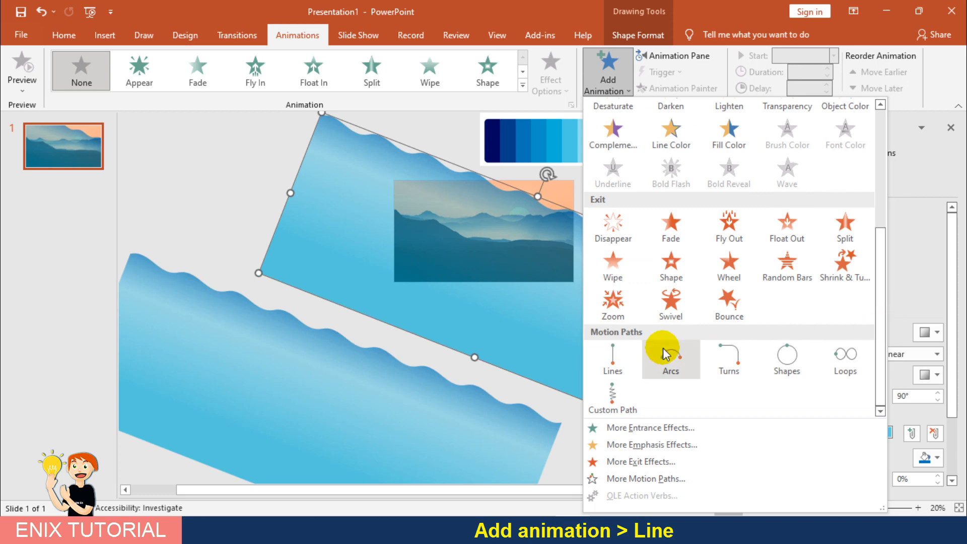
left_click(613, 358)
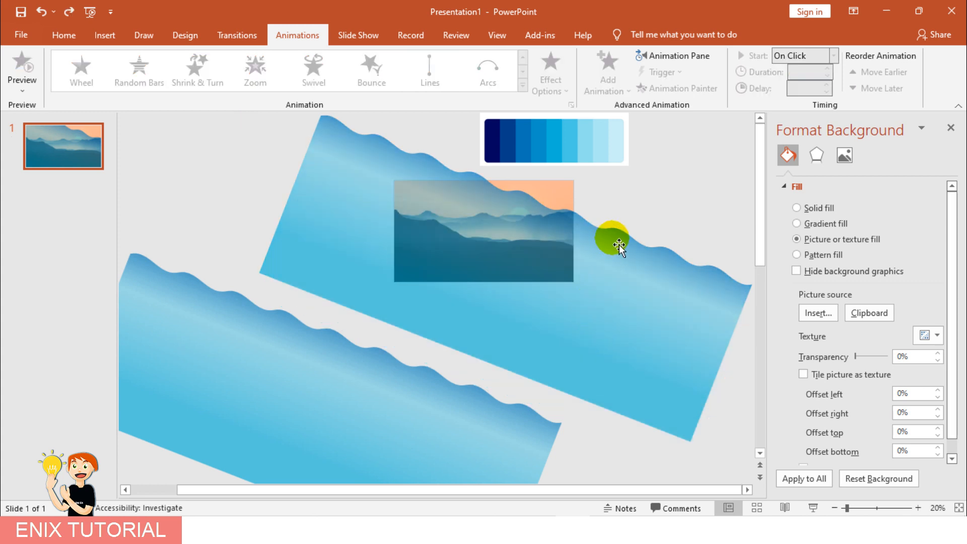
mouse_move(637, 206)
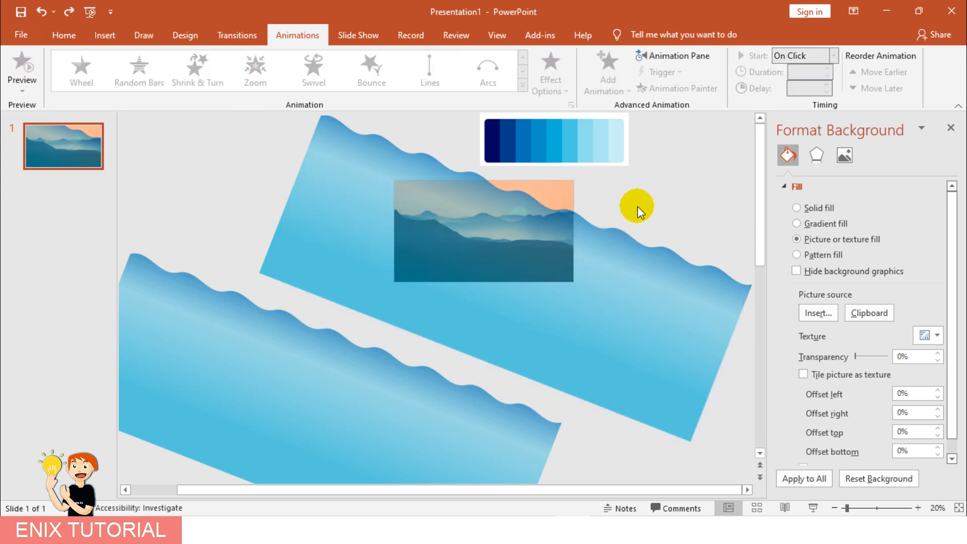
left_click(637, 206)
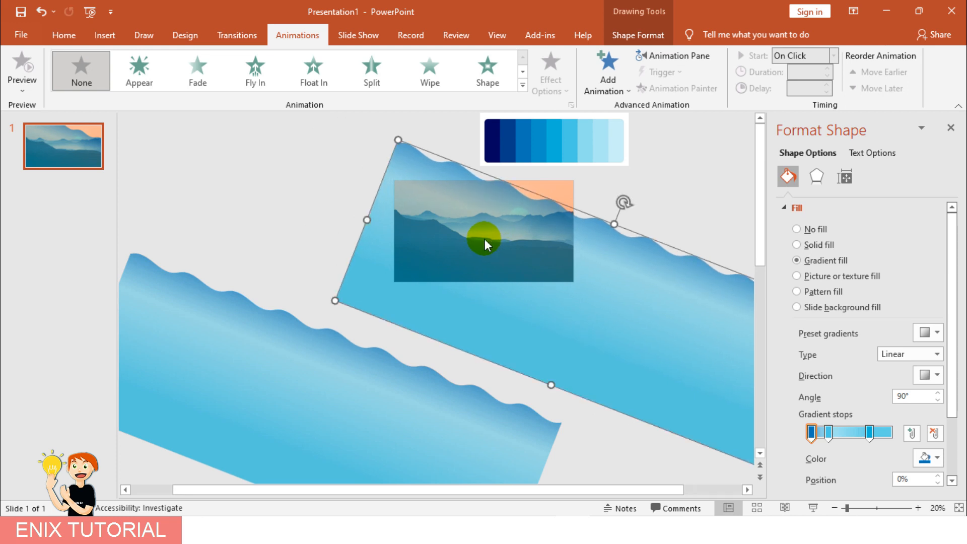
mouse_move(558, 173)
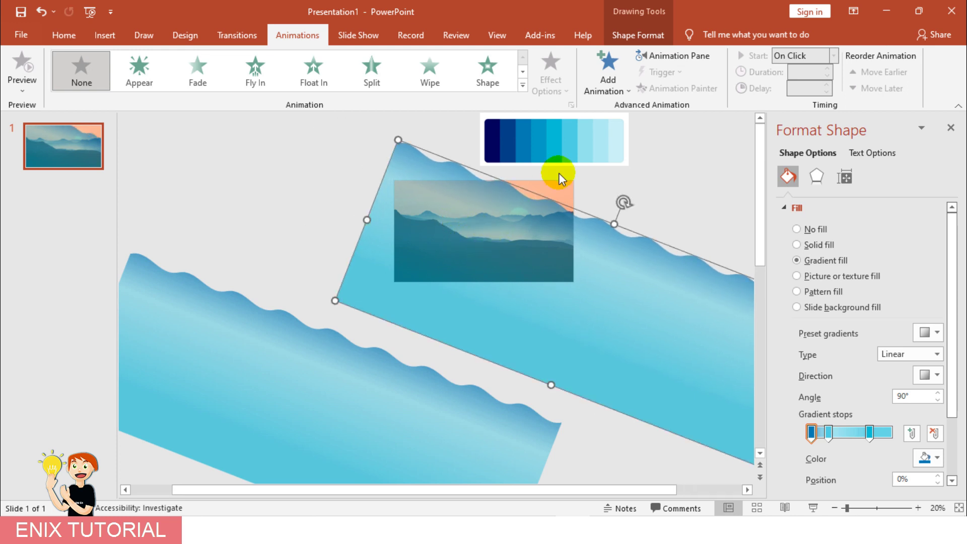
Step: Apply a Lines motion path to the upper wave and aim its end point up-left
left_click(607, 75)
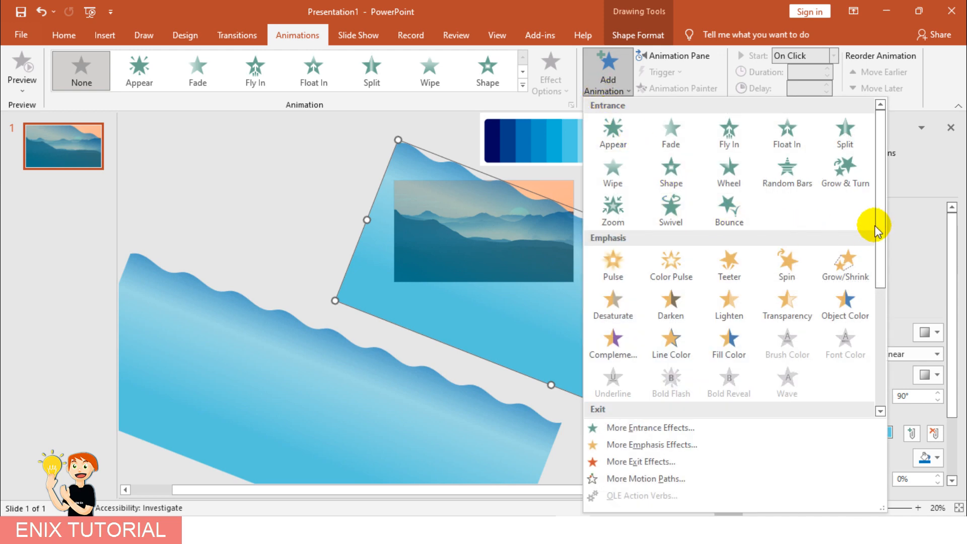
scroll("down", 3)
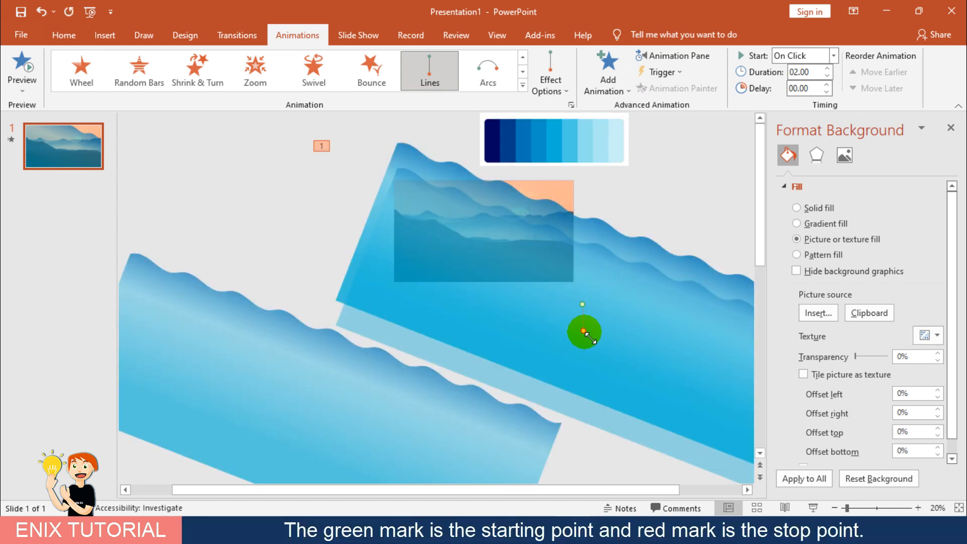
left_click_drag(583, 330, 521, 293)
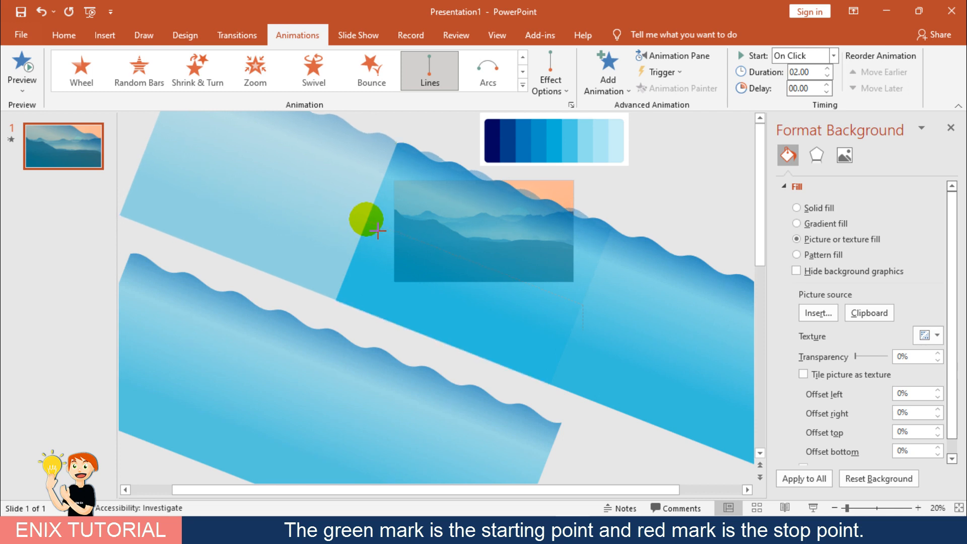
left_click_drag(367, 221, 418, 240)
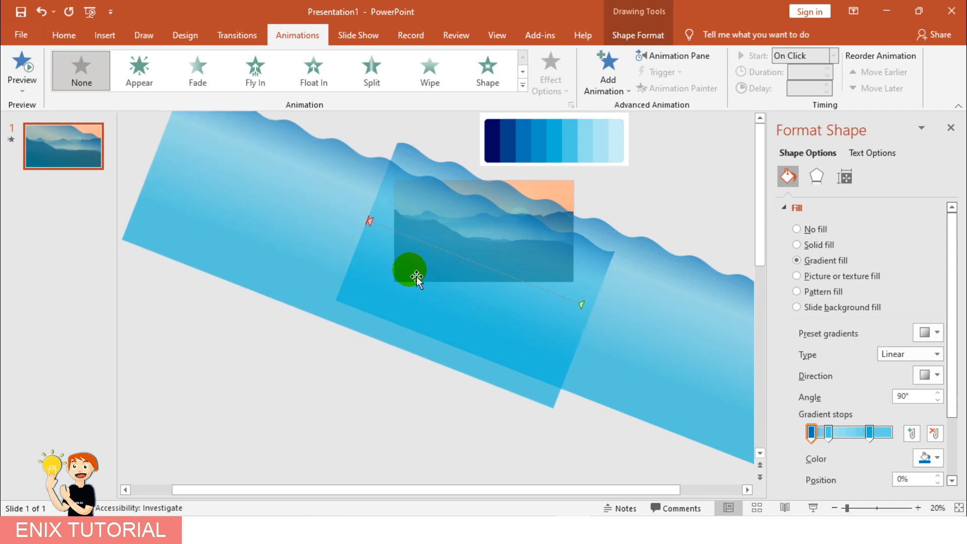
Step: Give the second wave its own Lines motion path animation
left_click(607, 81)
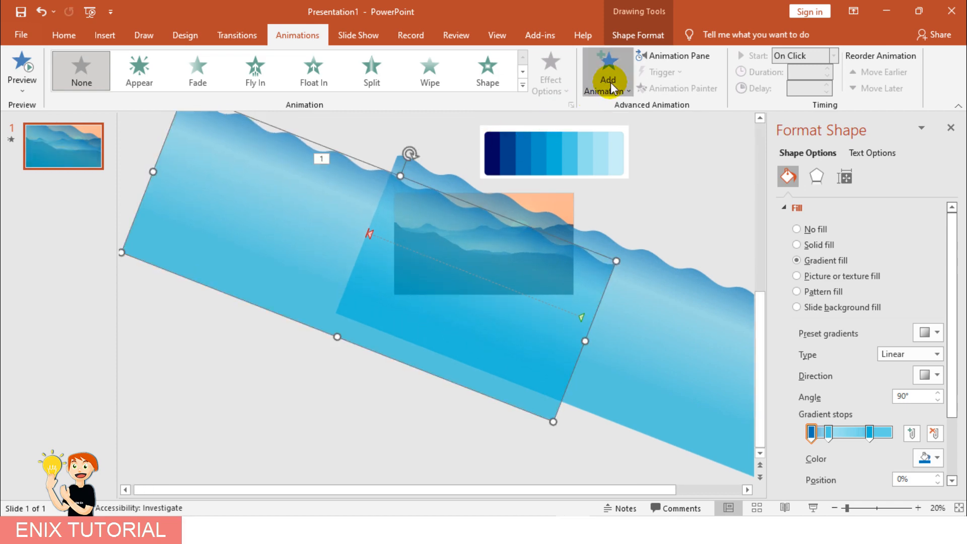
left_click(607, 84)
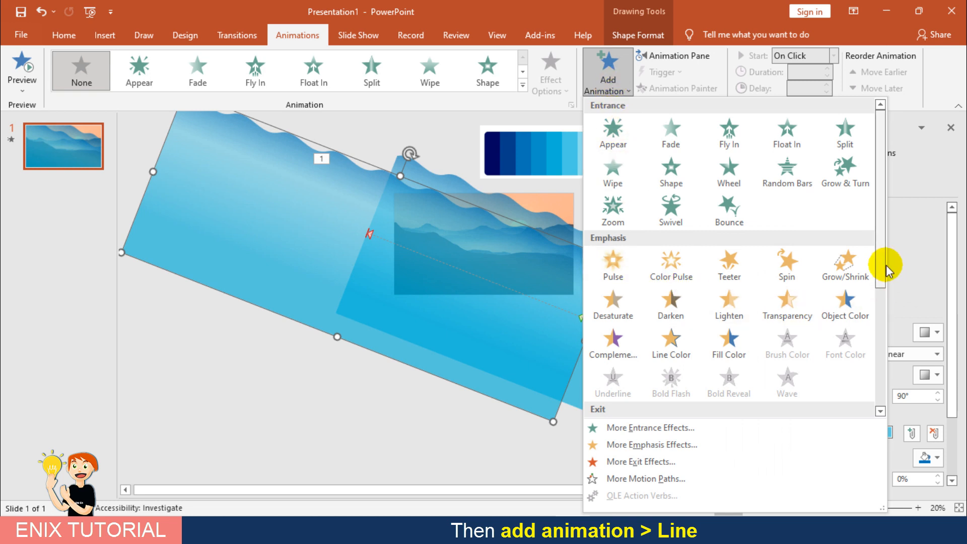
scroll("down", 3)
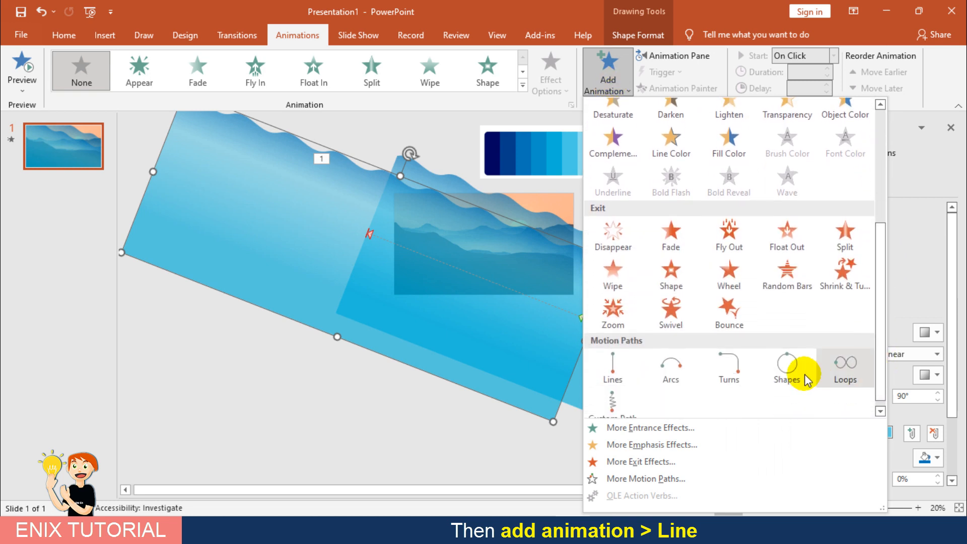
left_click(613, 365)
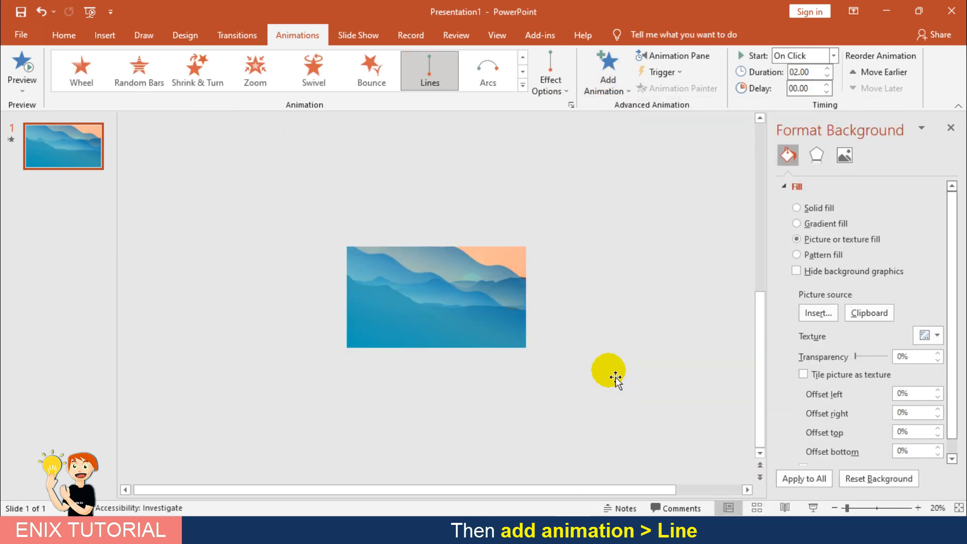
Step: Reposition the second path's start and end points so it runs diagonally down-right
left_click(429, 71)
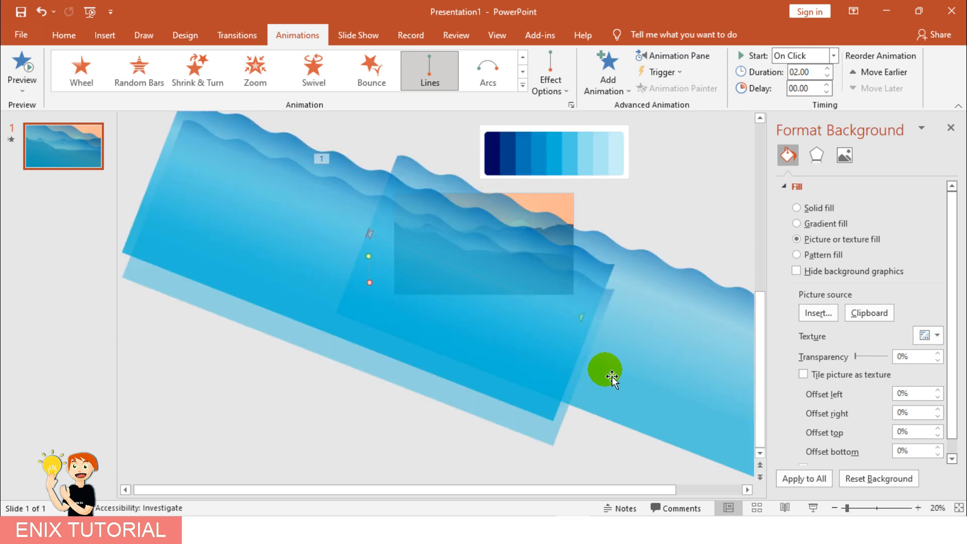
left_click_drag(606, 373, 395, 312)
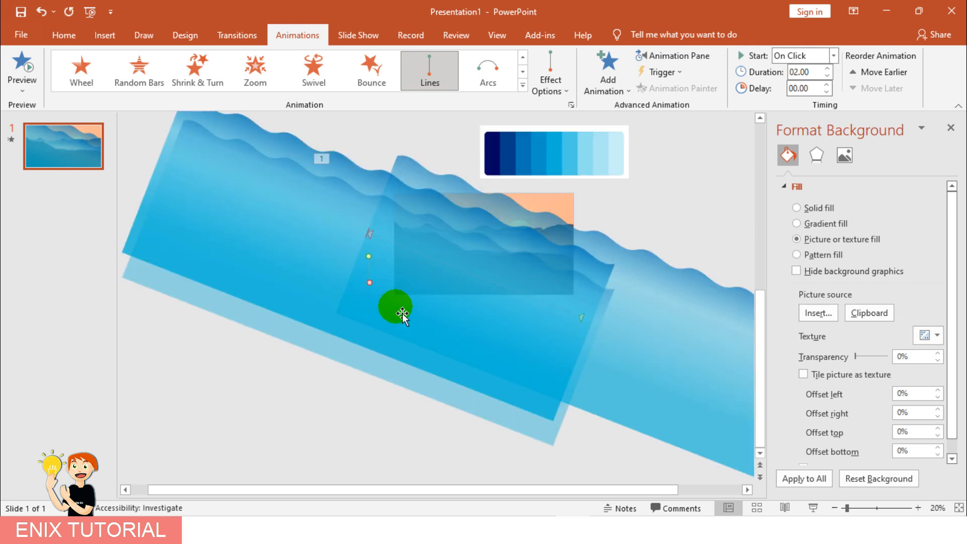
left_click_drag(395, 308, 370, 284)
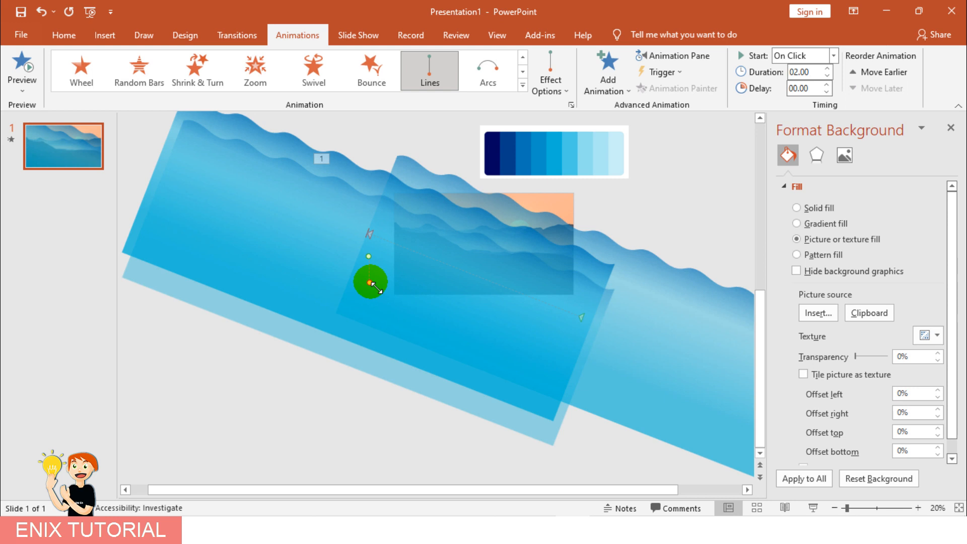
left_click_drag(370, 285, 573, 334)
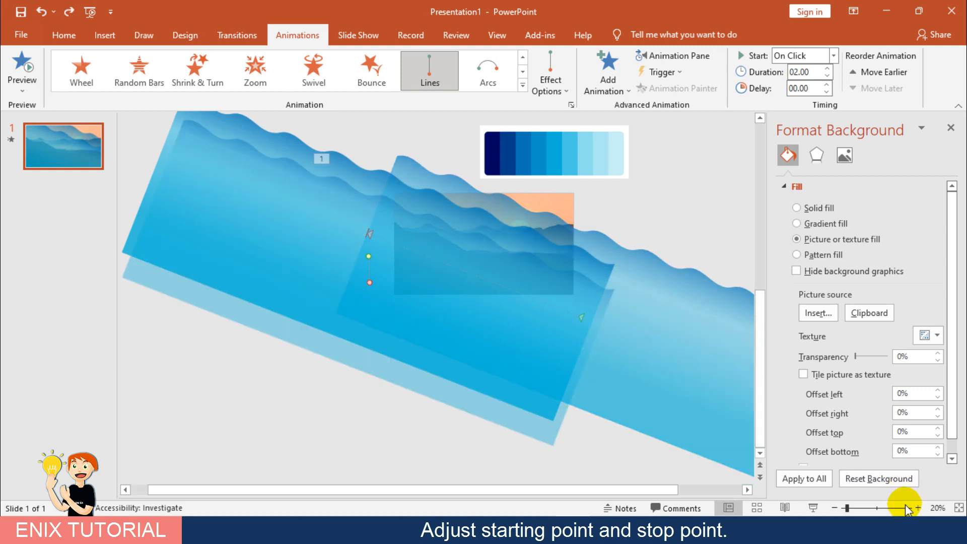
left_click(917, 521)
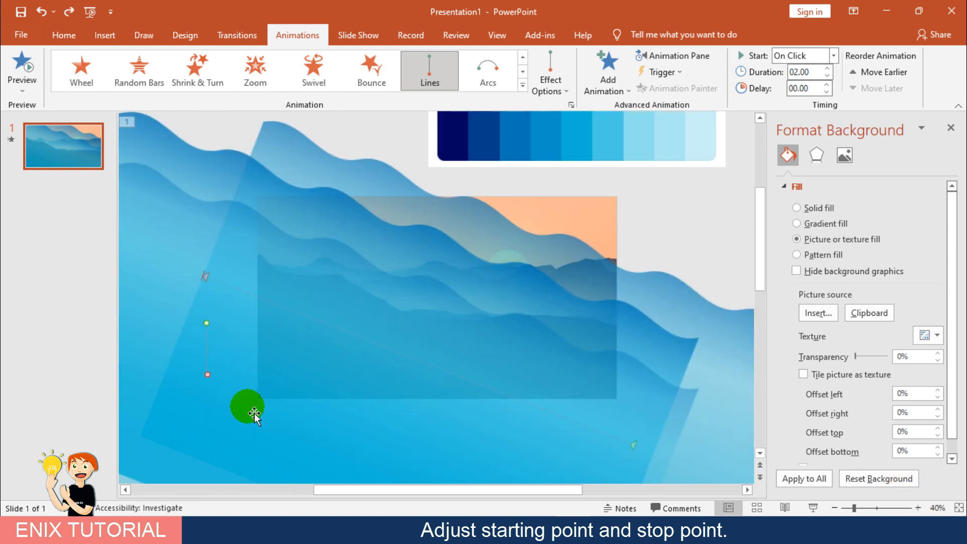
left_click_drag(246, 407, 486, 410)
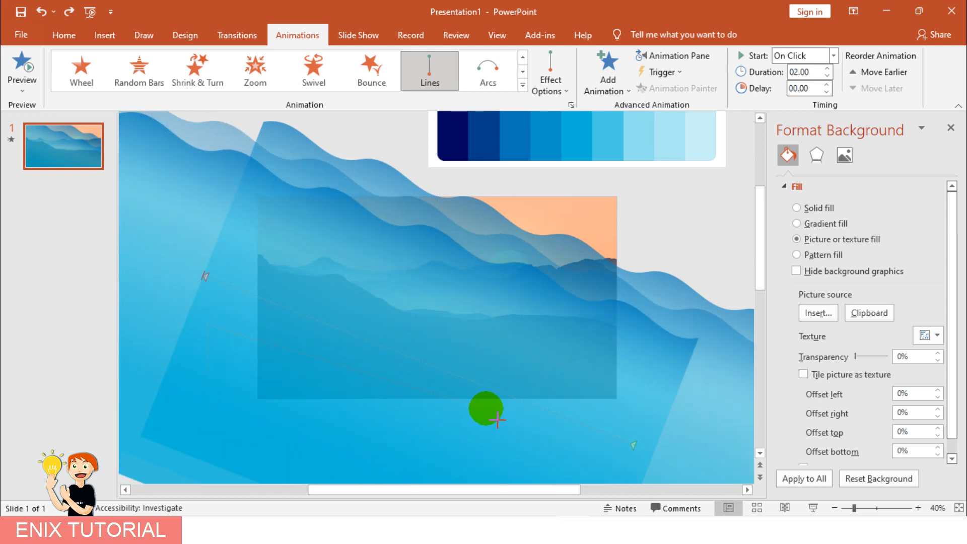
left_click_drag(485, 409, 613, 478)
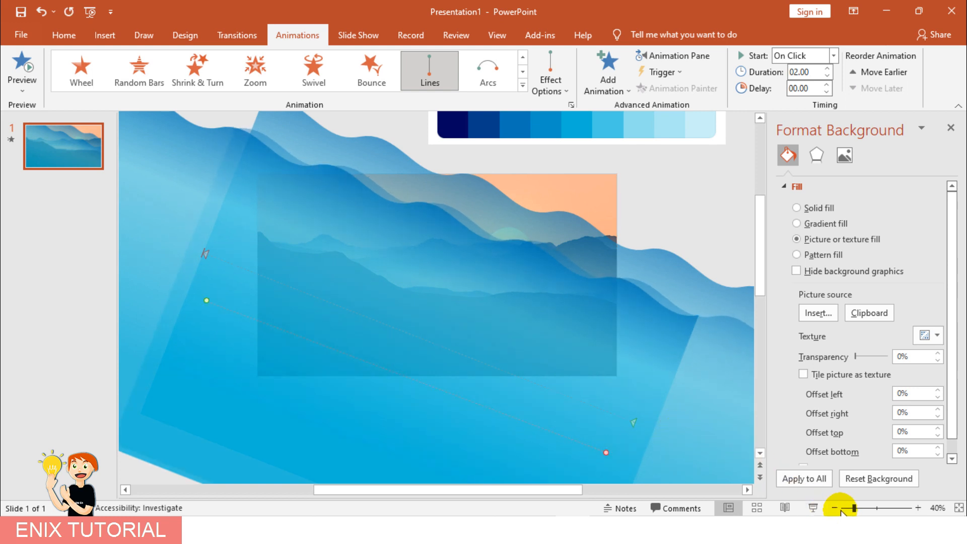
left_click(840, 508)
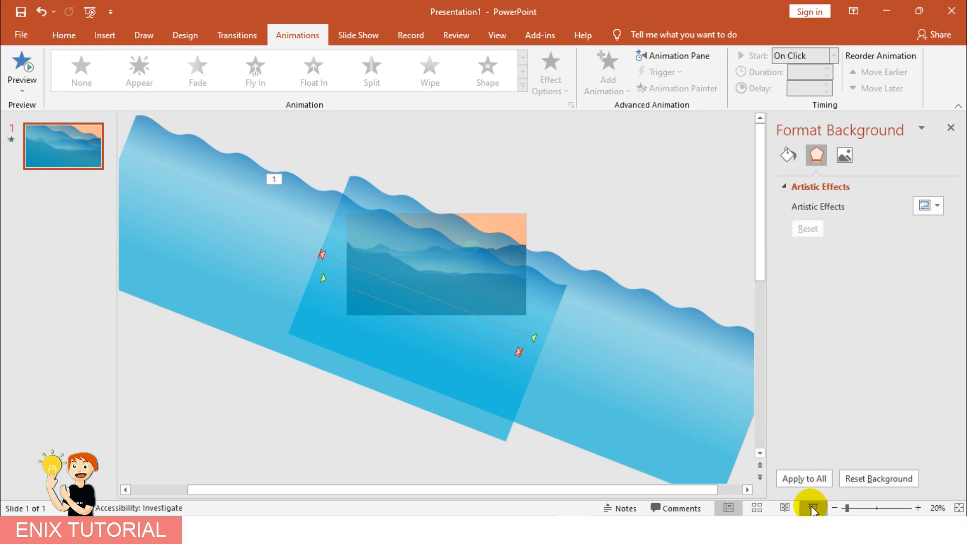
Step: Show the Animation Pane listing the two wave motion path animations
left_click(813, 508)
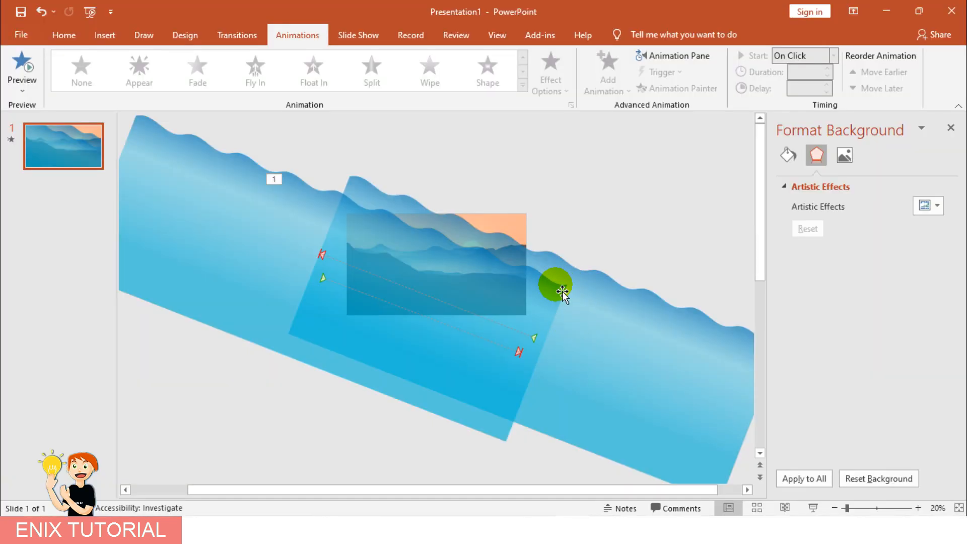
left_click(677, 56)
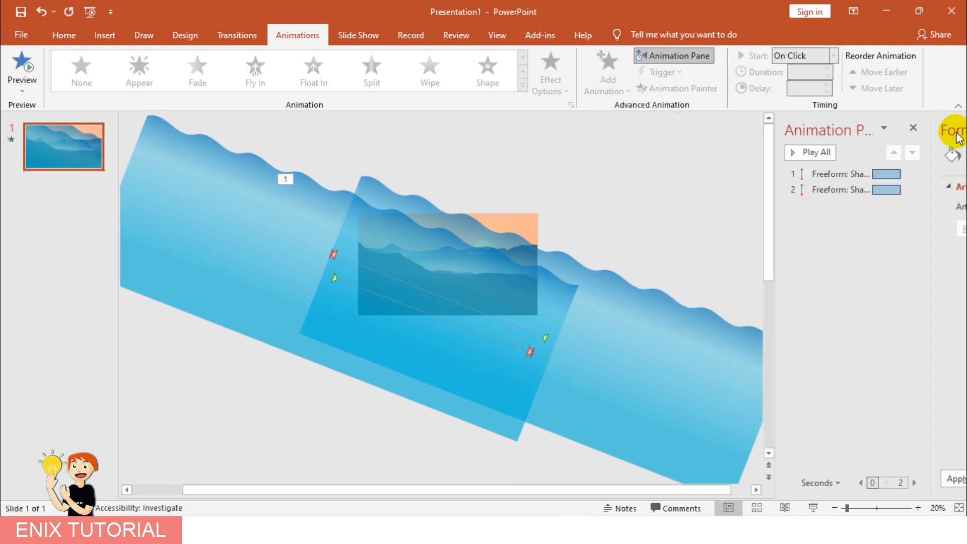
Step: Set the second wave animation to start With Previous
left_click(888, 190)
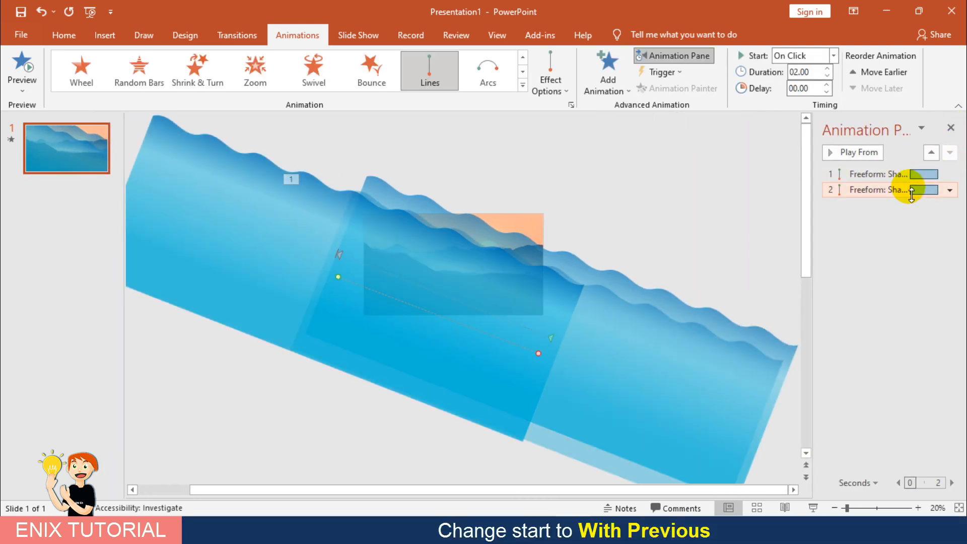
left_click(828, 56)
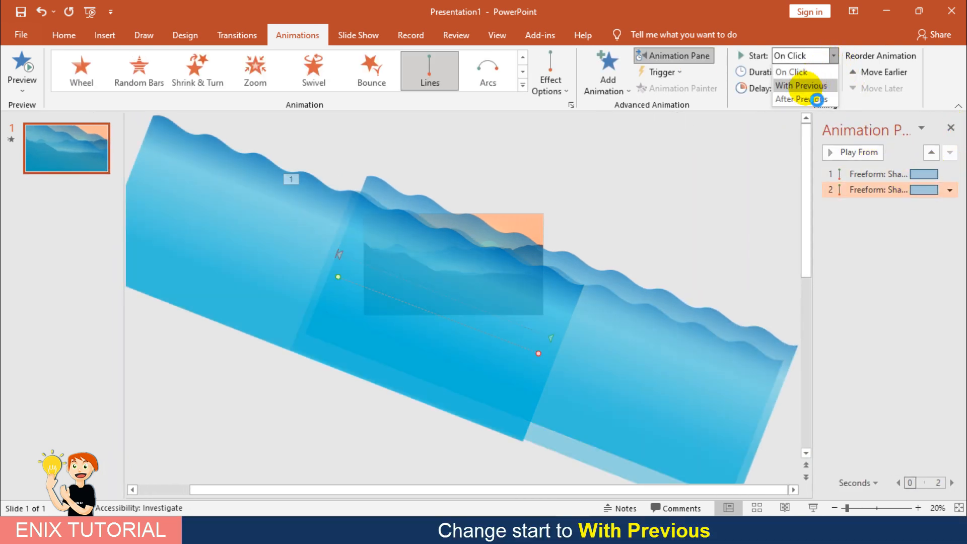
left_click(800, 85)
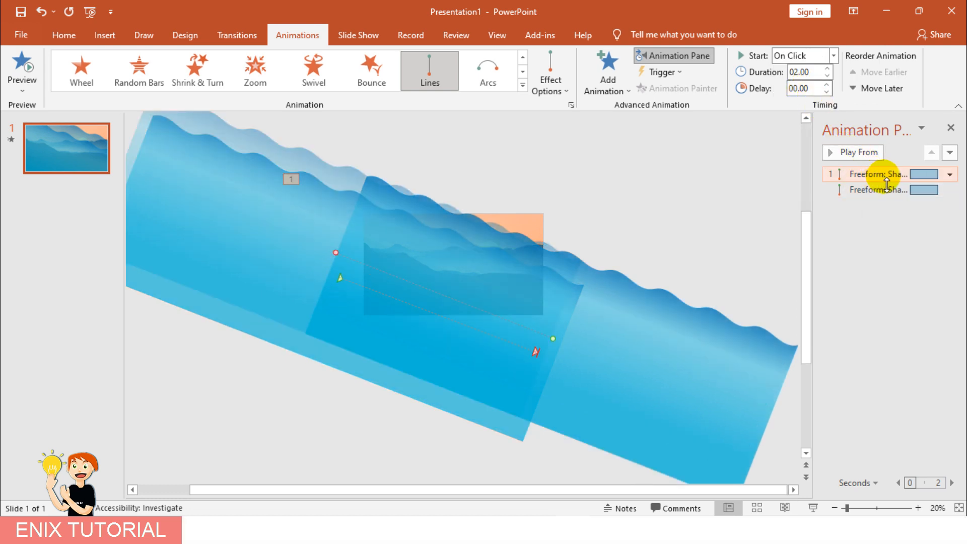
Step: Set both wave animations' duration to 05.00 seconds
left_click(883, 190)
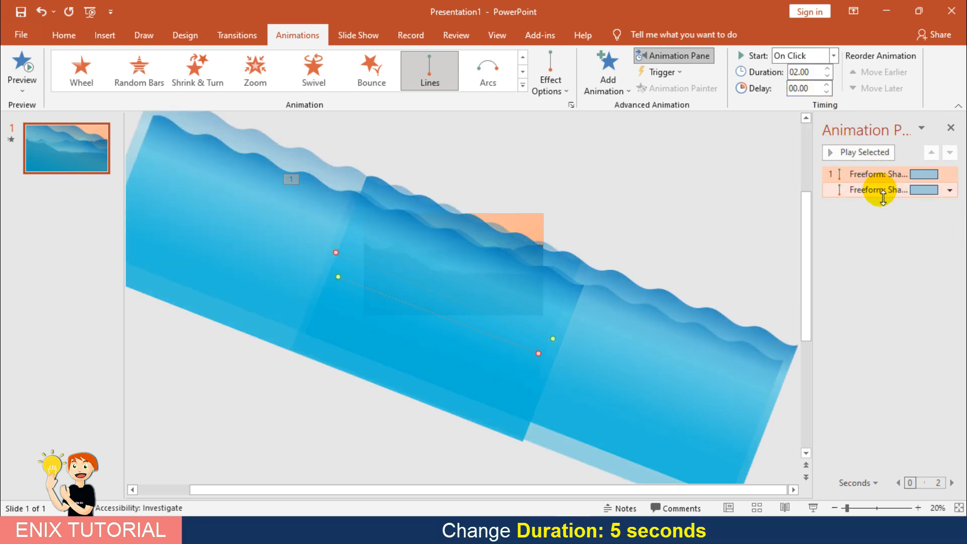
left_click(804, 73)
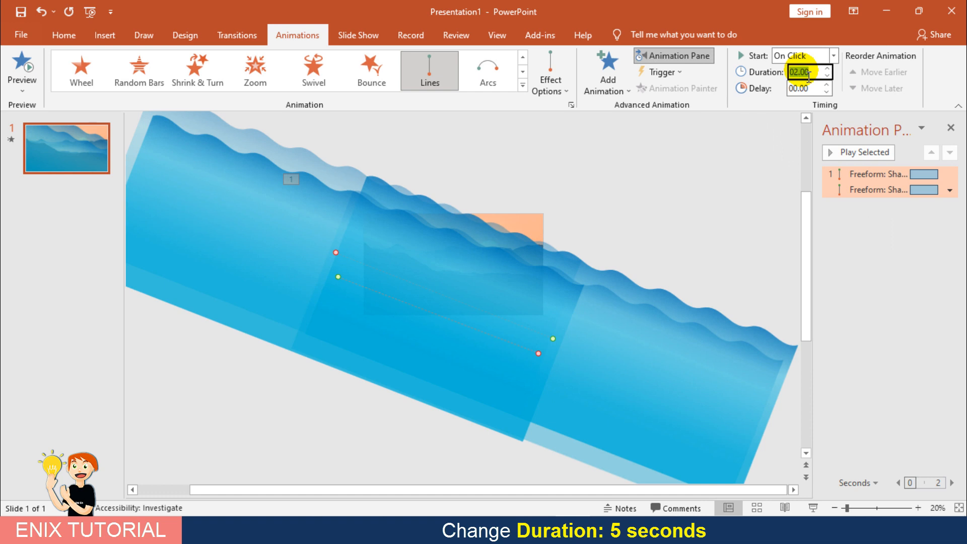
type("05.00")
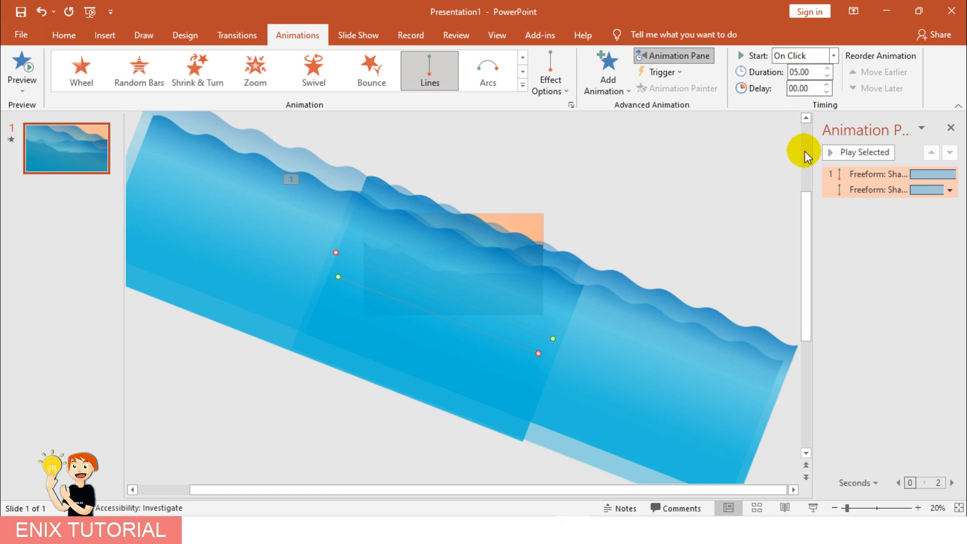
left_click(896, 175)
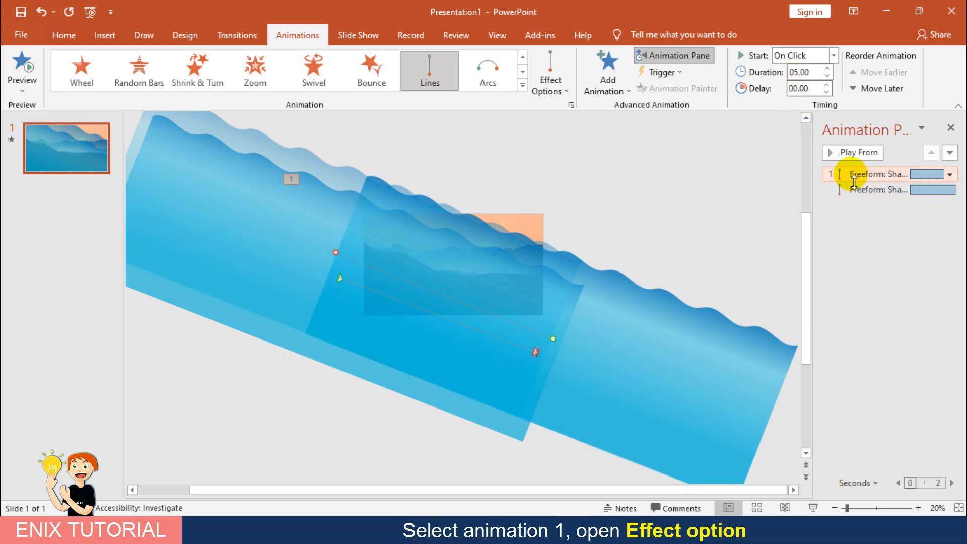
left_click(951, 175)
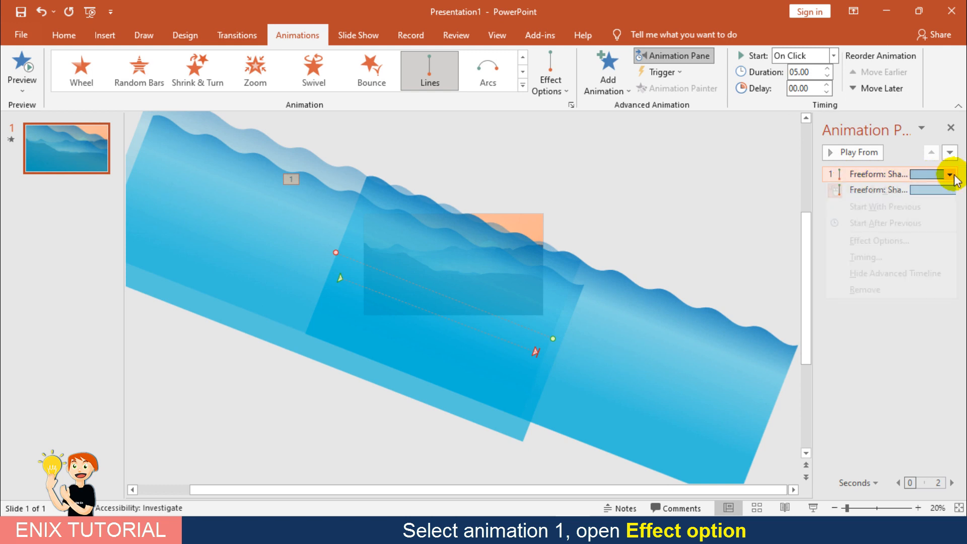
Step: Set animation 1's smooth start and end to 0 sec and repeat Until End of Slide
left_click(949, 174)
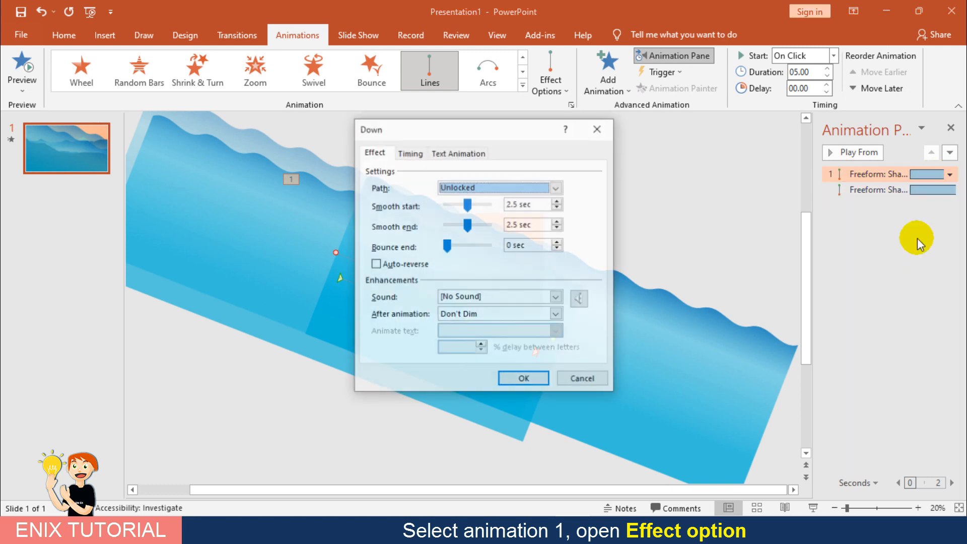
left_click_drag(467, 204, 438, 205)
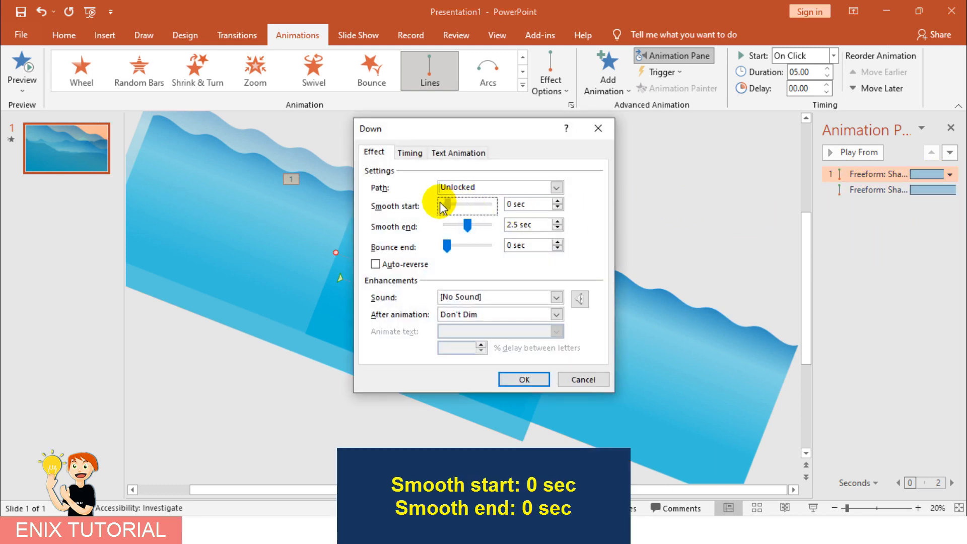
left_click_drag(467, 225, 448, 225)
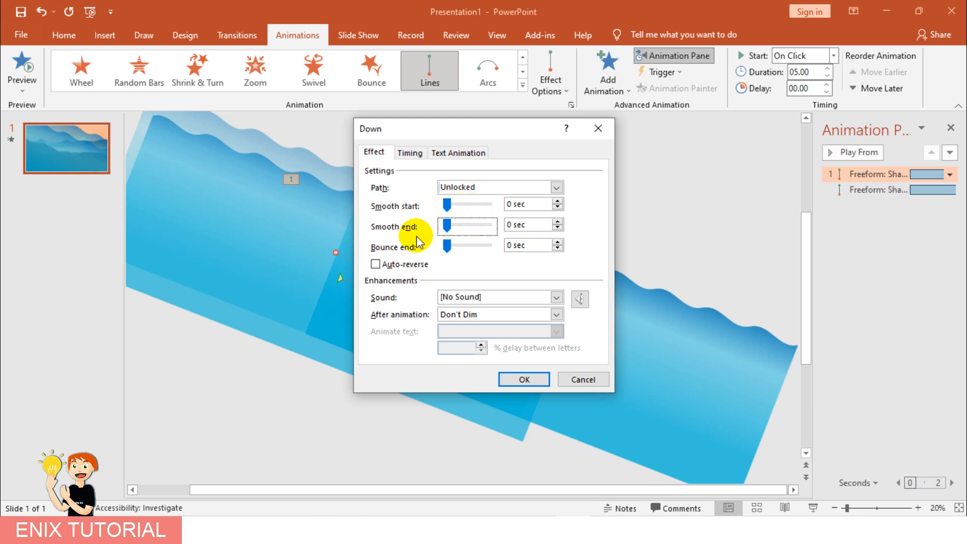
left_click(409, 153)
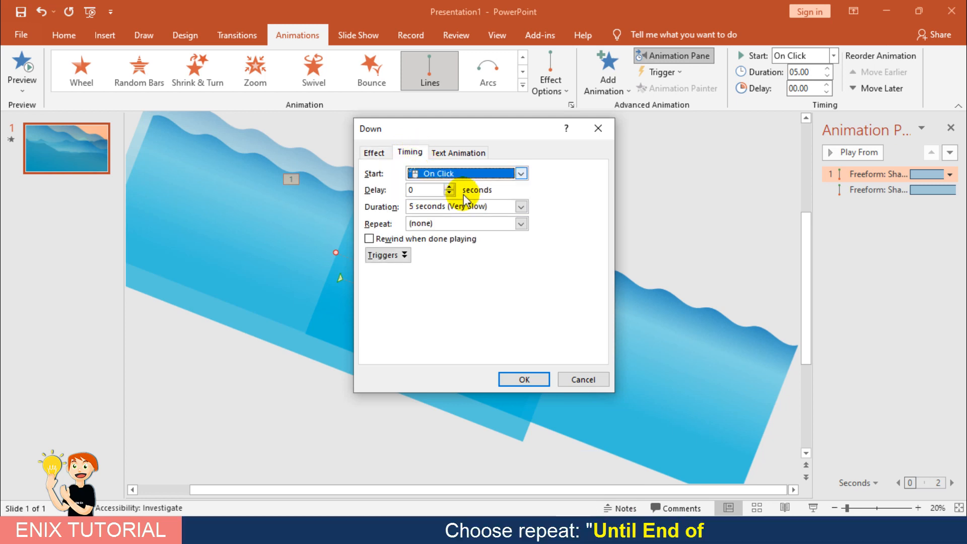
left_click(521, 224)
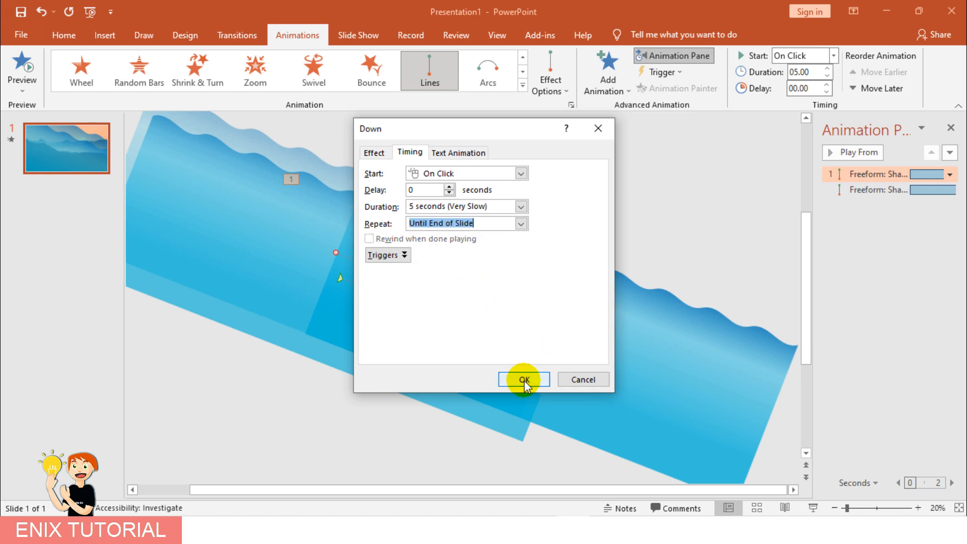
left_click(523, 379)
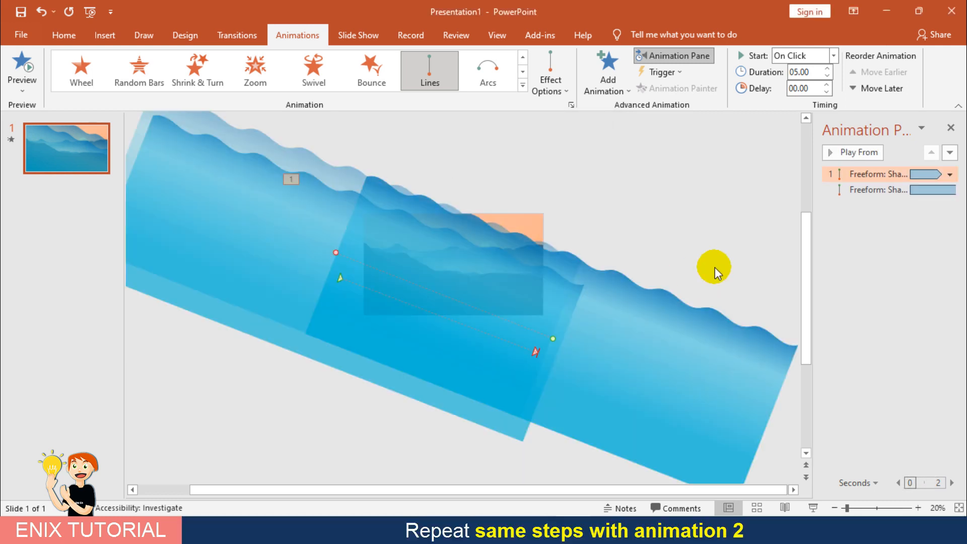
Step: Set animation 2's smooth start and end to 0 sec and repeat Until End of Slide
left_click(892, 189)
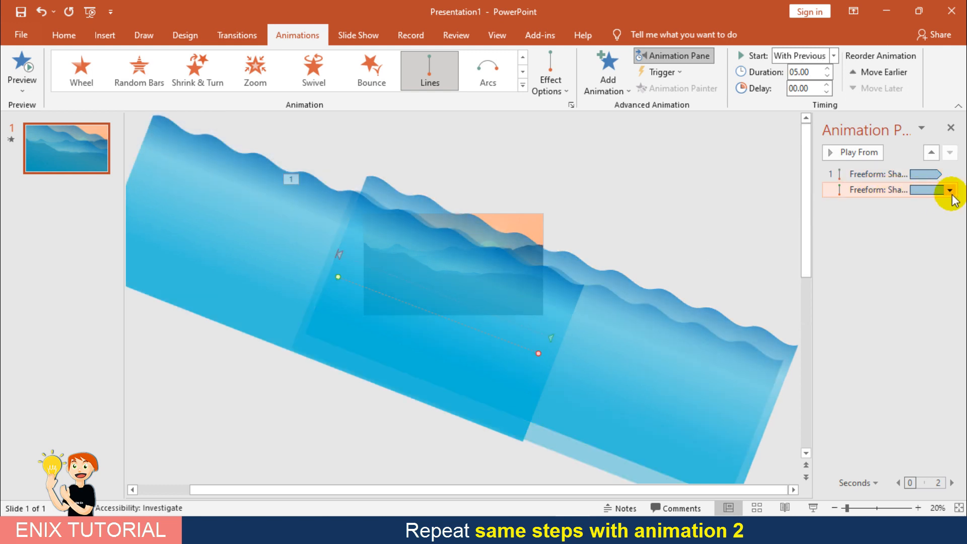
left_click(950, 189)
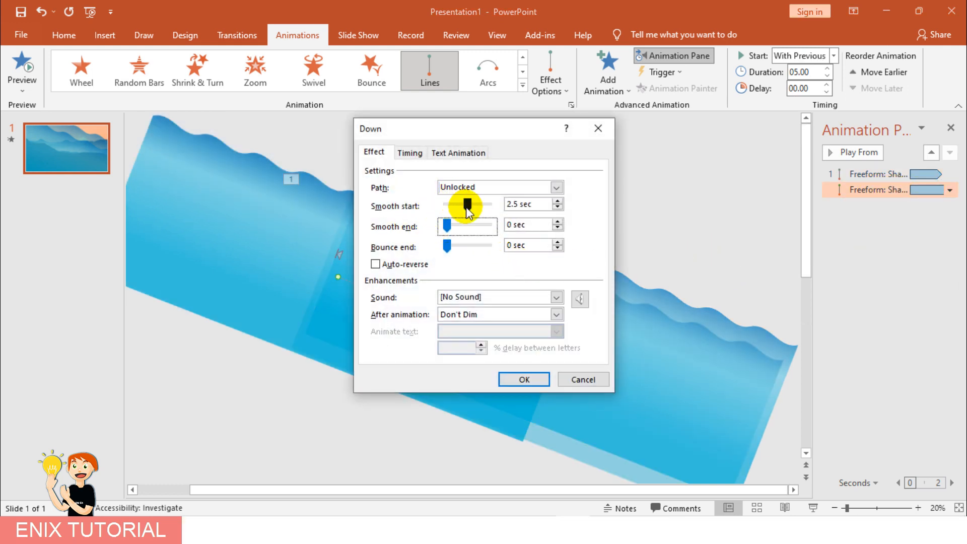
left_click(375, 264)
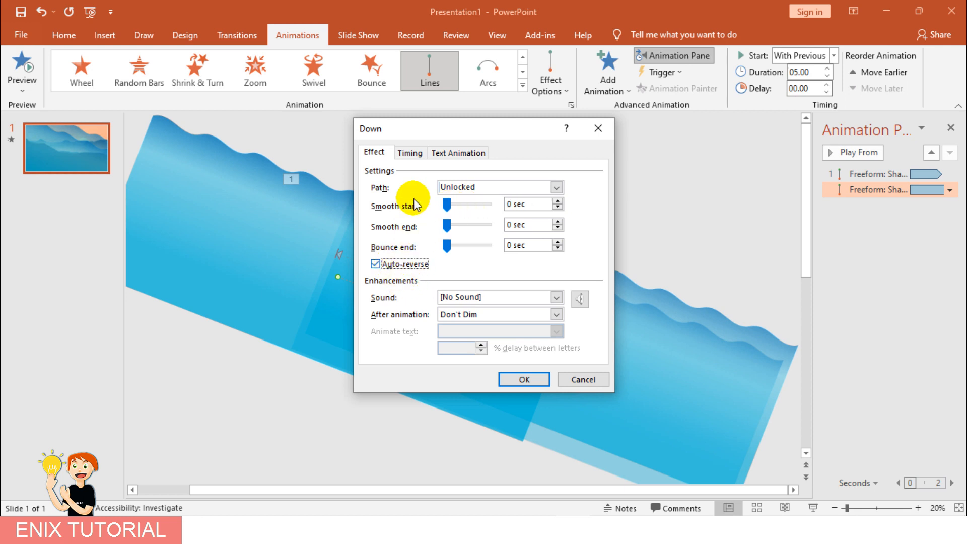
left_click(410, 152)
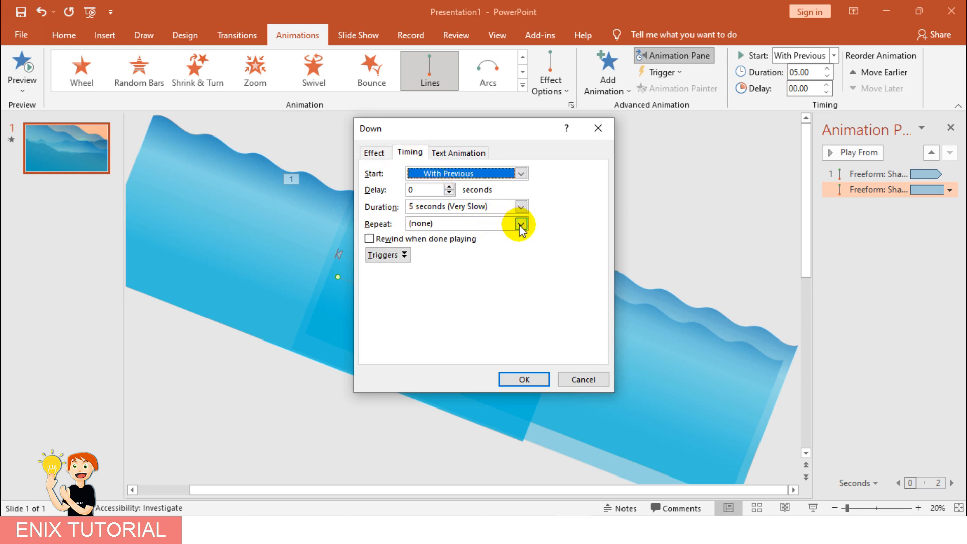
left_click(520, 224)
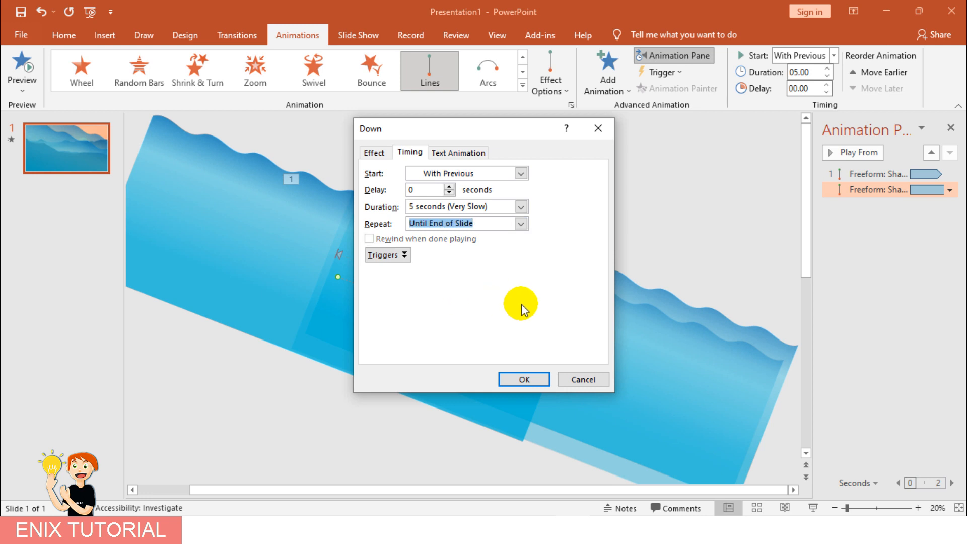
left_click(524, 379)
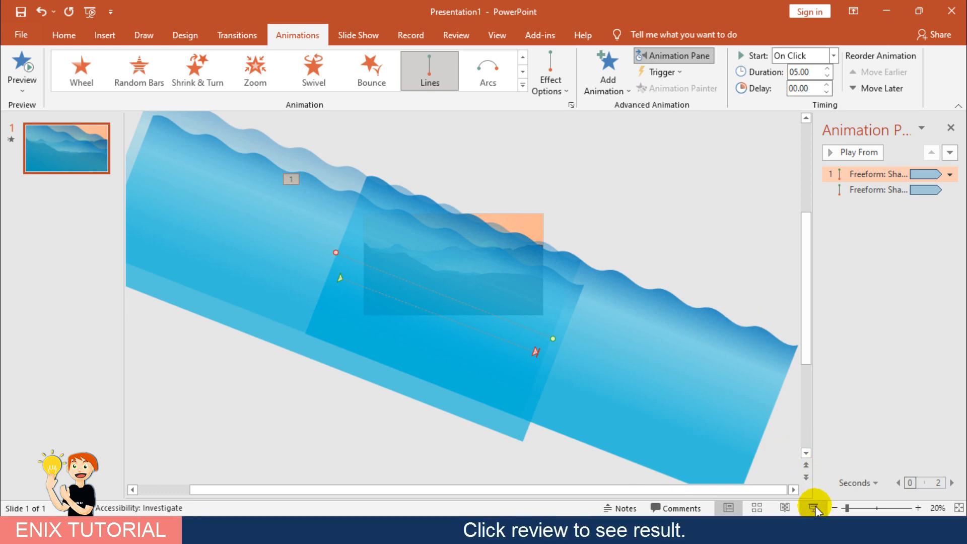
left_click(814, 508)
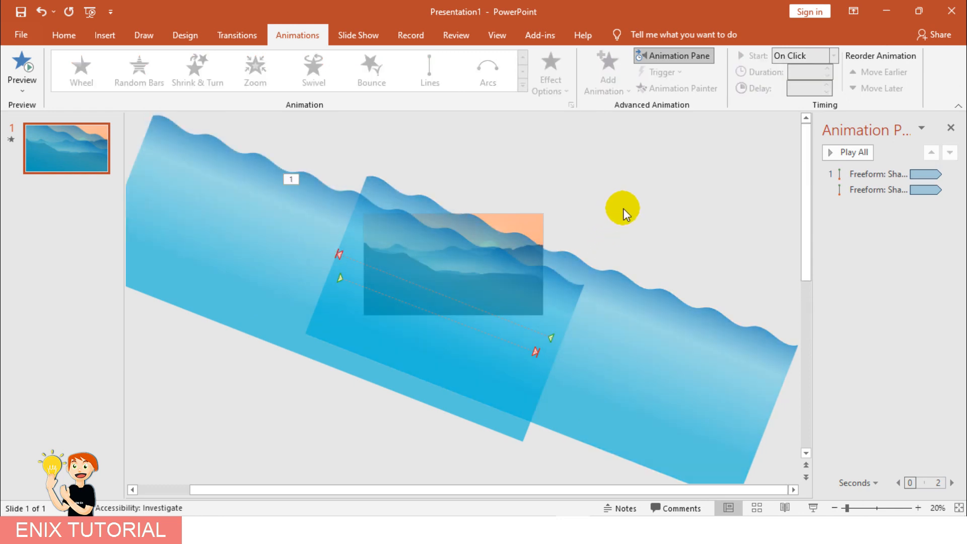
left_click(917, 508)
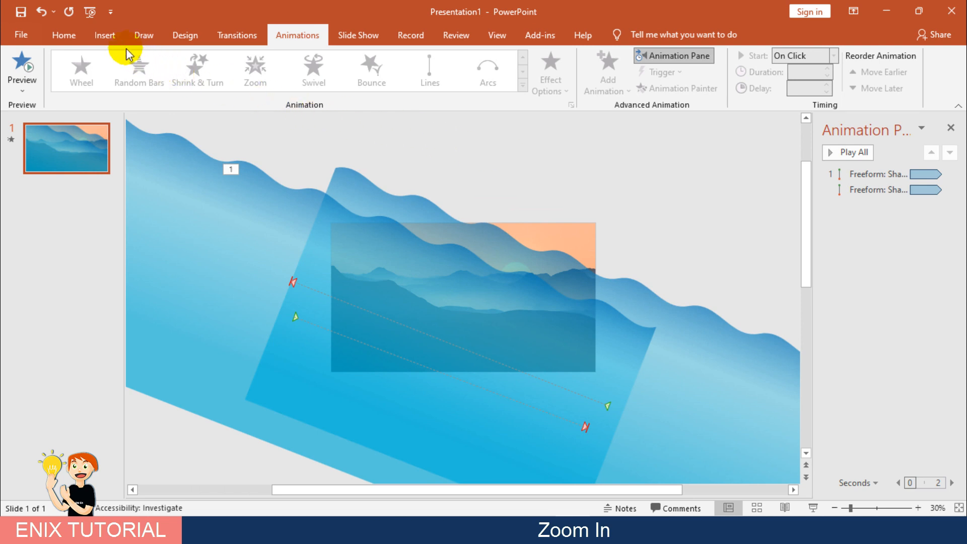
Step: Draw a title text box in the upper left and enter the heading text
left_click(104, 35)
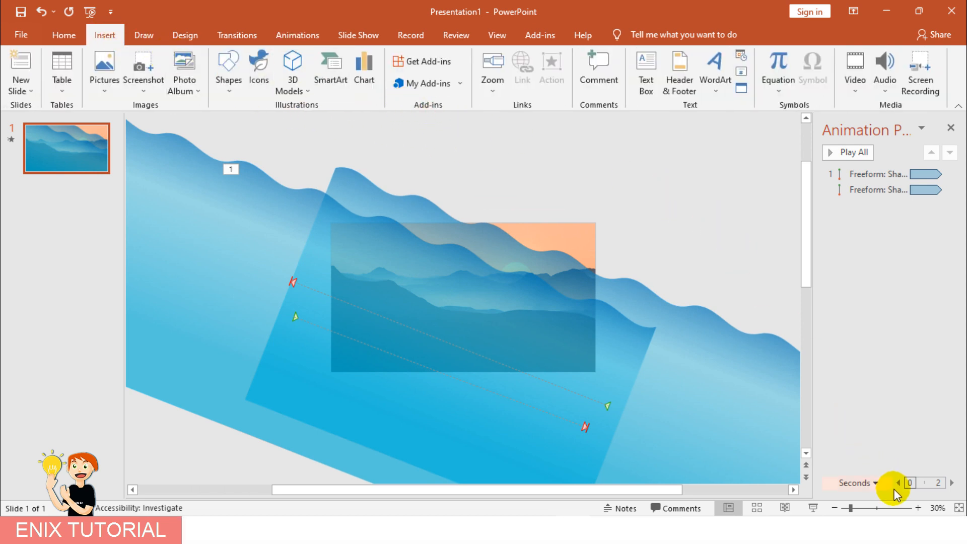
left_click_drag(870, 508, 913, 508)
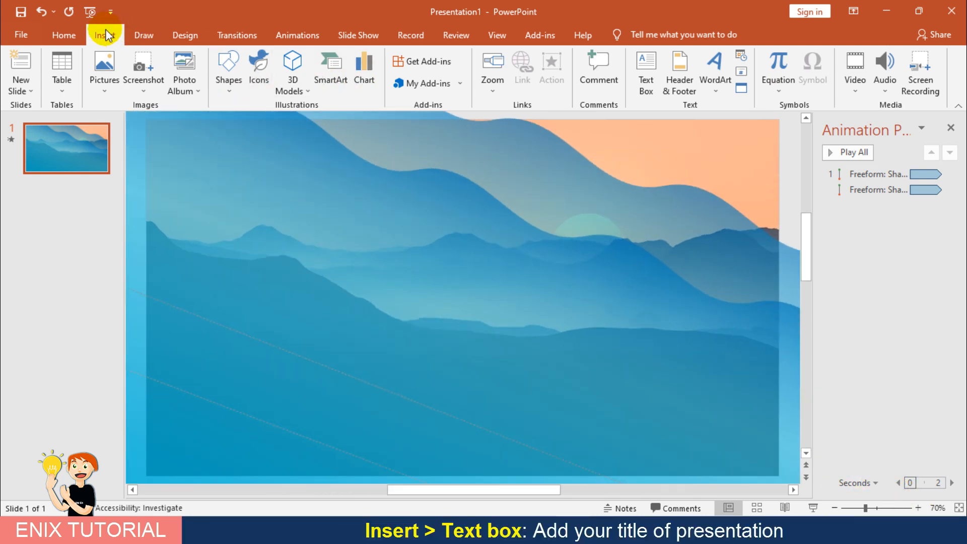
left_click(646, 70)
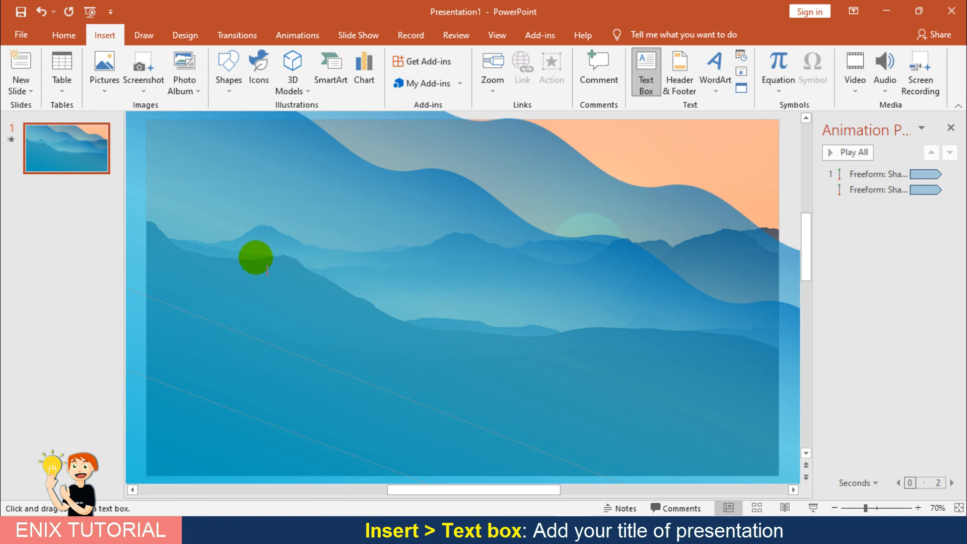
left_click_drag(205, 211, 439, 271)
type("PowerPoint Slide design")
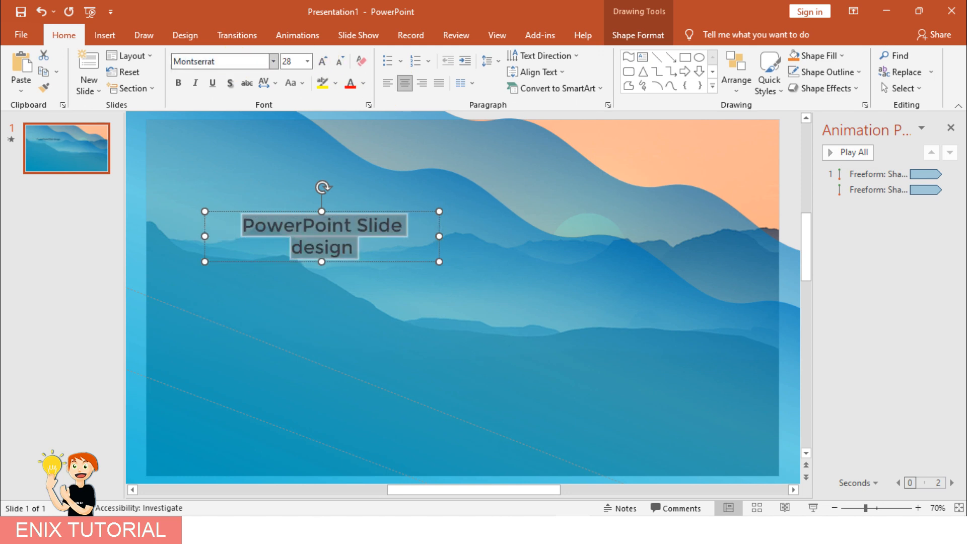
Step: Make the title UPPERCASE, widen it to two lines and enlarge the font
left_click(326, 119)
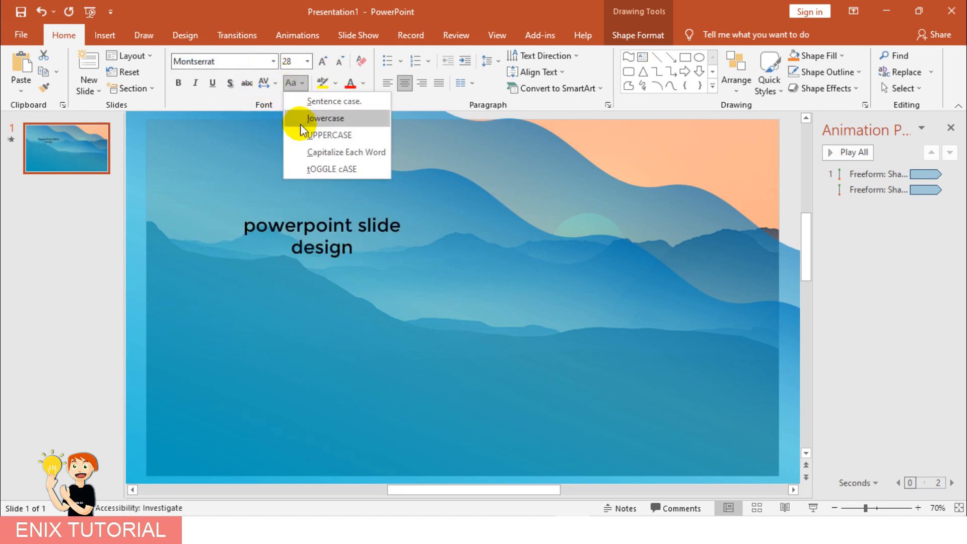
left_click(327, 135)
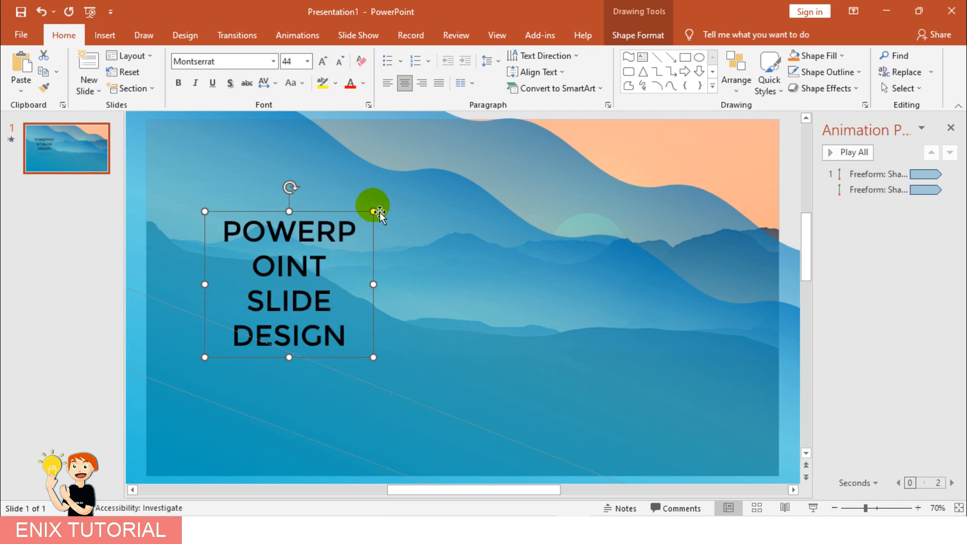
left_click_drag(373, 211, 458, 285)
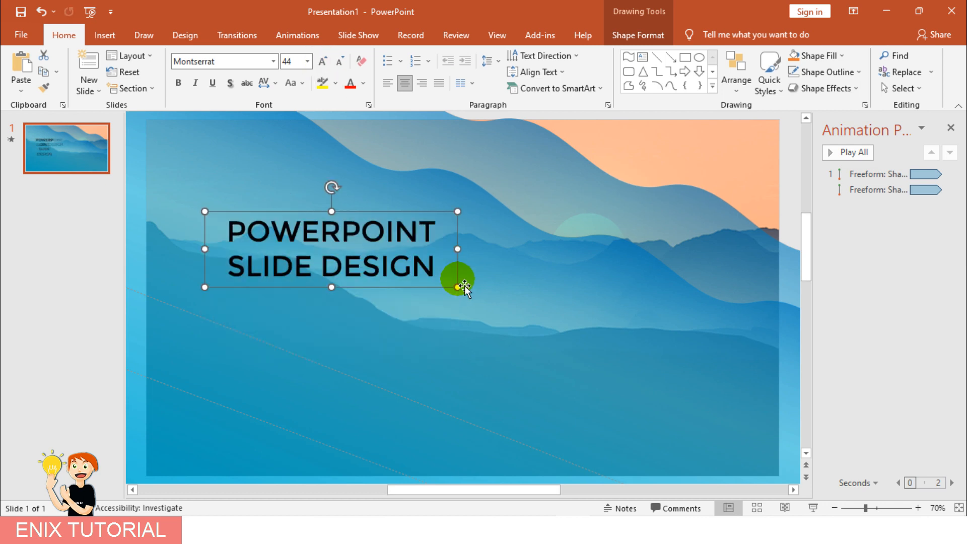
left_click(323, 62)
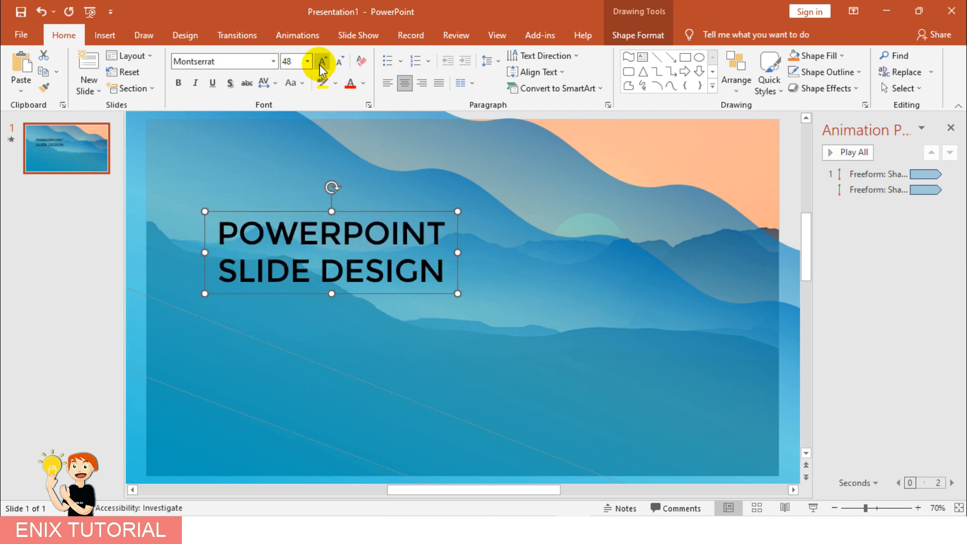
left_click(323, 60)
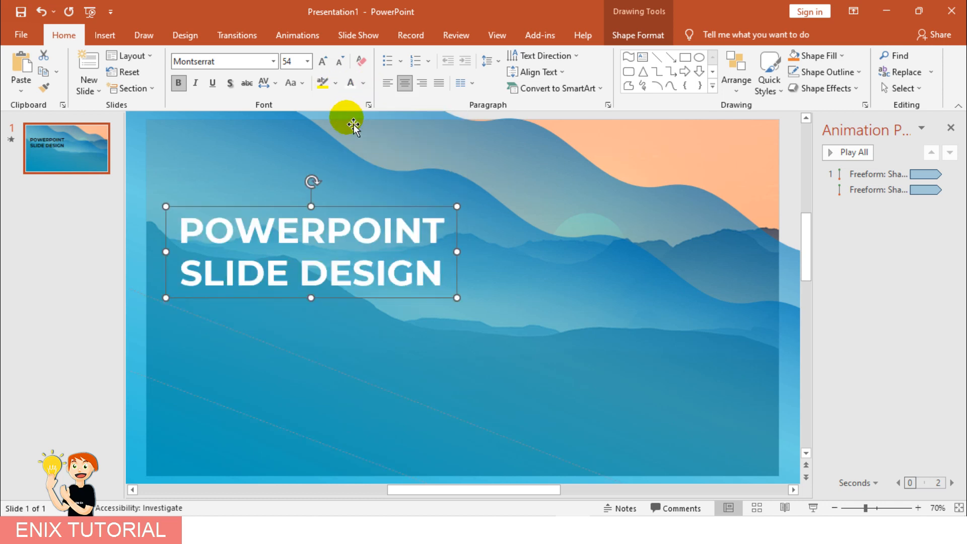
mouse_move(379, 306)
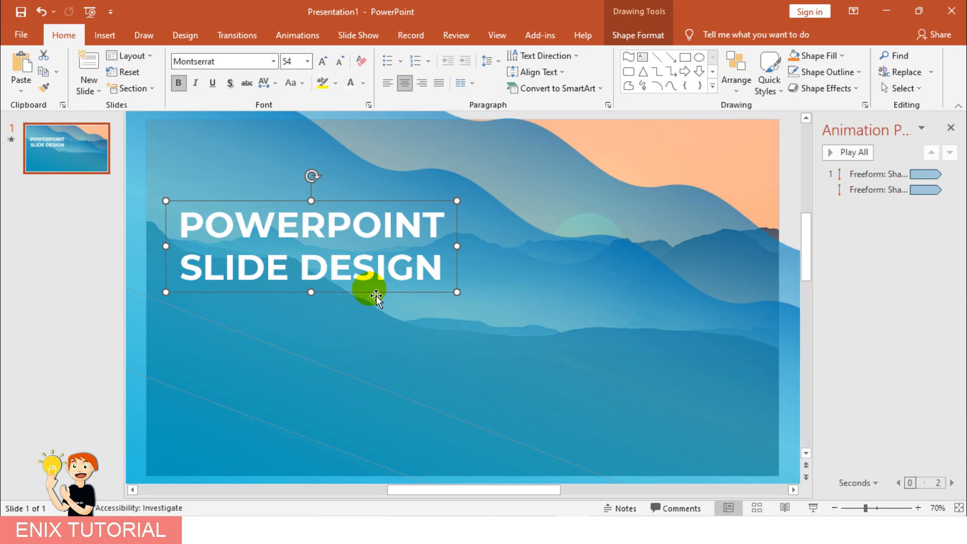
Step: Draw a text box below the heading and paste the lorem ipsum paragraph
left_click(104, 35)
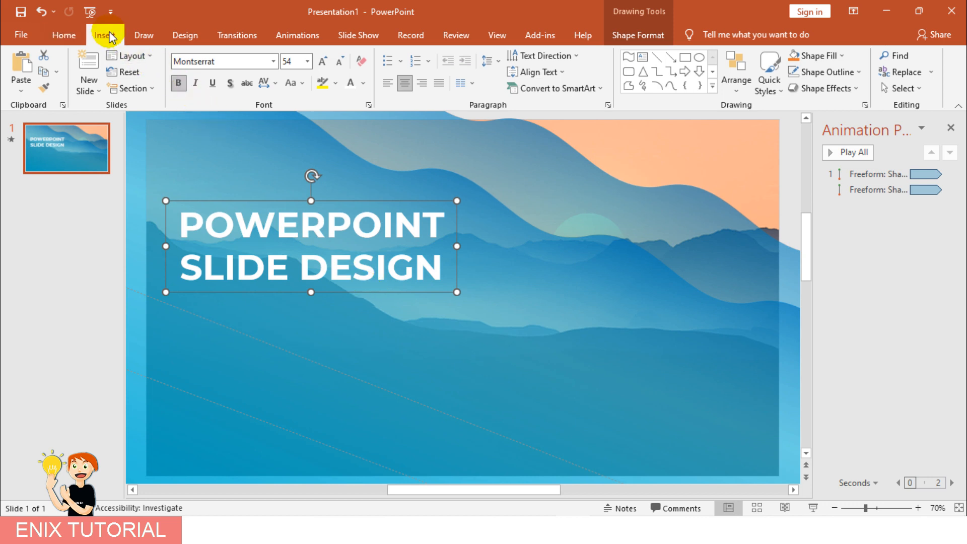
left_click(104, 35)
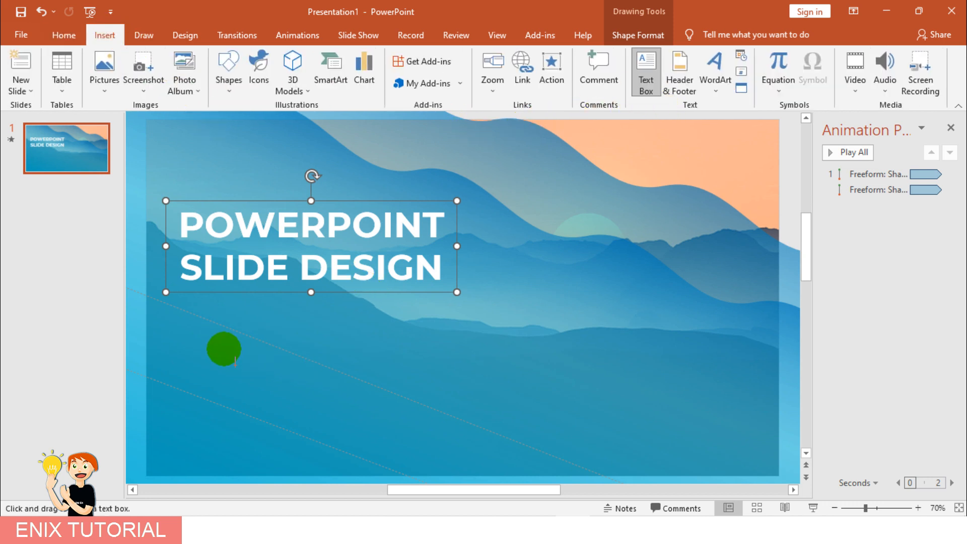
left_click_drag(224, 350, 567, 428)
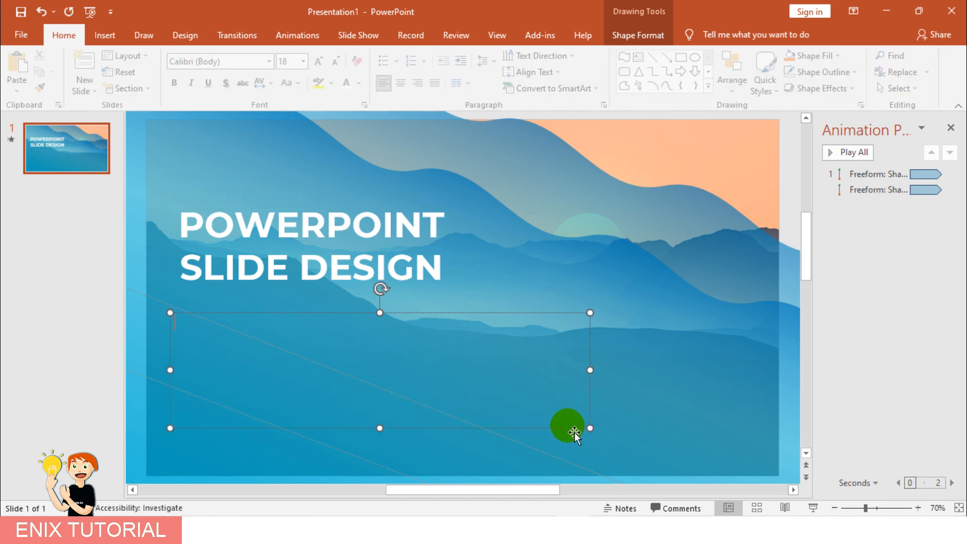
left_click_drag(567, 428, 511, 400)
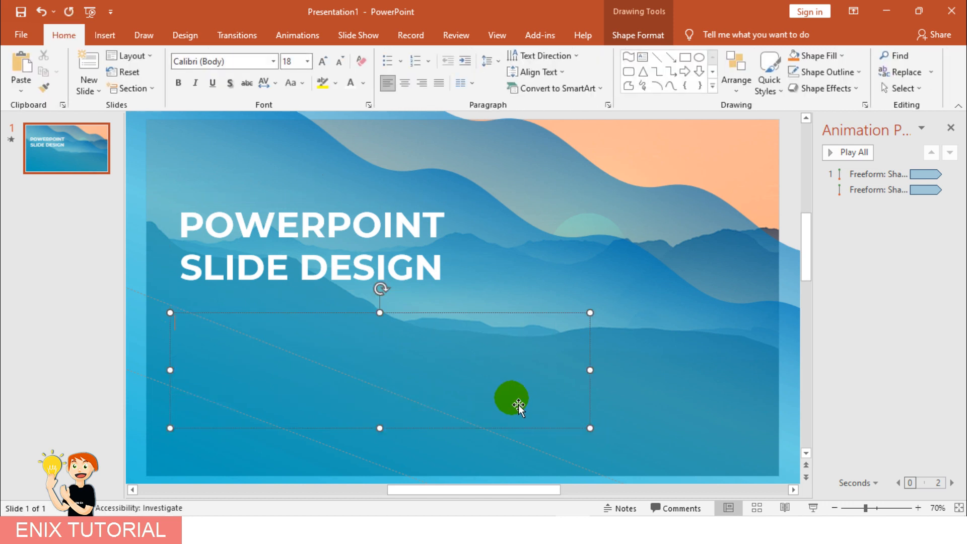
key("ctrl+v")
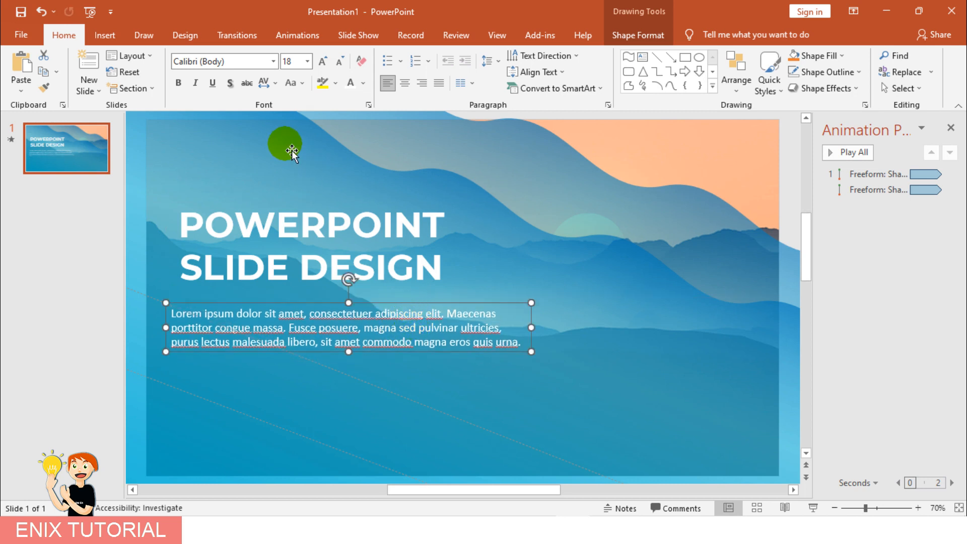
Step: Add a CLICK HERE text box and enlarge its font to 28
left_click(105, 35)
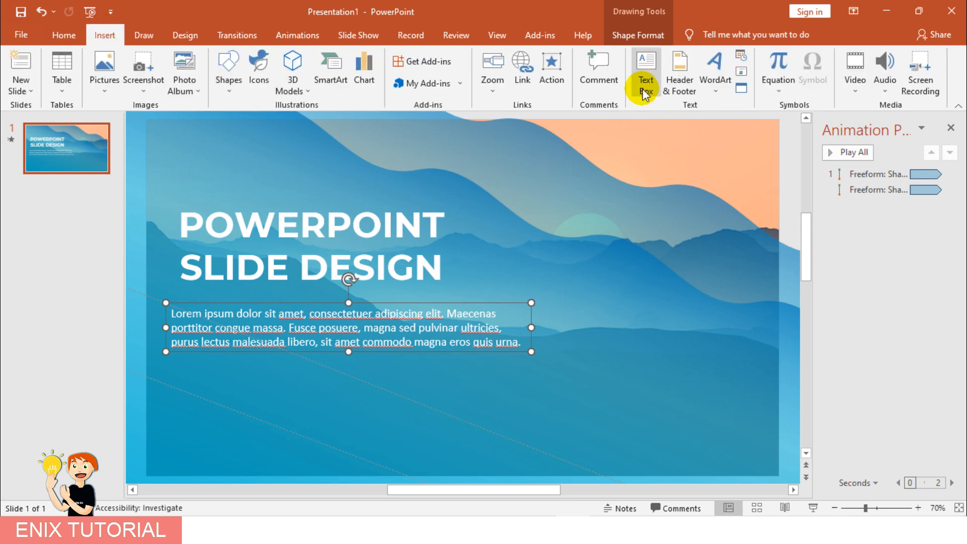
left_click(637, 34)
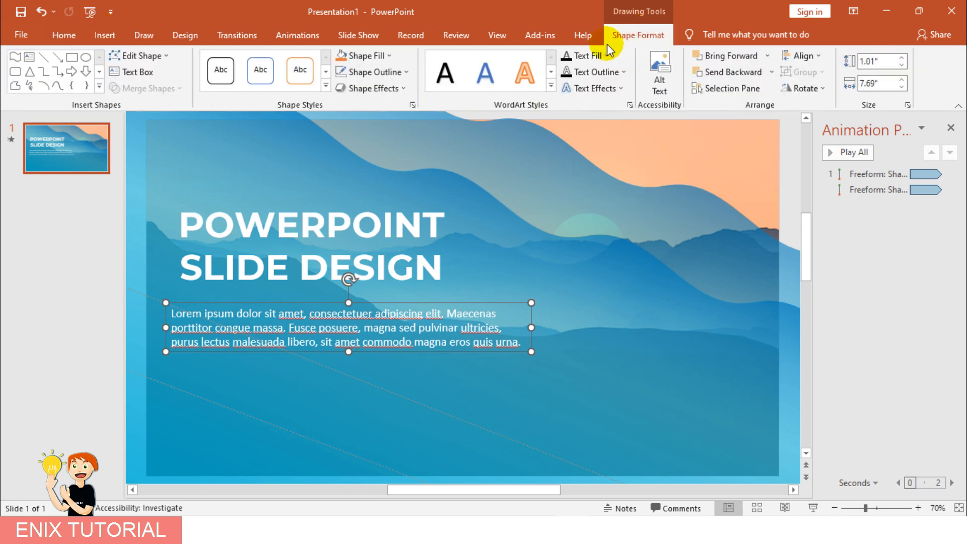
left_click(105, 35)
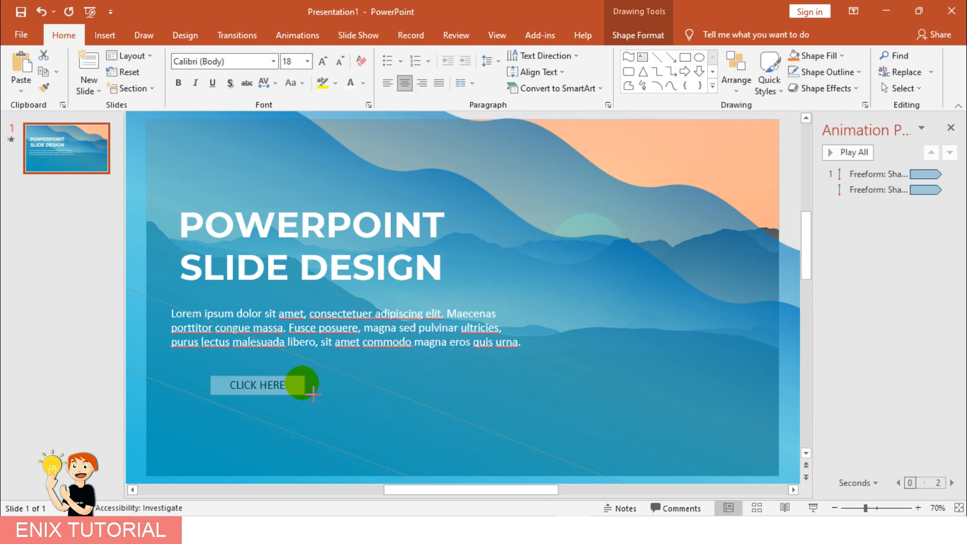
left_click(322, 61)
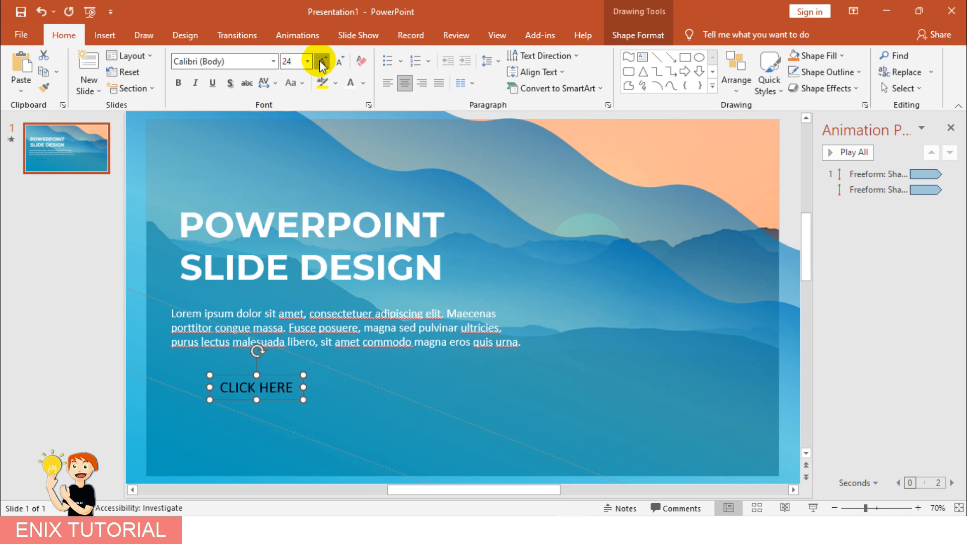
left_click(325, 62)
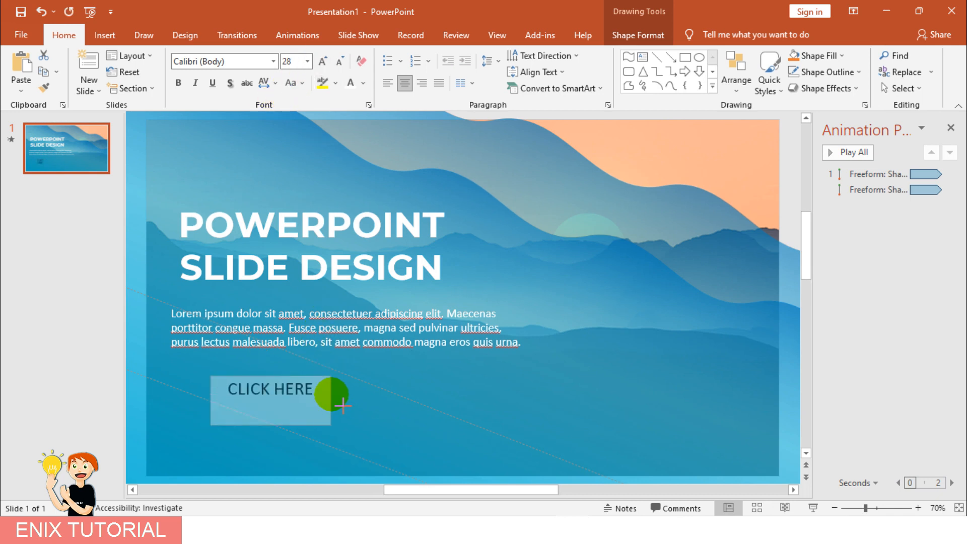
Step: Style the label as a white button and position it below the body paragraph
left_click_drag(331, 395, 338, 373)
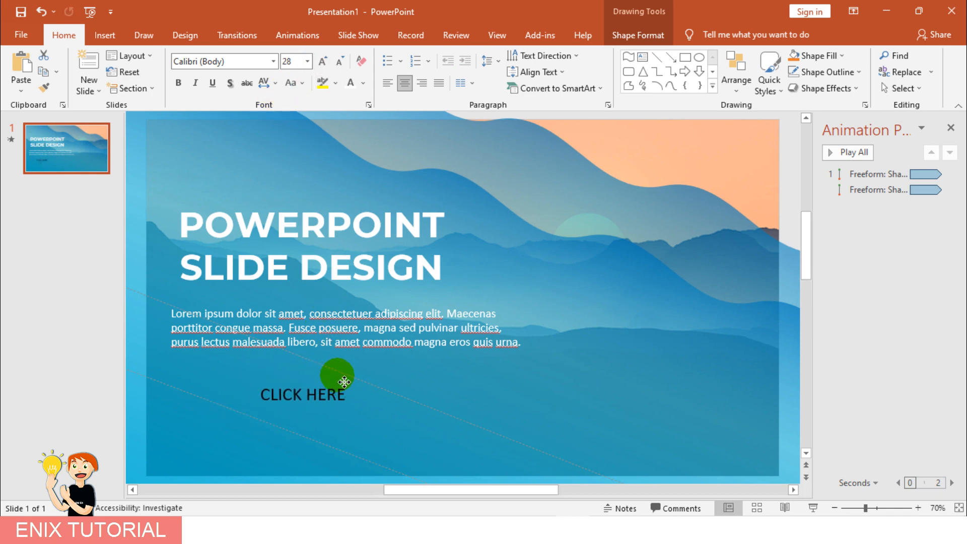
left_click_drag(337, 380, 399, 177)
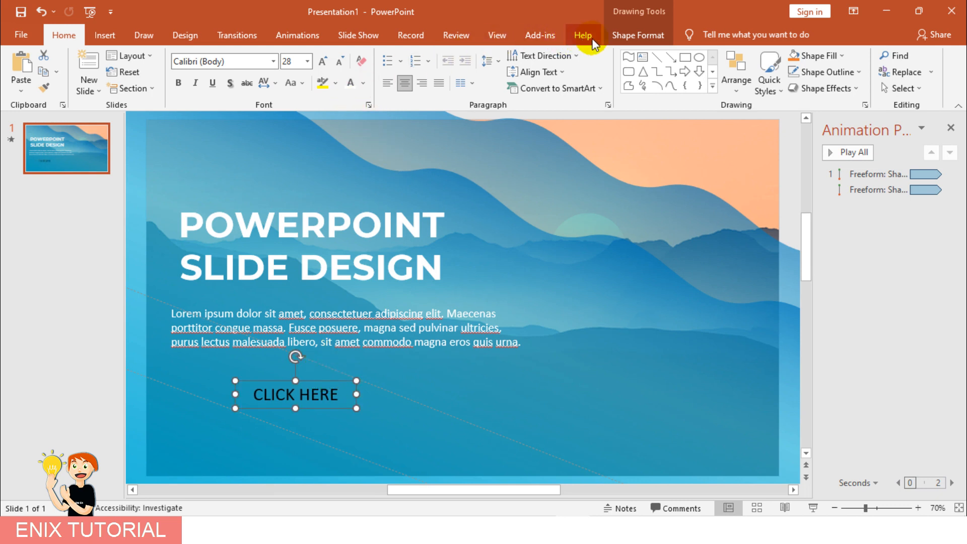
left_click(363, 56)
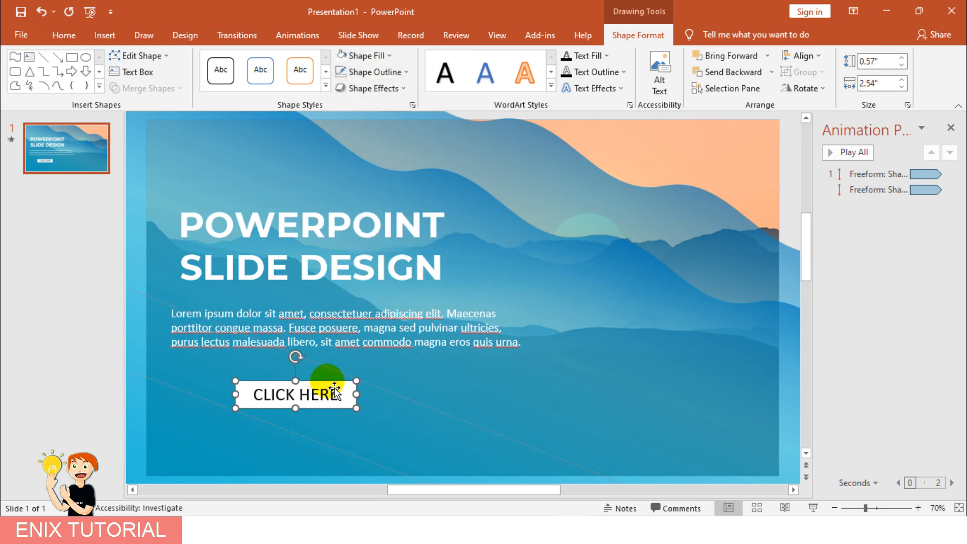
left_click_drag(296, 395, 301, 391)
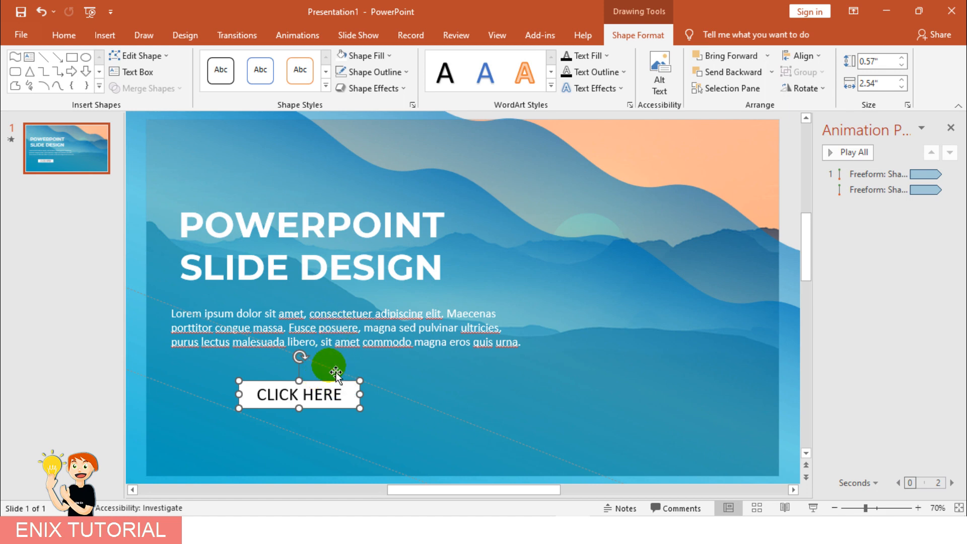
mouse_move(530, 345)
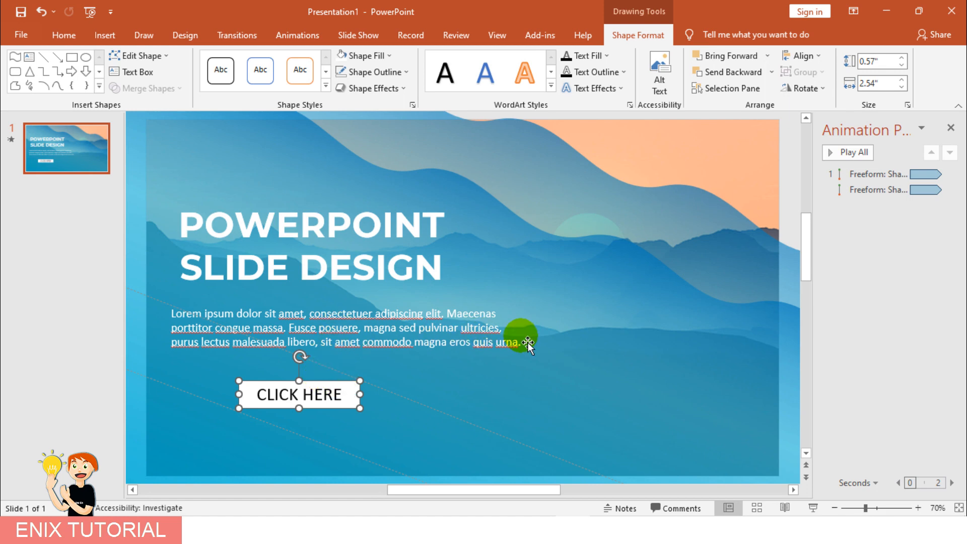
key("F5")
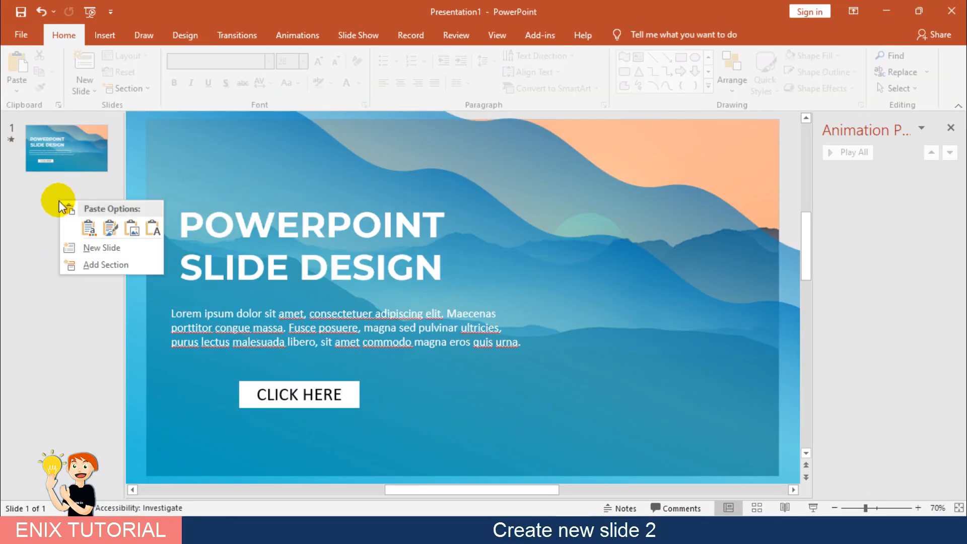
Step: Add a second slide and give it a solid green background
left_click(100, 248)
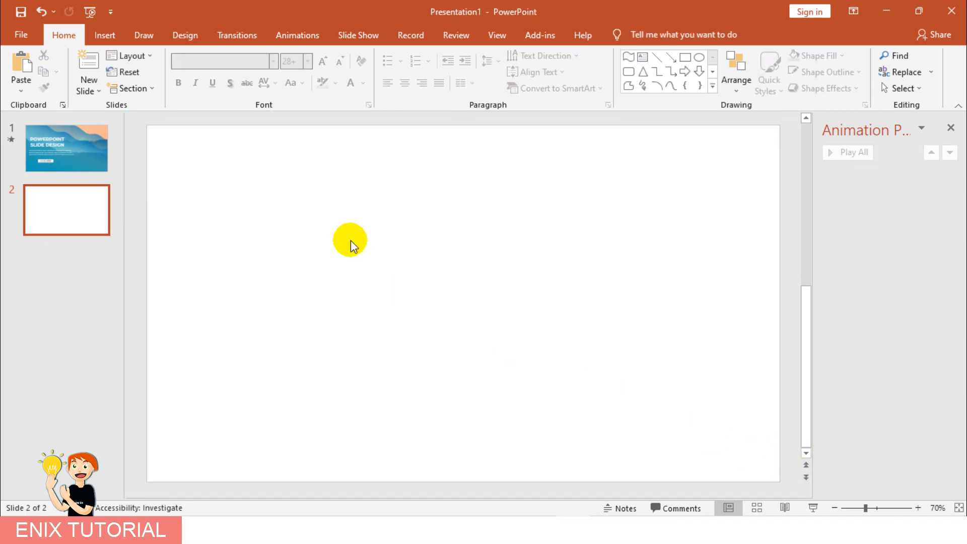
right_click(348, 242)
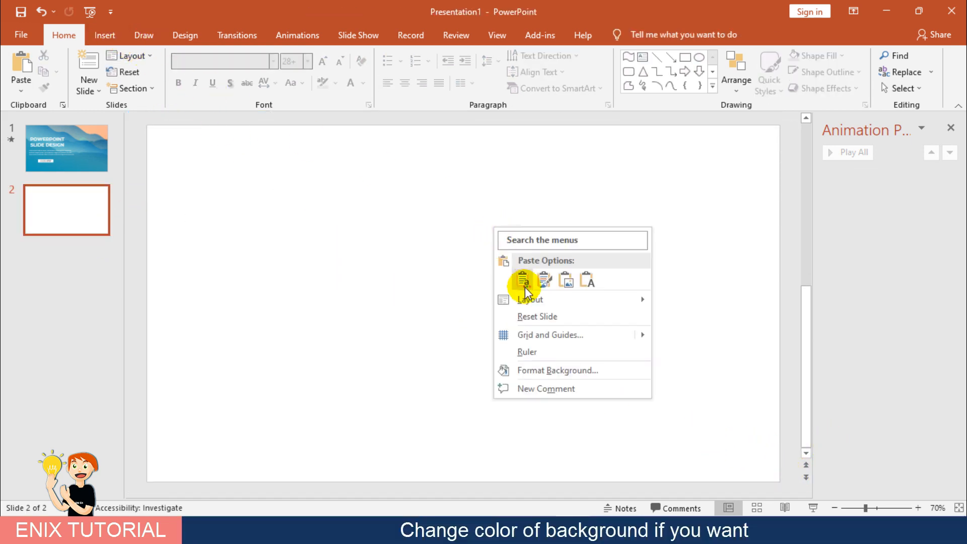
left_click(557, 371)
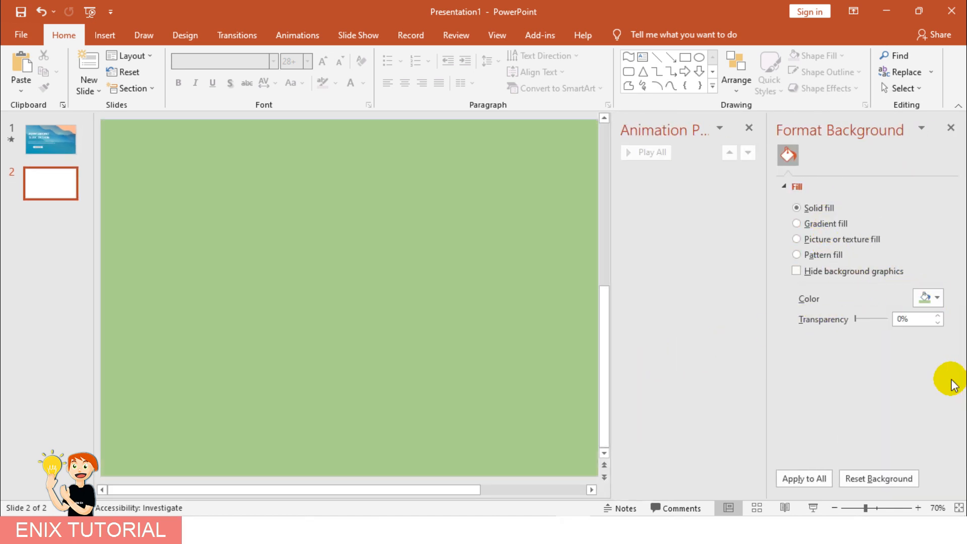
Step: Add an enlarged 'This is slide 2' caption text box on the new slide
left_click(104, 34)
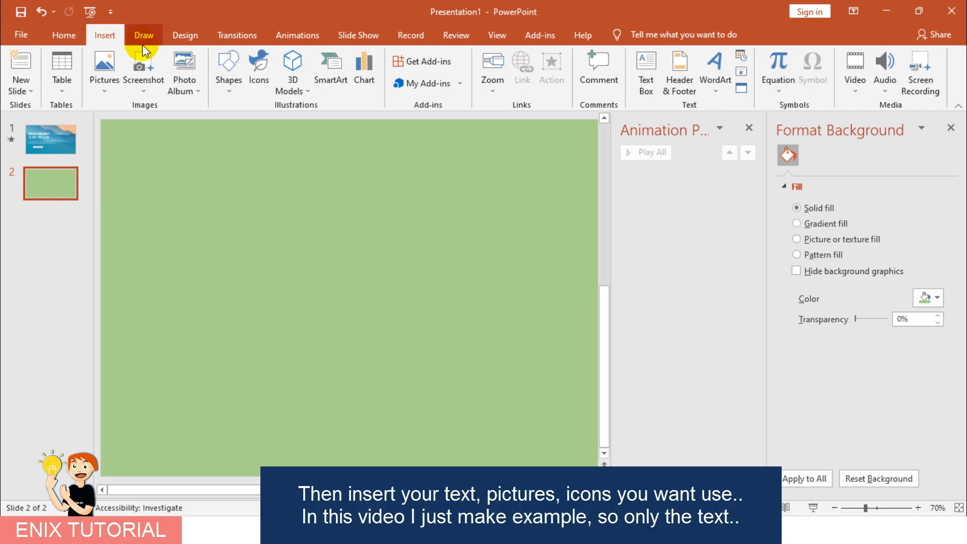
left_click(646, 70)
type("This is slide 2")
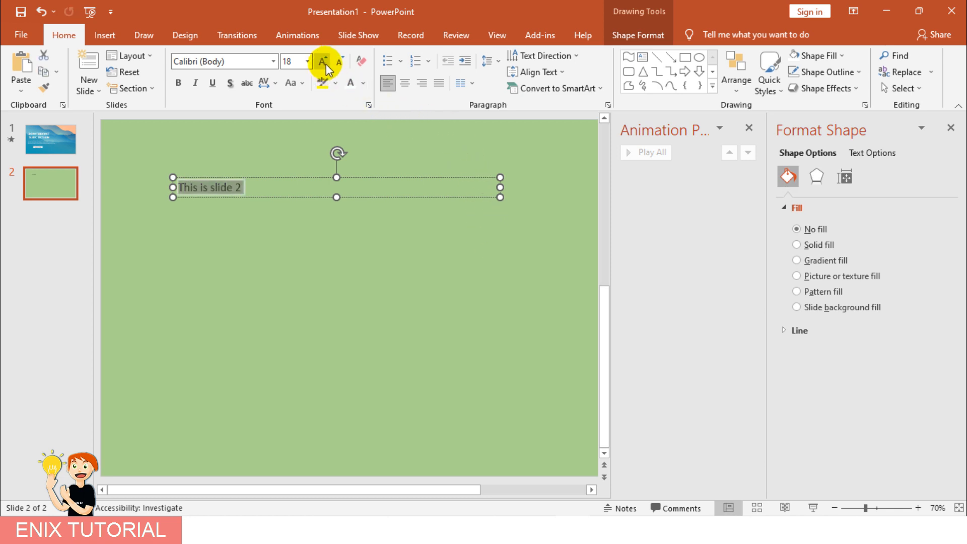
left_click(326, 61)
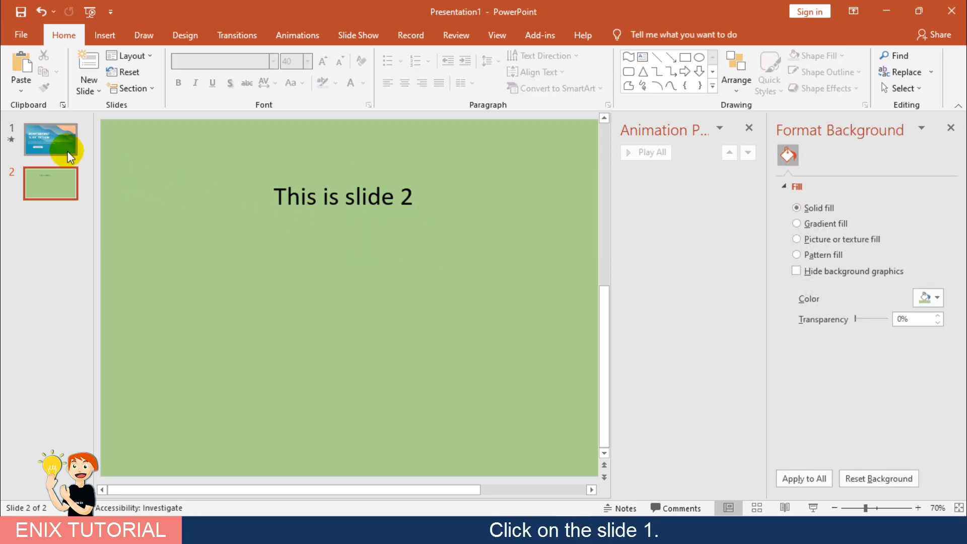
Step: Hyperlink the title slide's CLICK HERE button to Slide 2 via Place in This Document
left_click(51, 139)
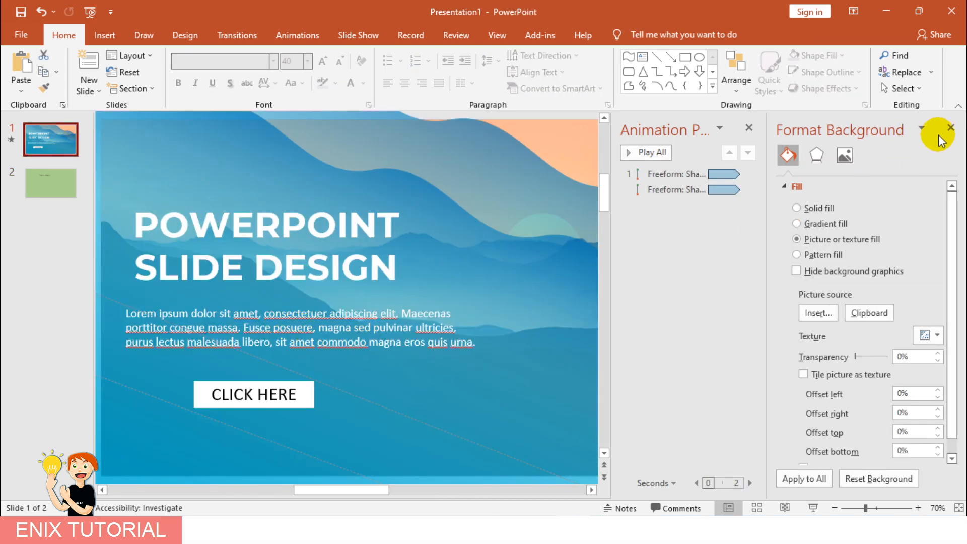
left_click(950, 127)
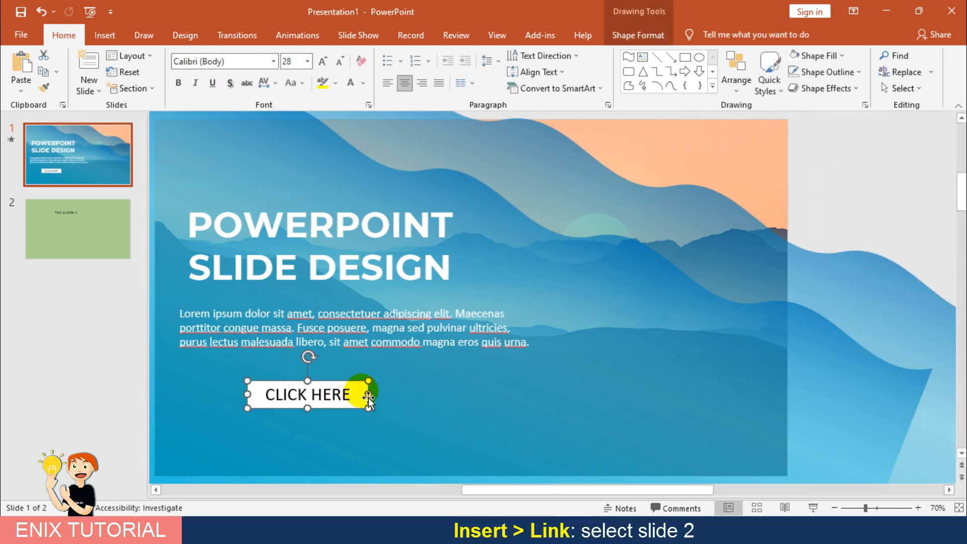
left_click(104, 34)
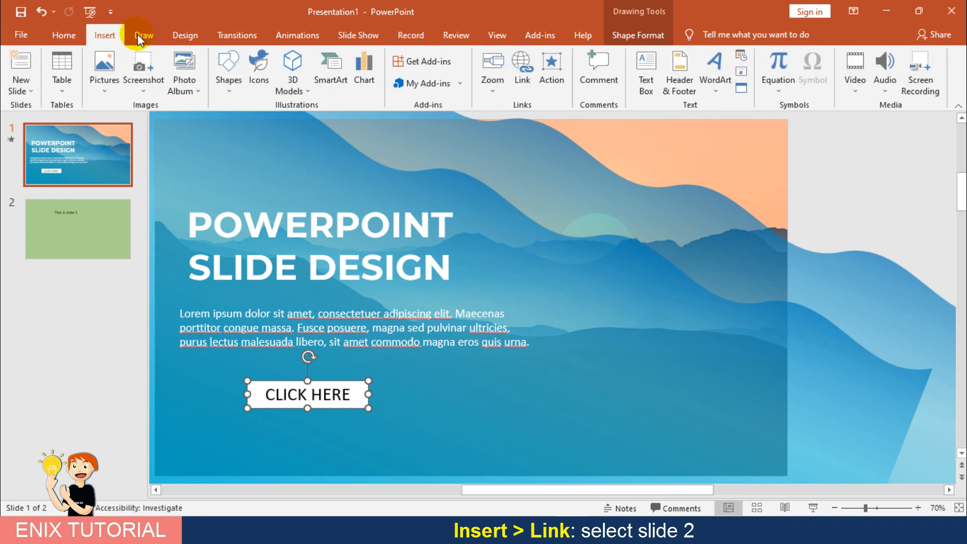
left_click(522, 66)
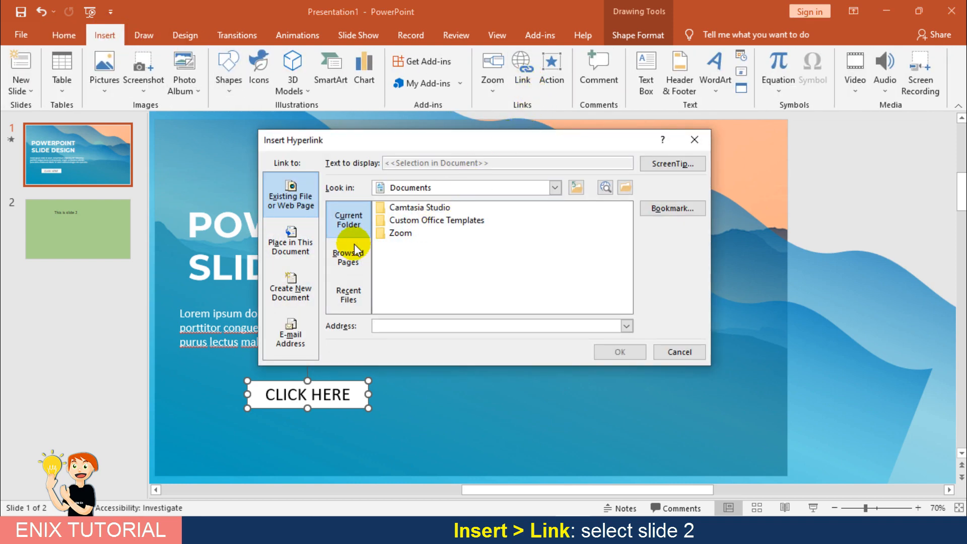
left_click(290, 240)
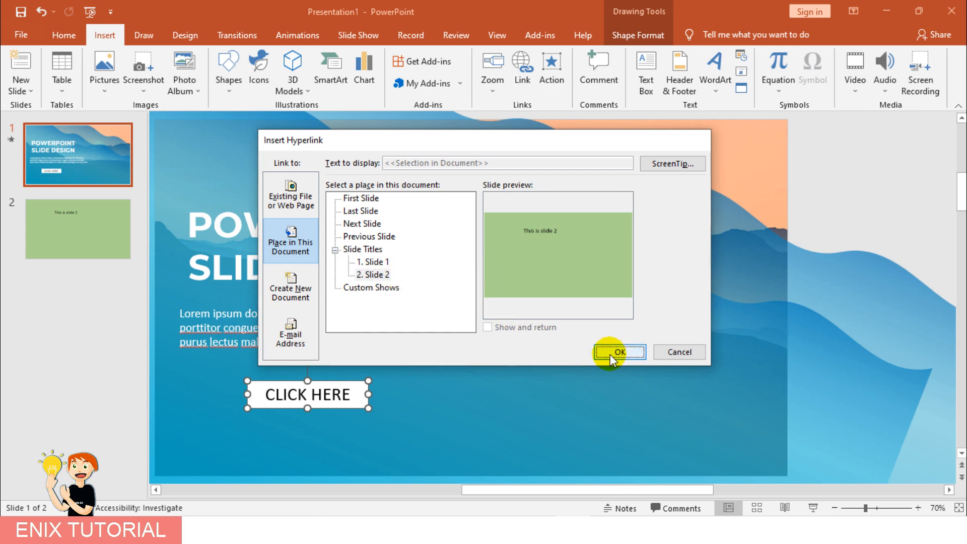
left_click(619, 352)
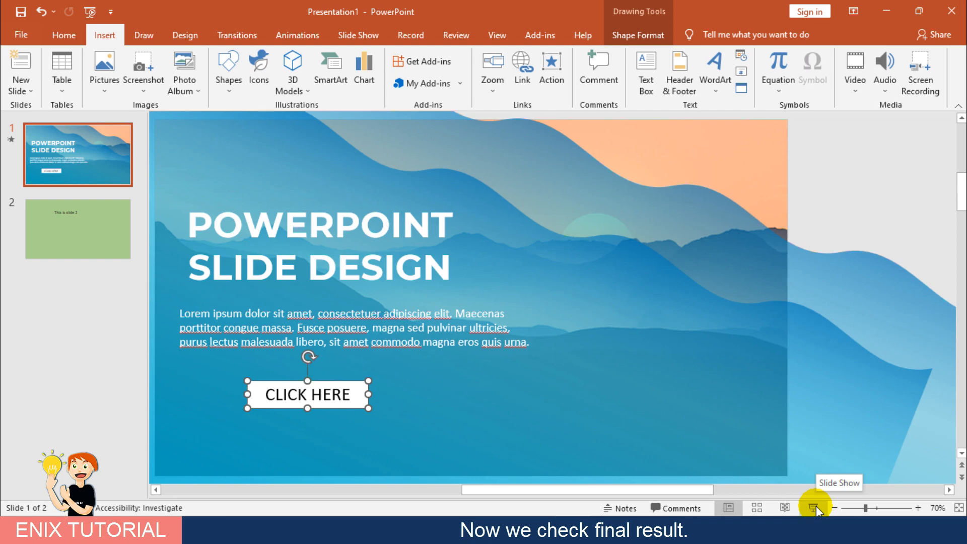
left_click(812, 508)
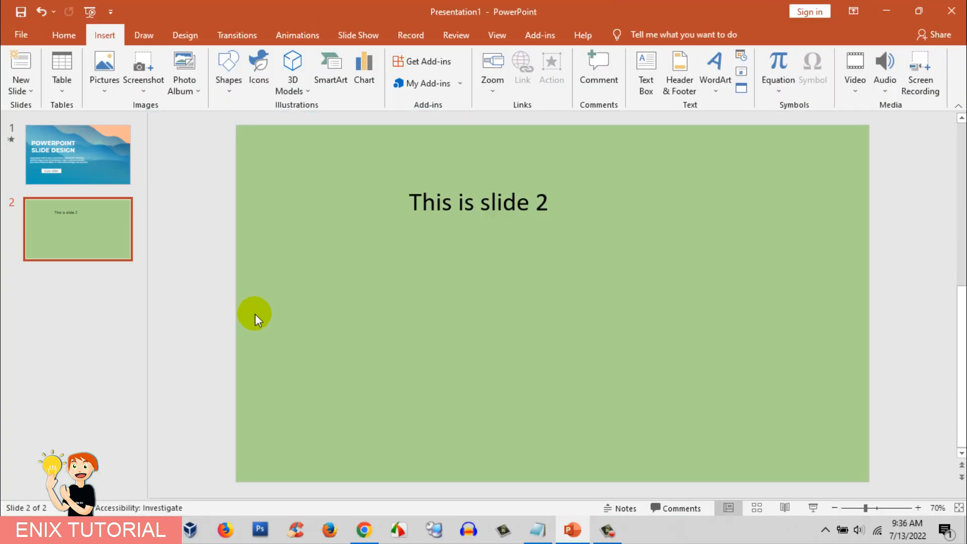
left_click(78, 155)
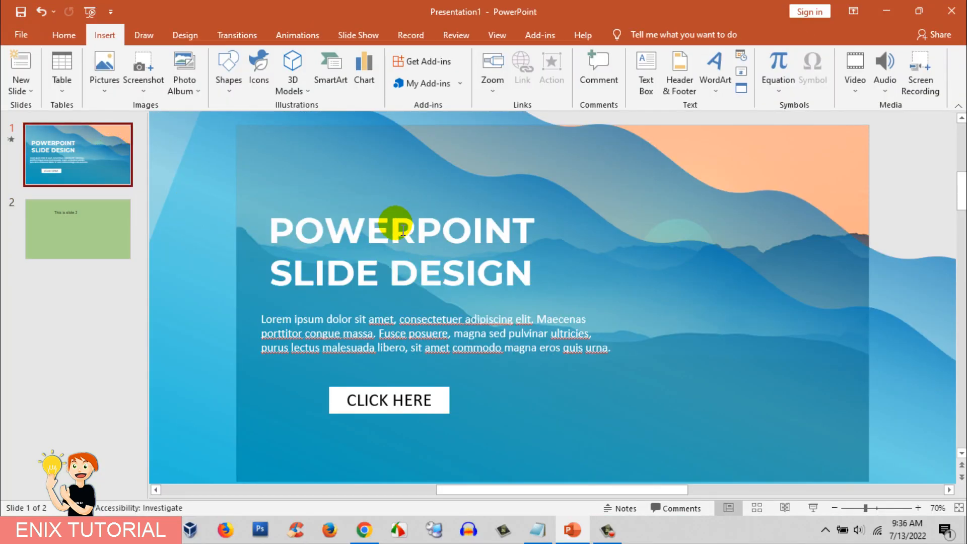